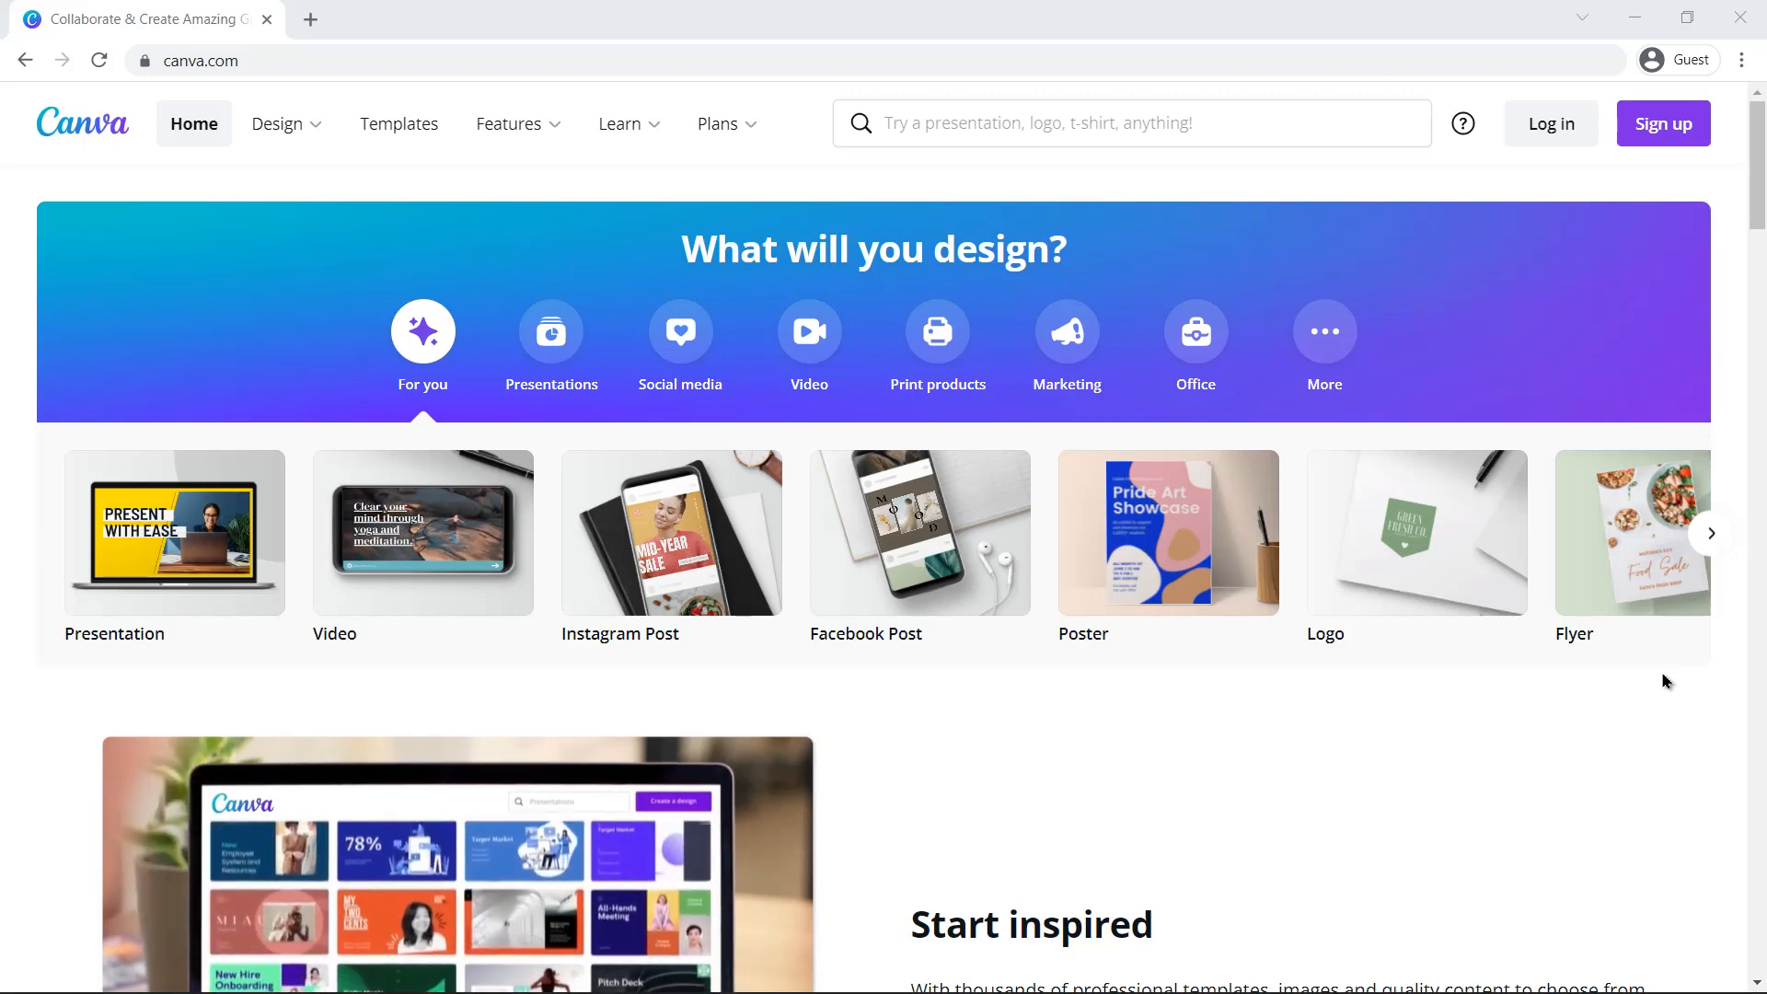
Step: Start a new Canva account by signing up with Google
scroll(down, 3)
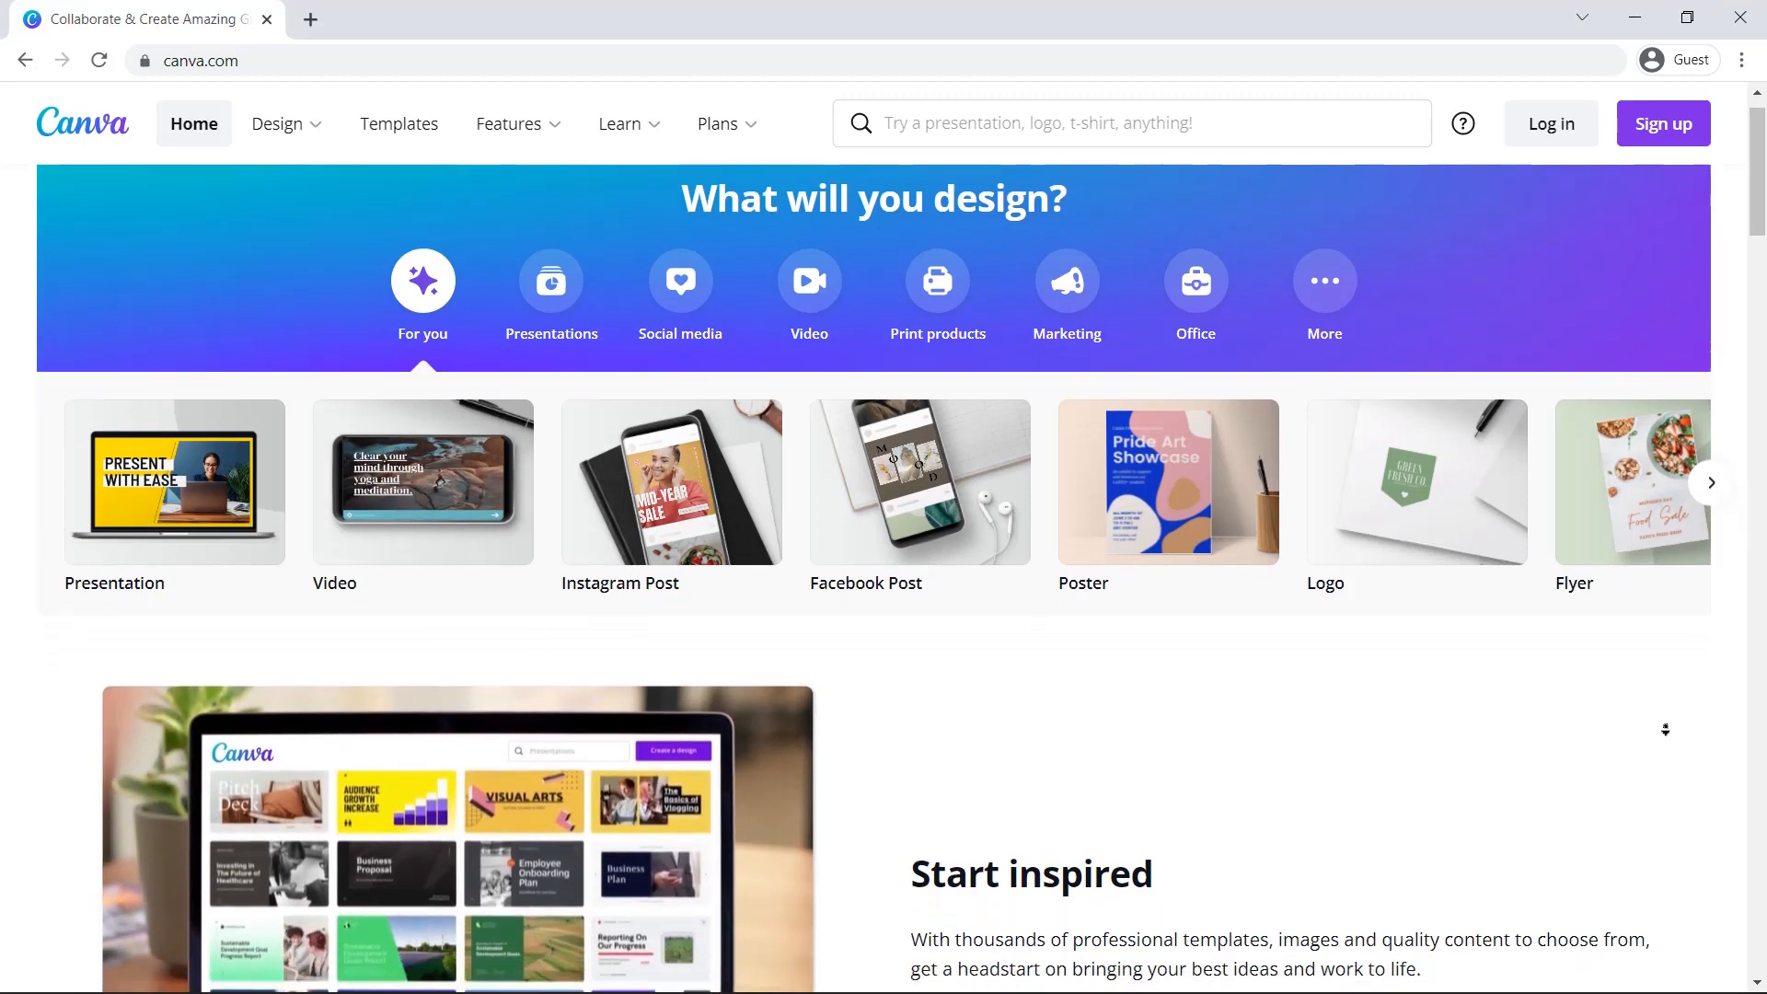
scroll(down, 3)
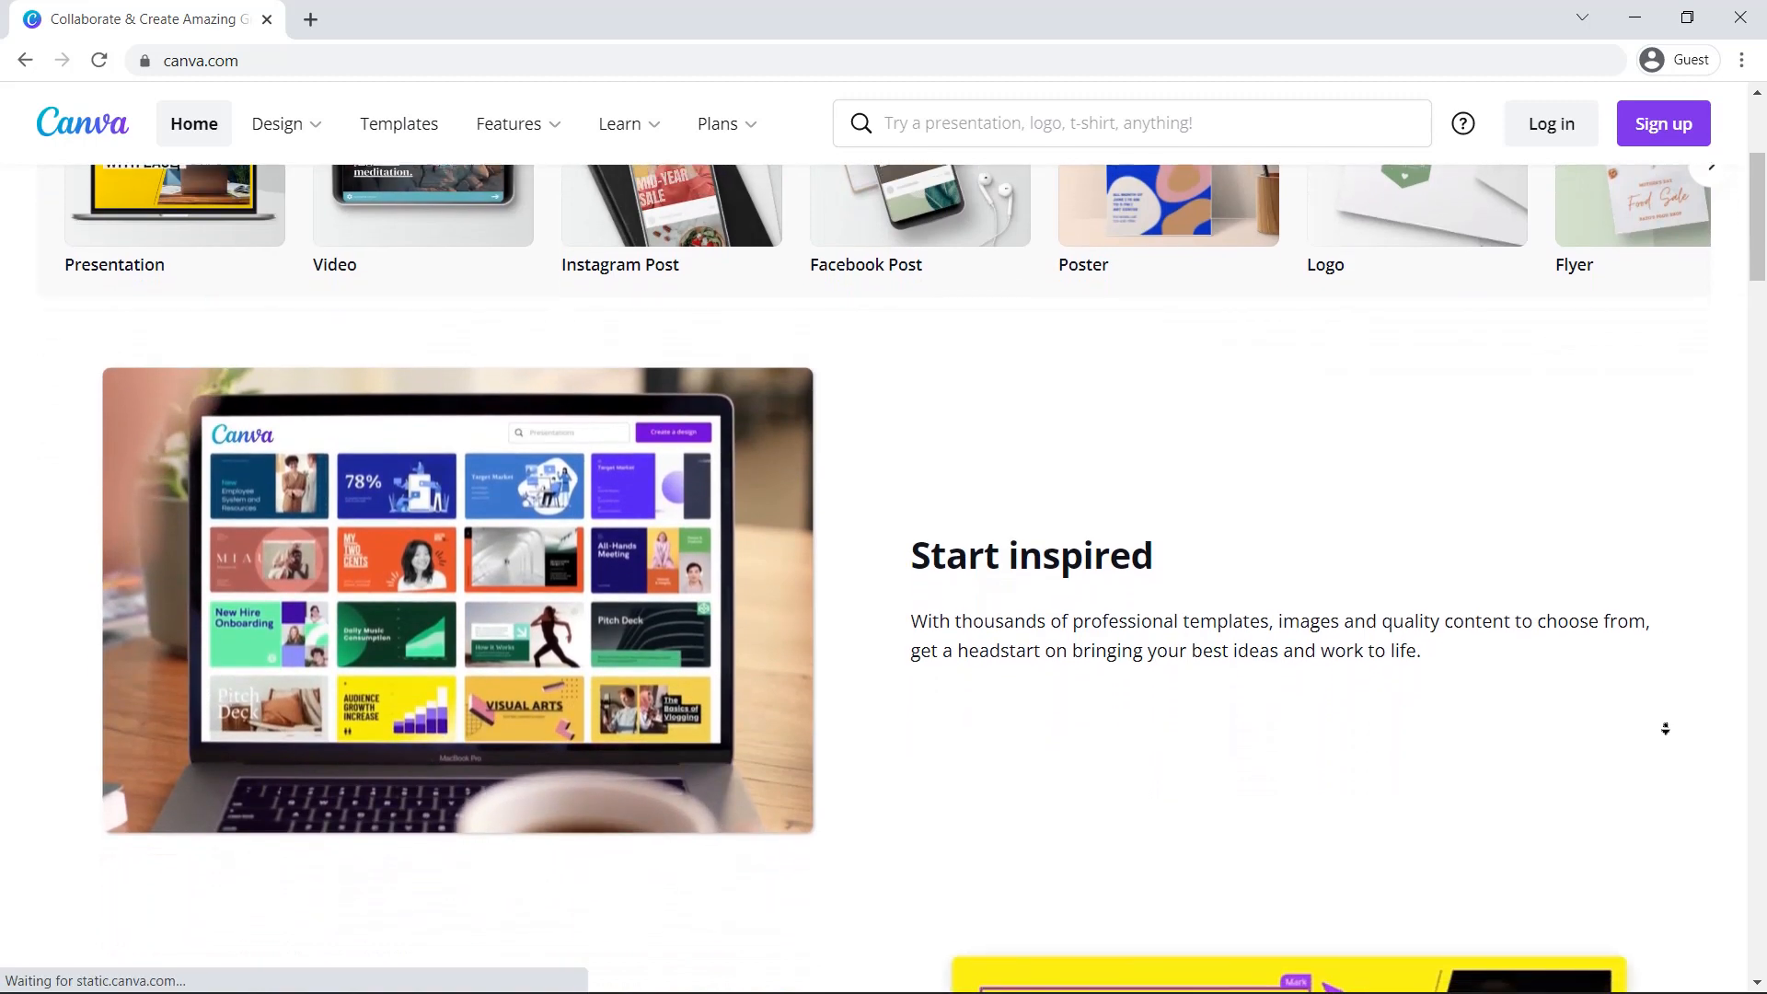
scroll(down, 3)
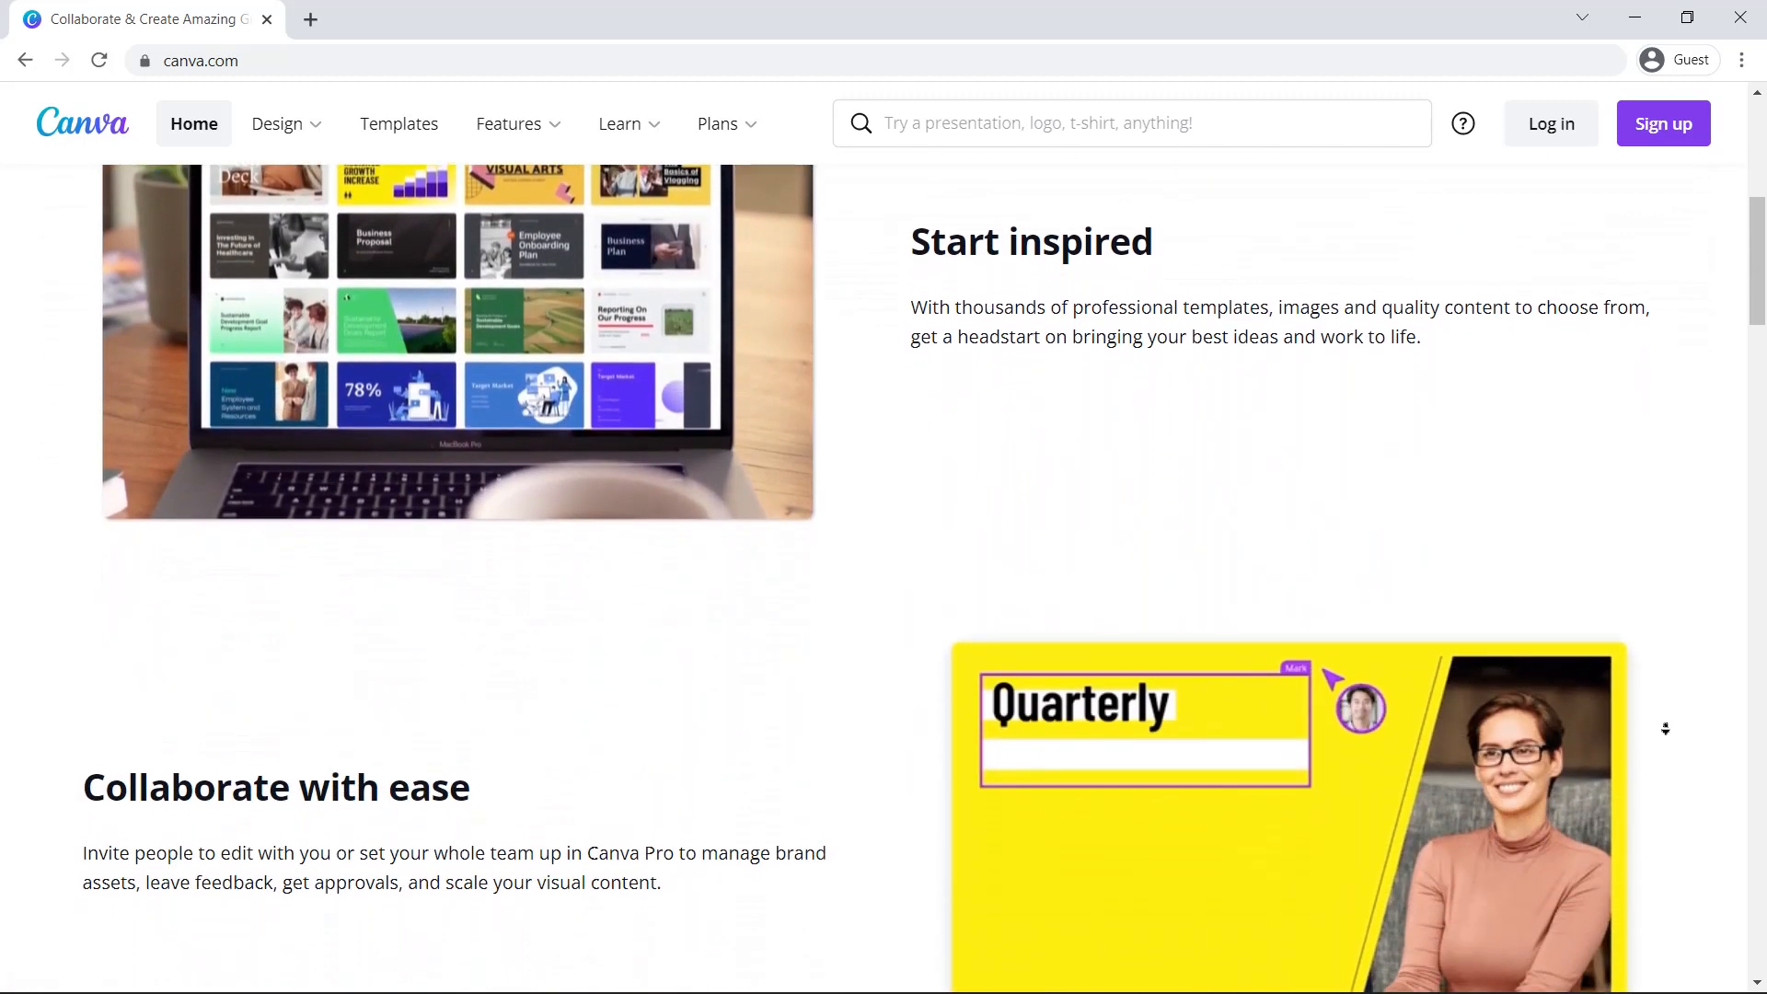
scroll(down, 3)
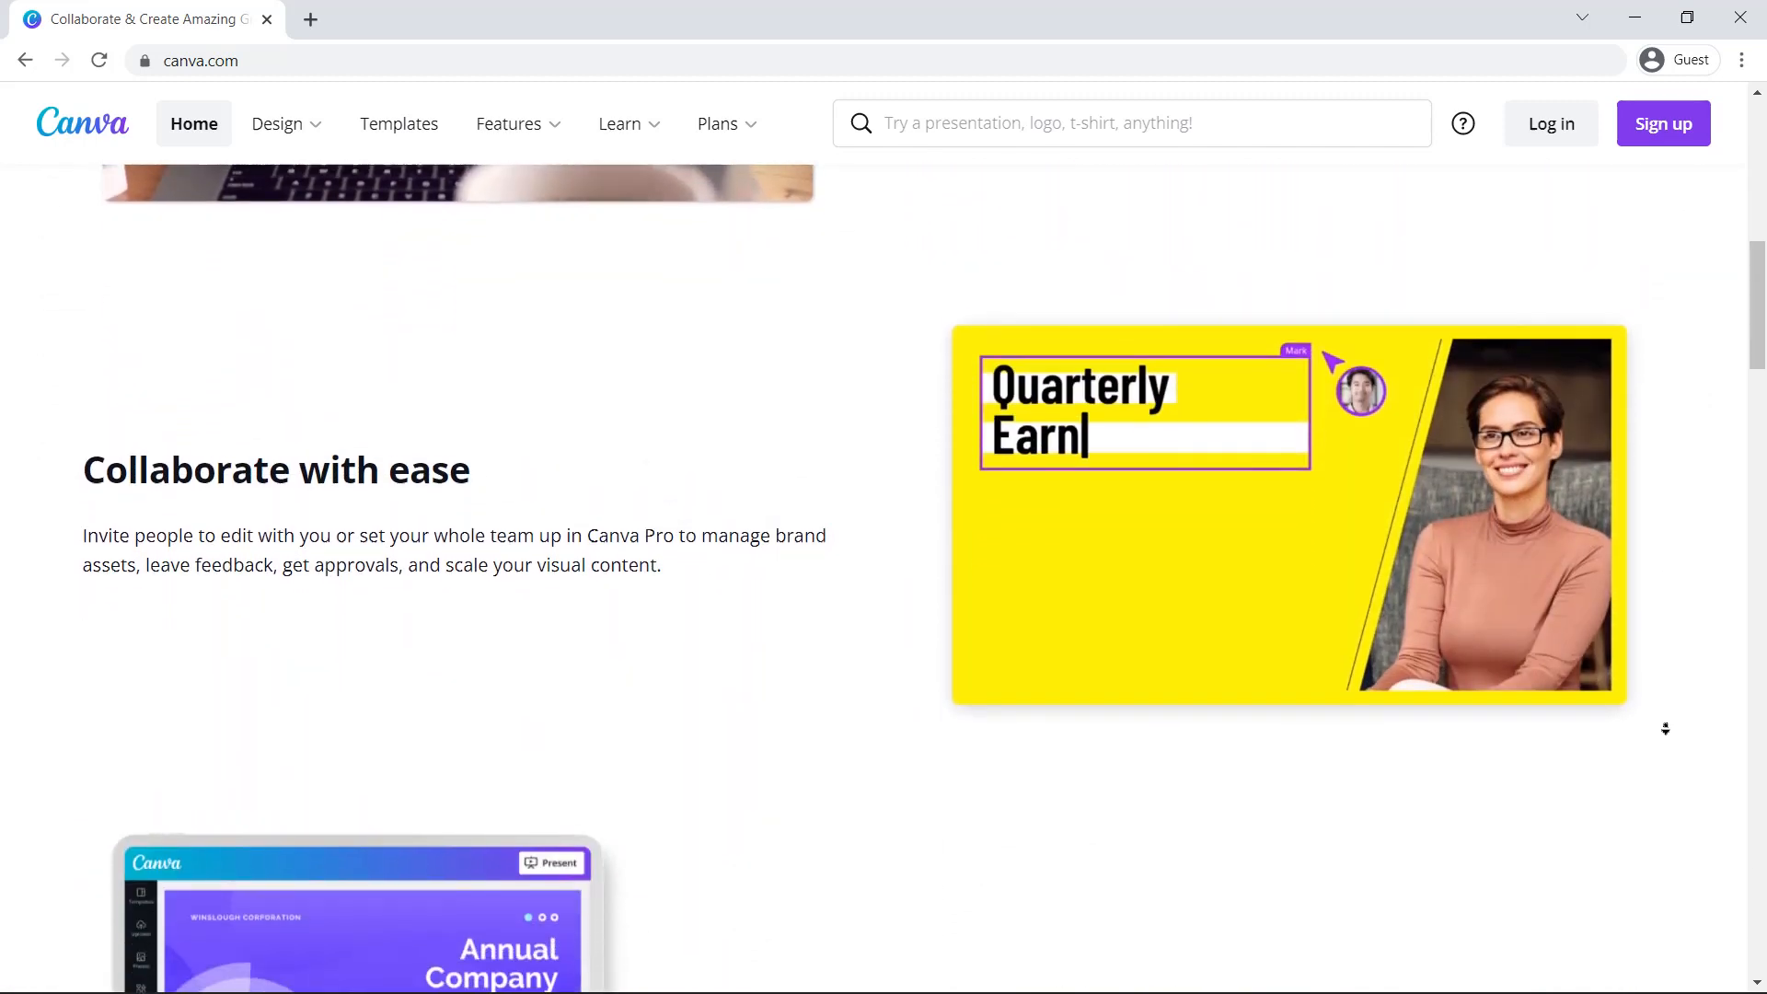
scroll(down, 3)
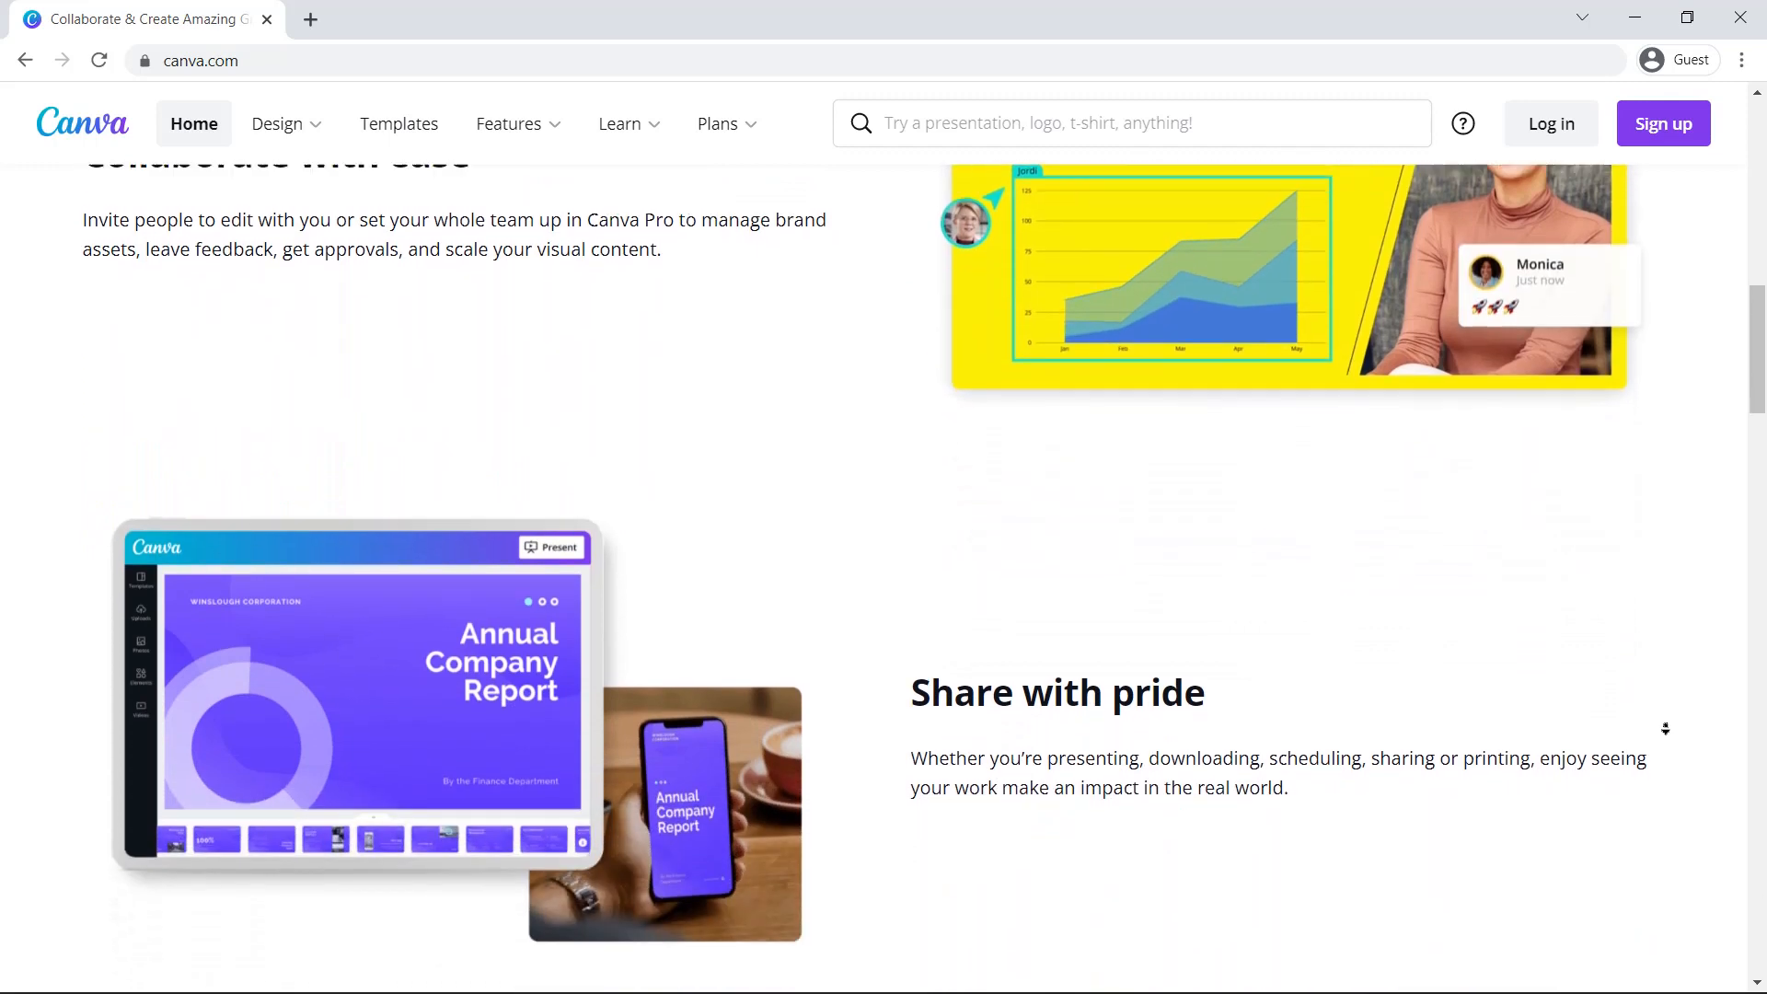
scroll(down, 3)
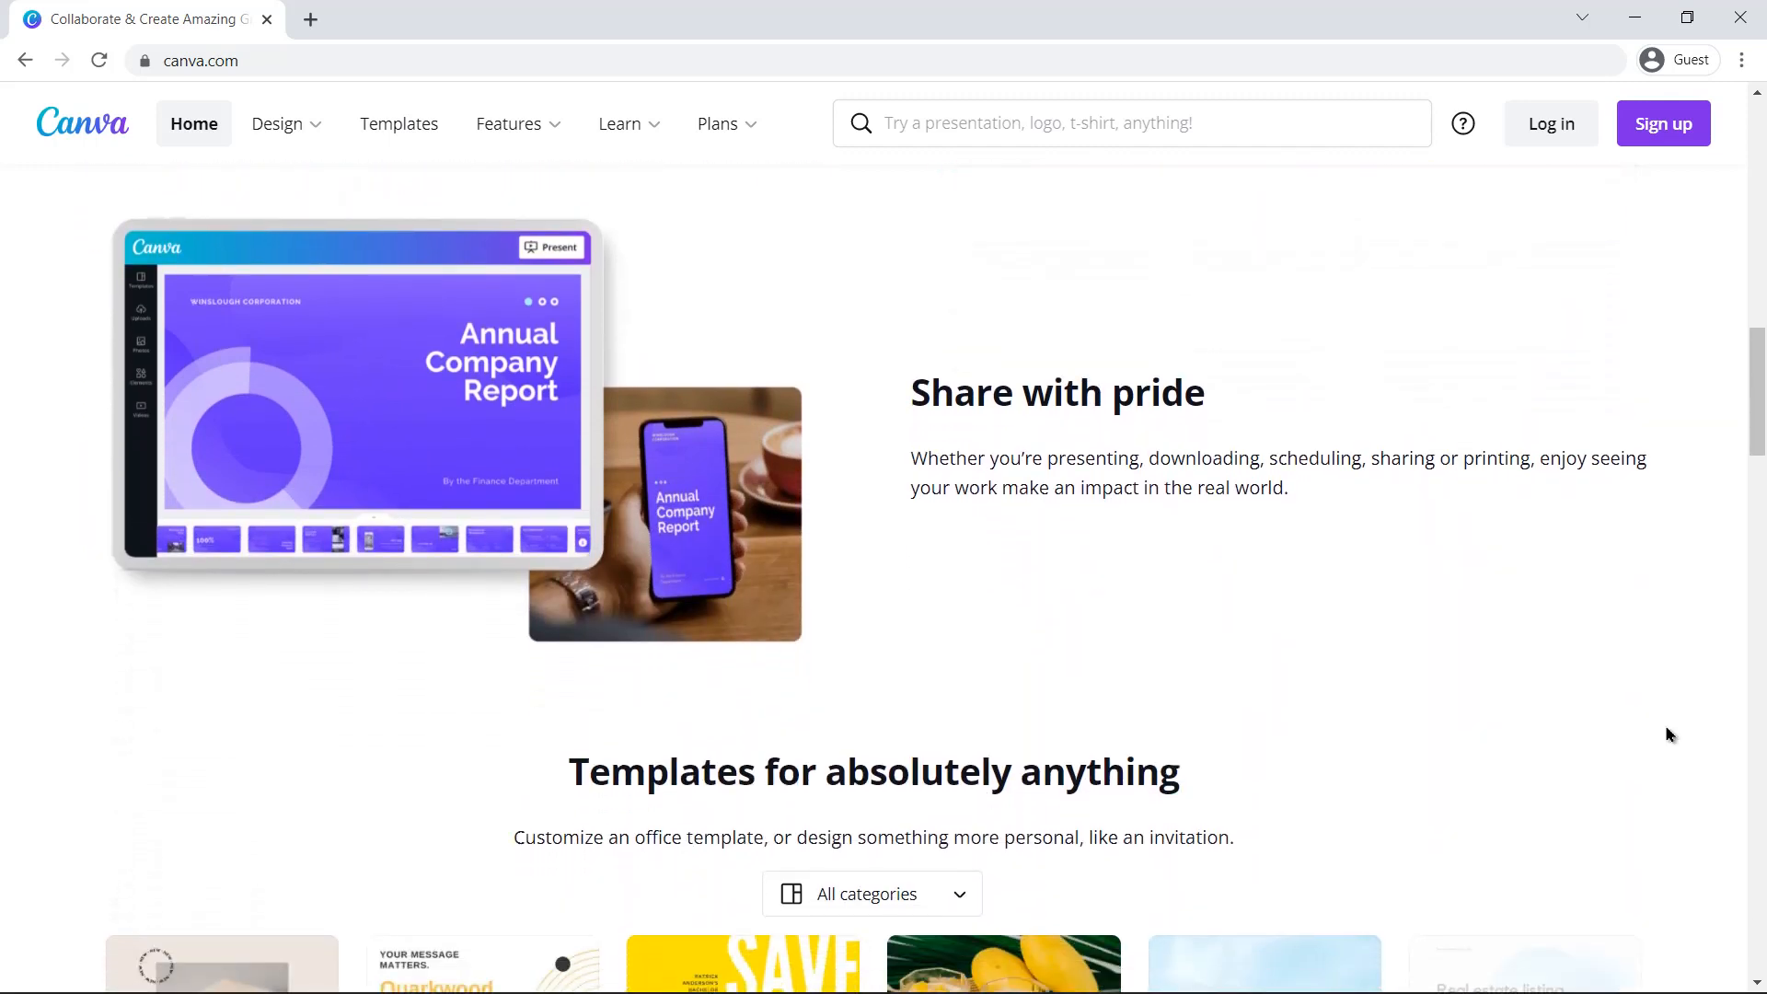
scroll(up, 3)
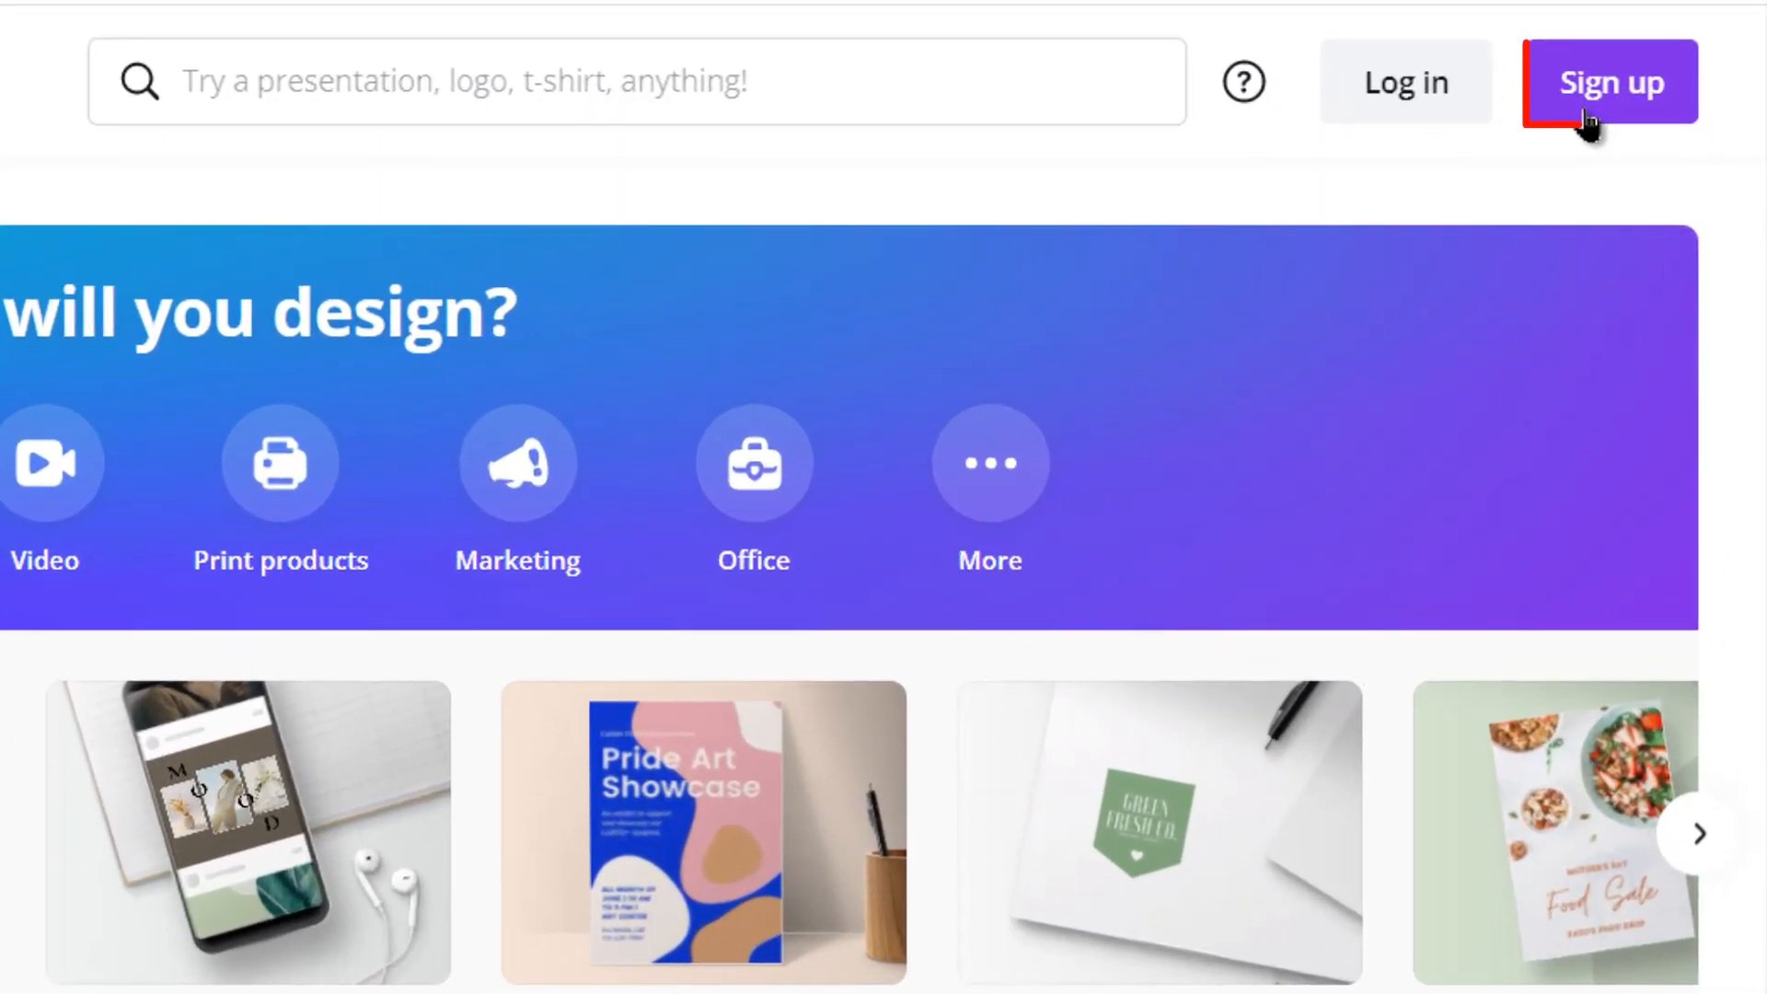
click(1609, 81)
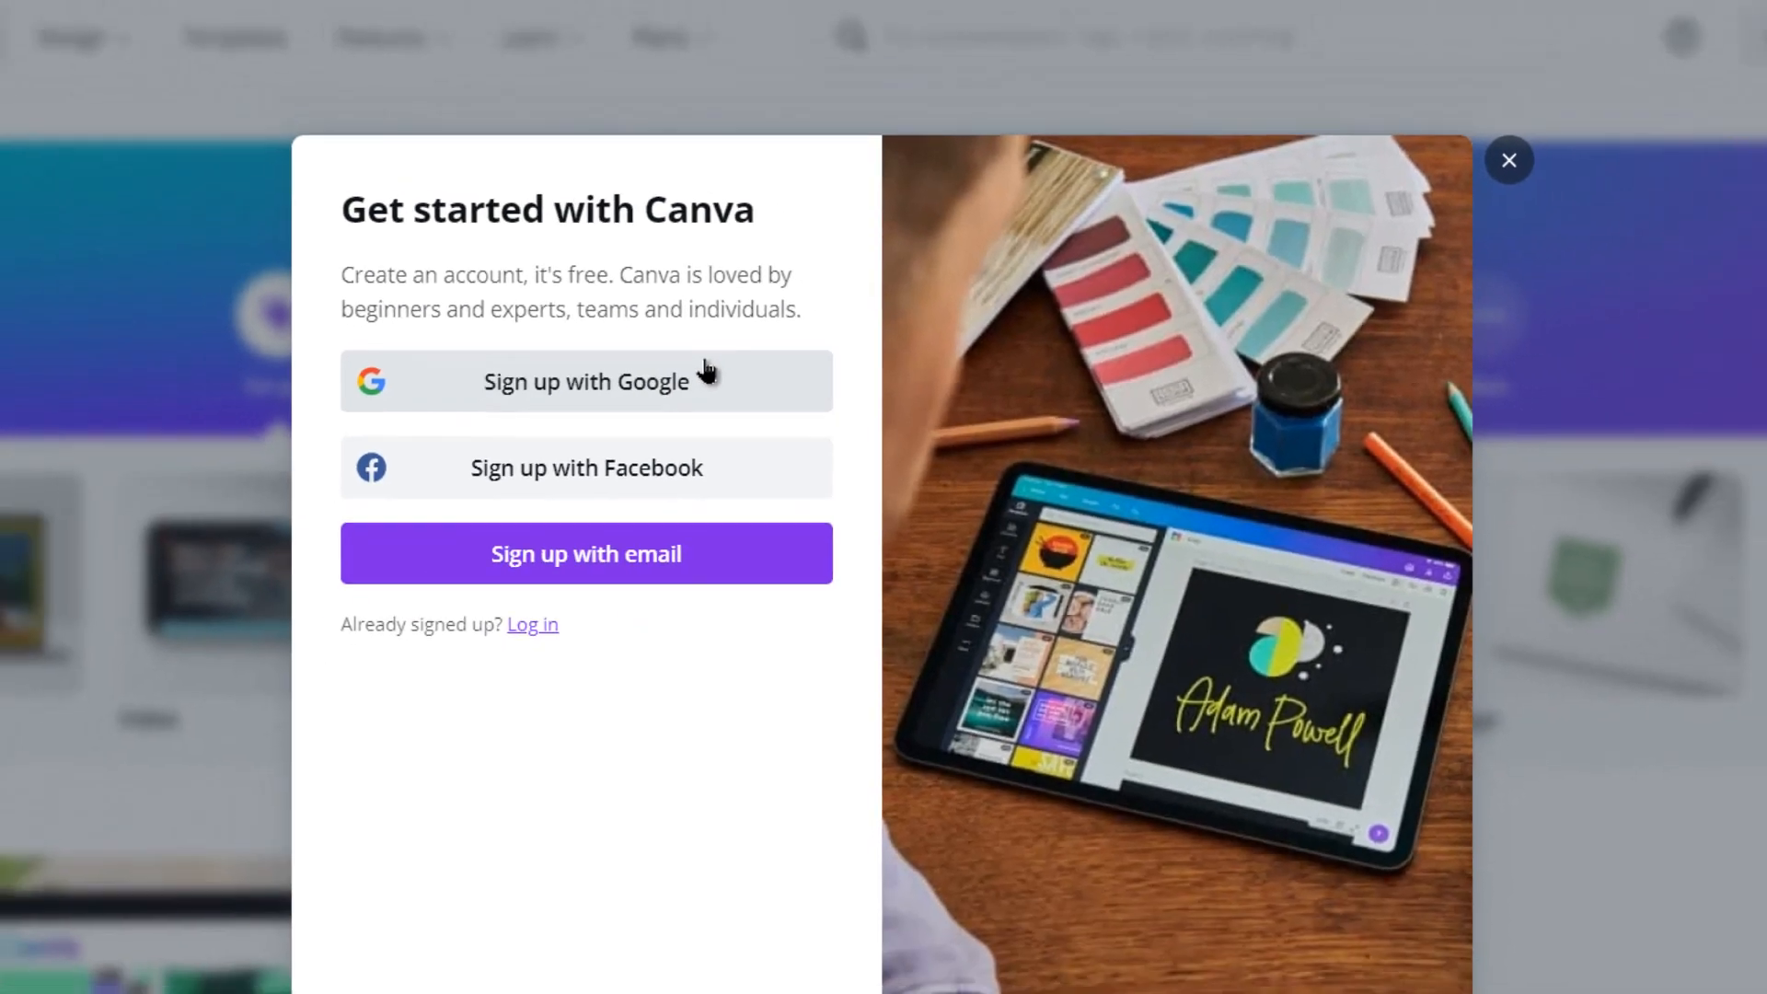
click(1508, 159)
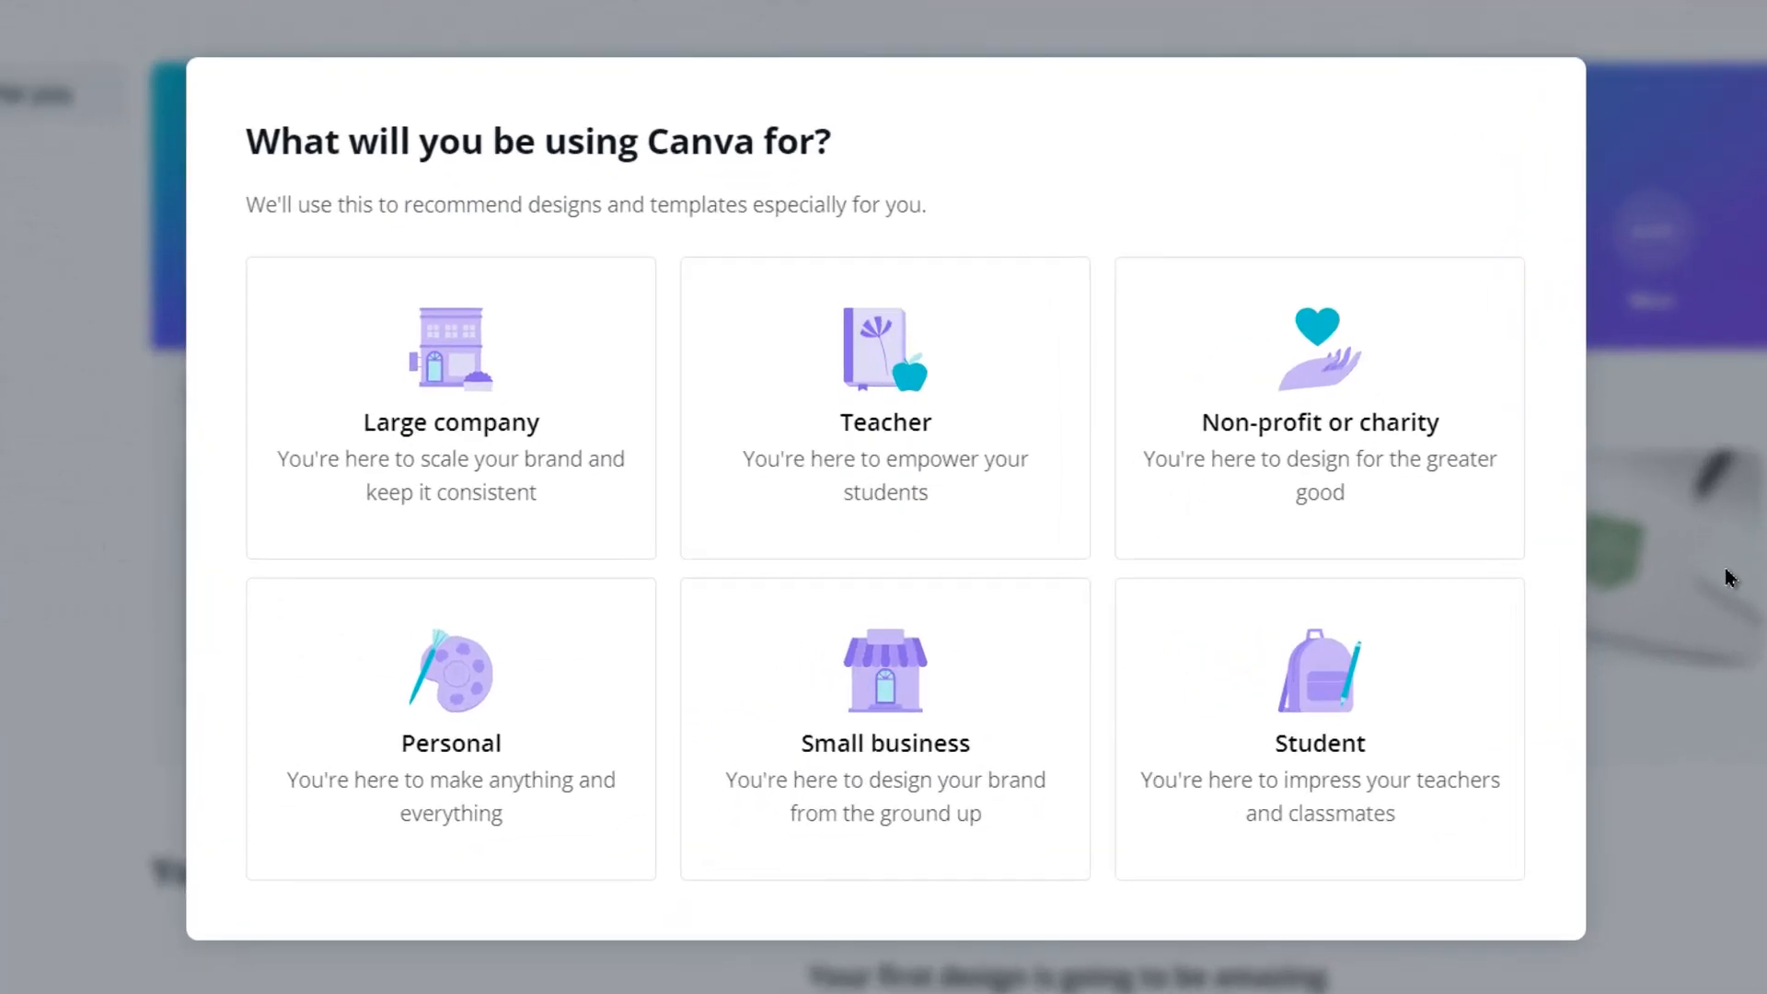
Step: Choose Small business as the use, skip team setup, and request the 30-day Pro free trial
click(885, 729)
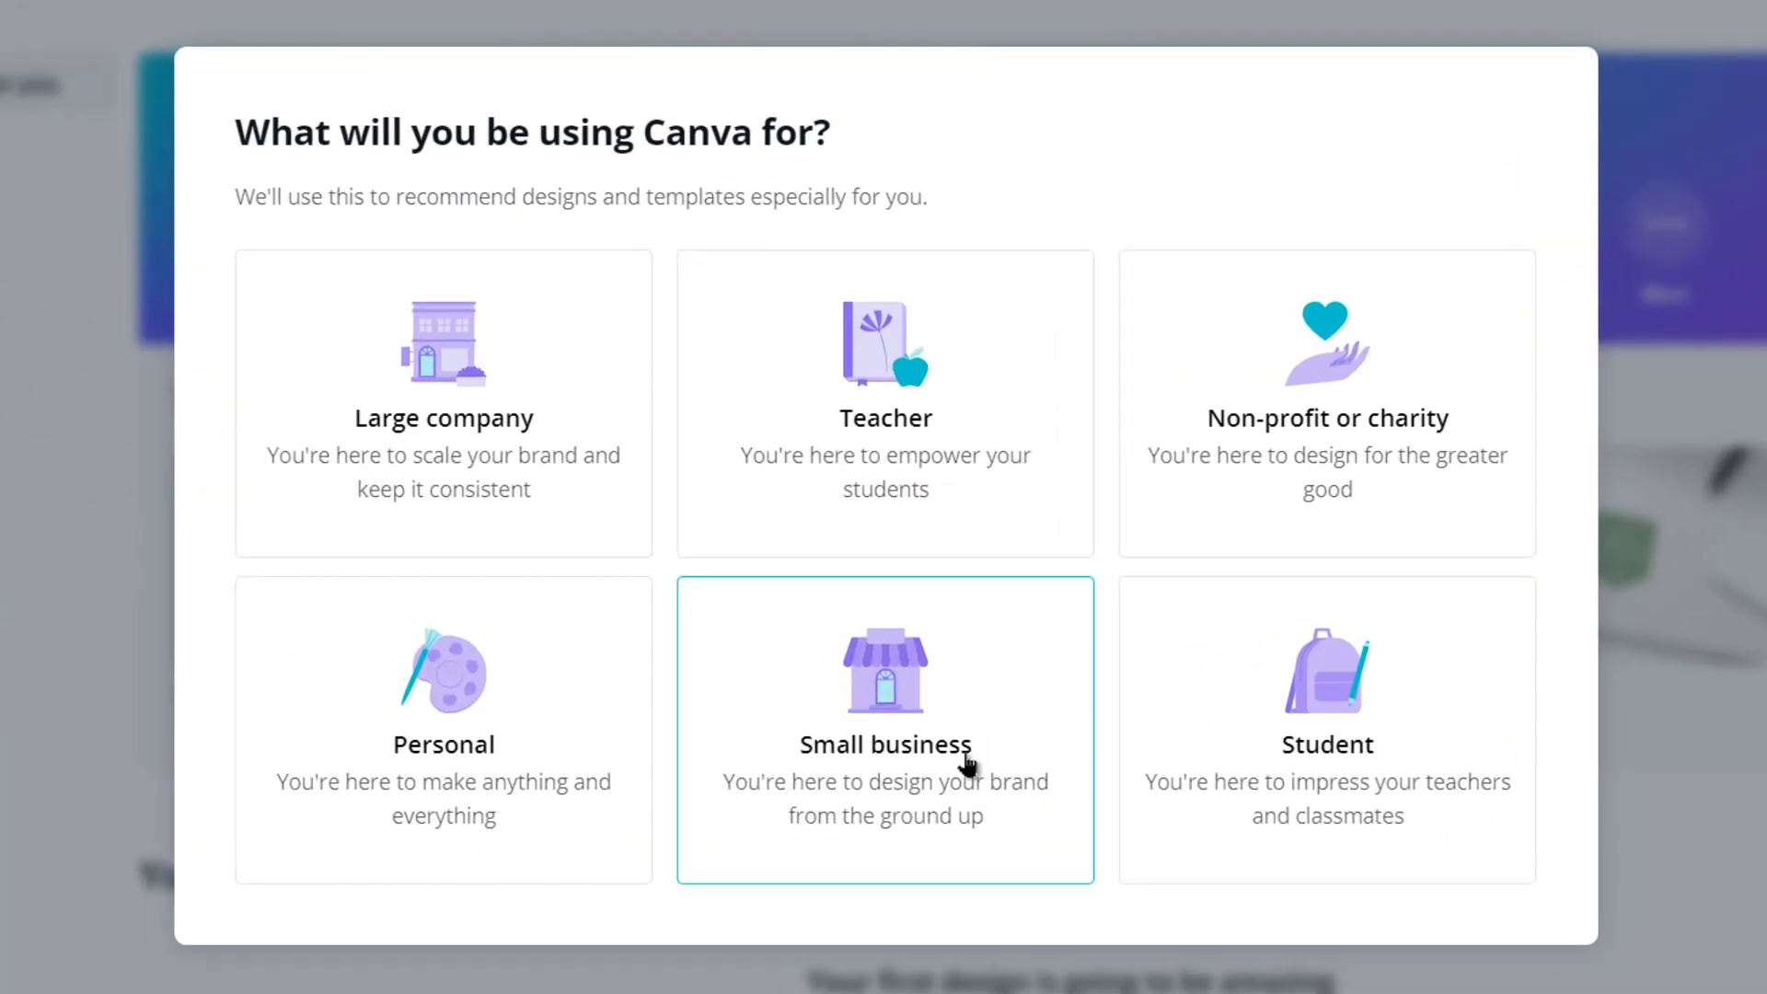
click(885, 729)
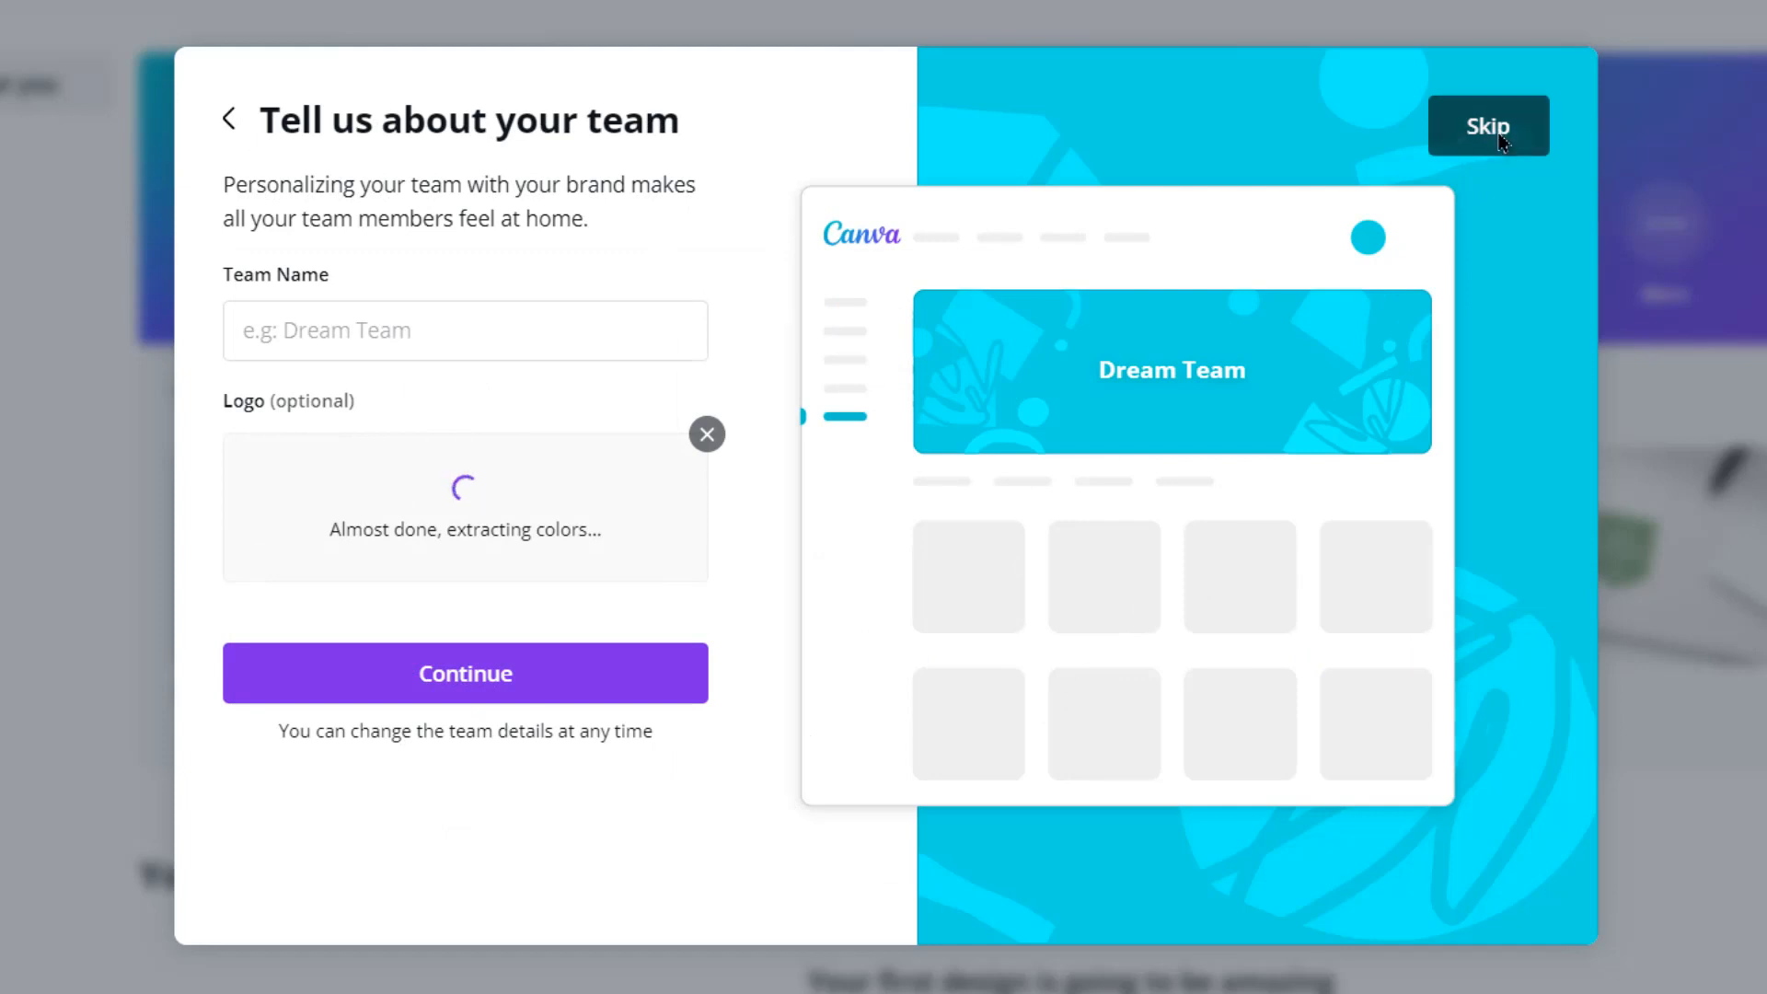
click(1488, 125)
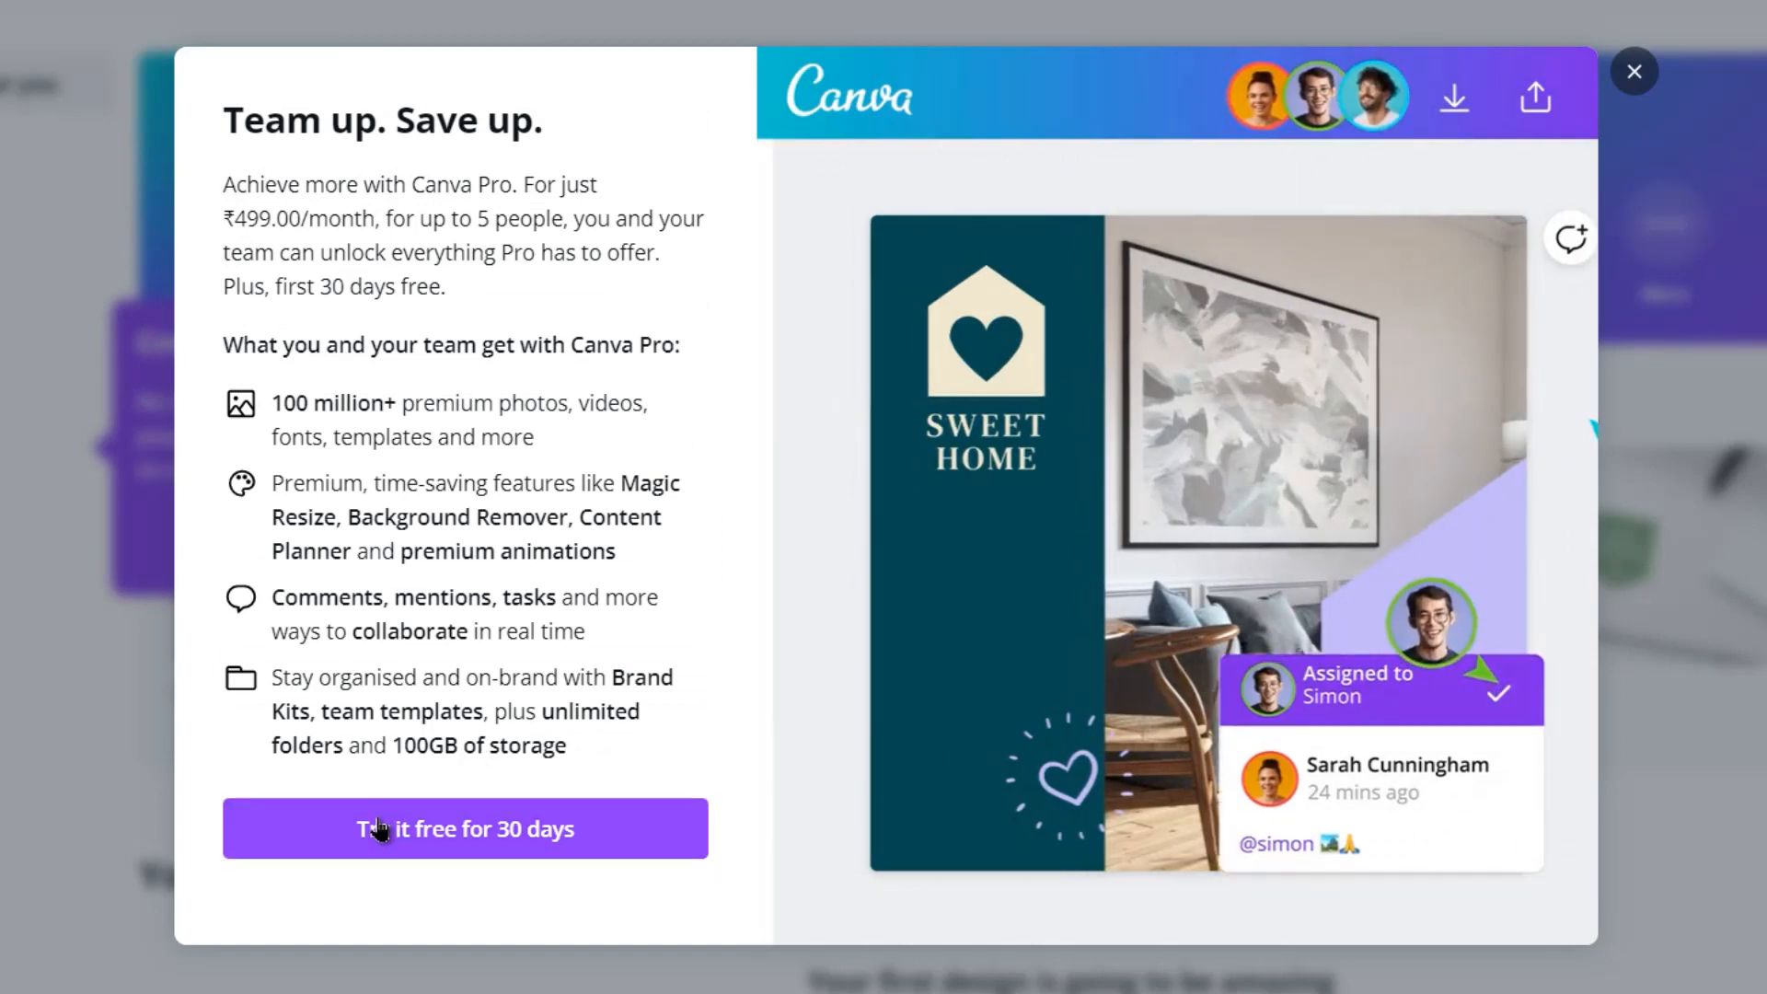
click(464, 828)
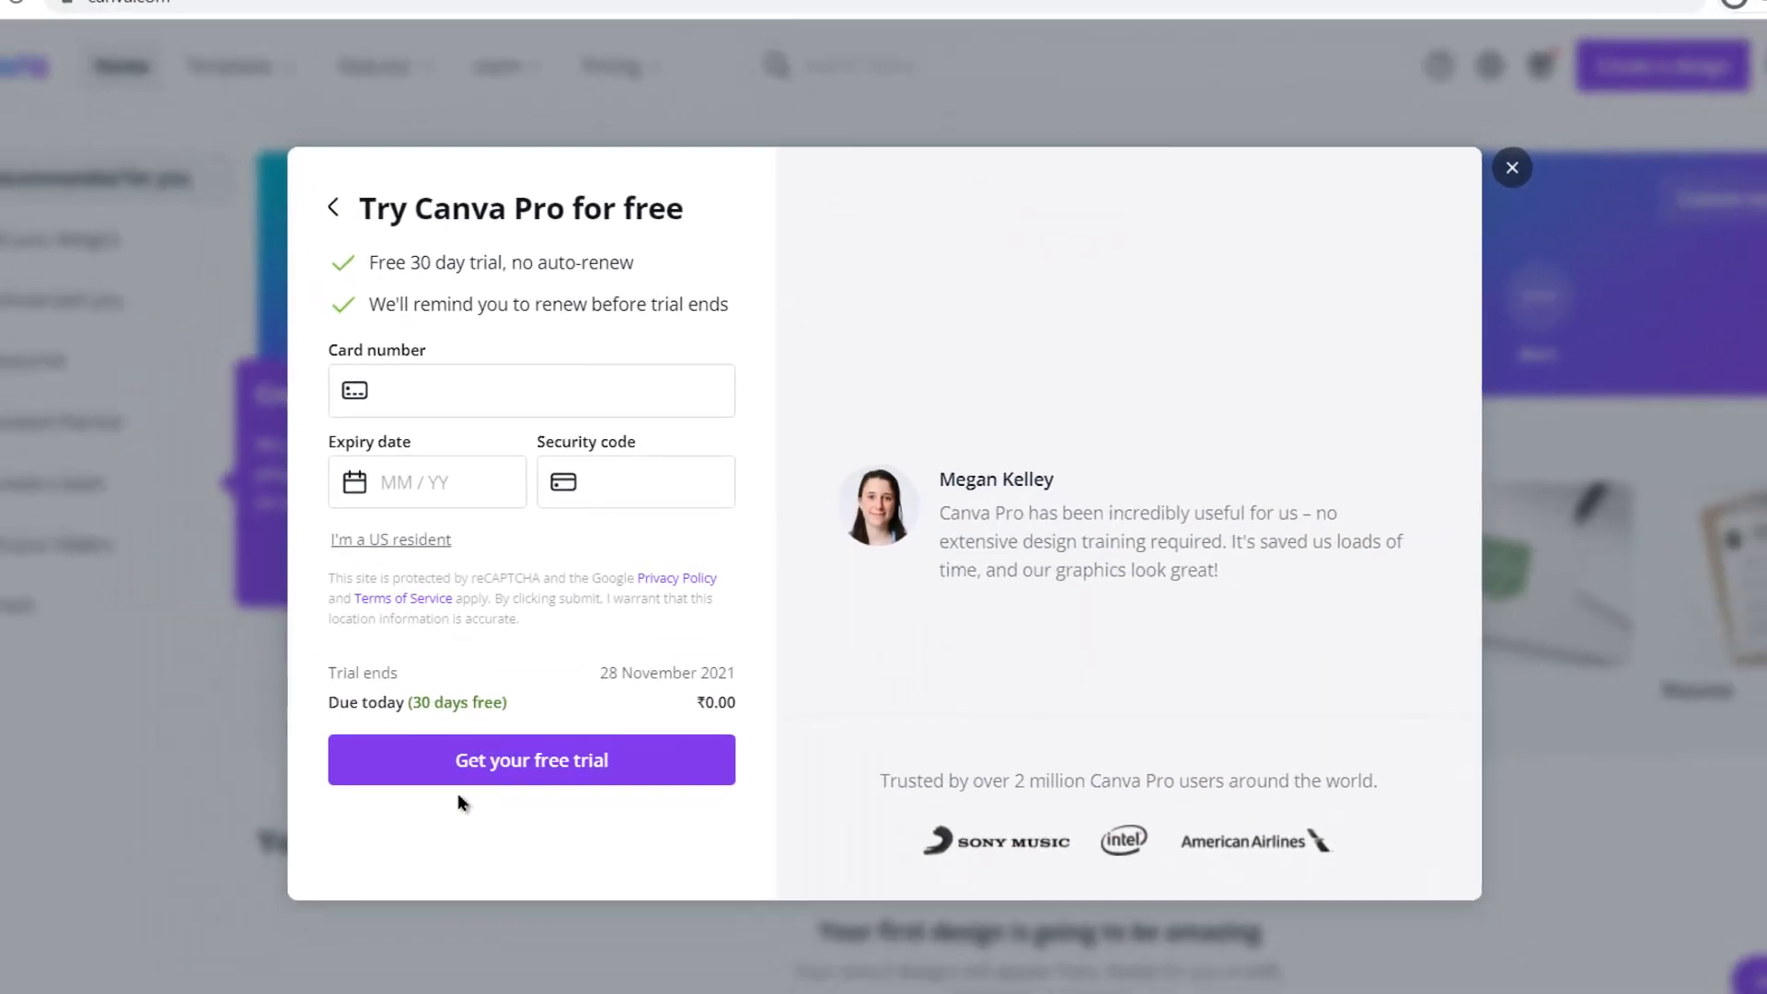
click(1513, 167)
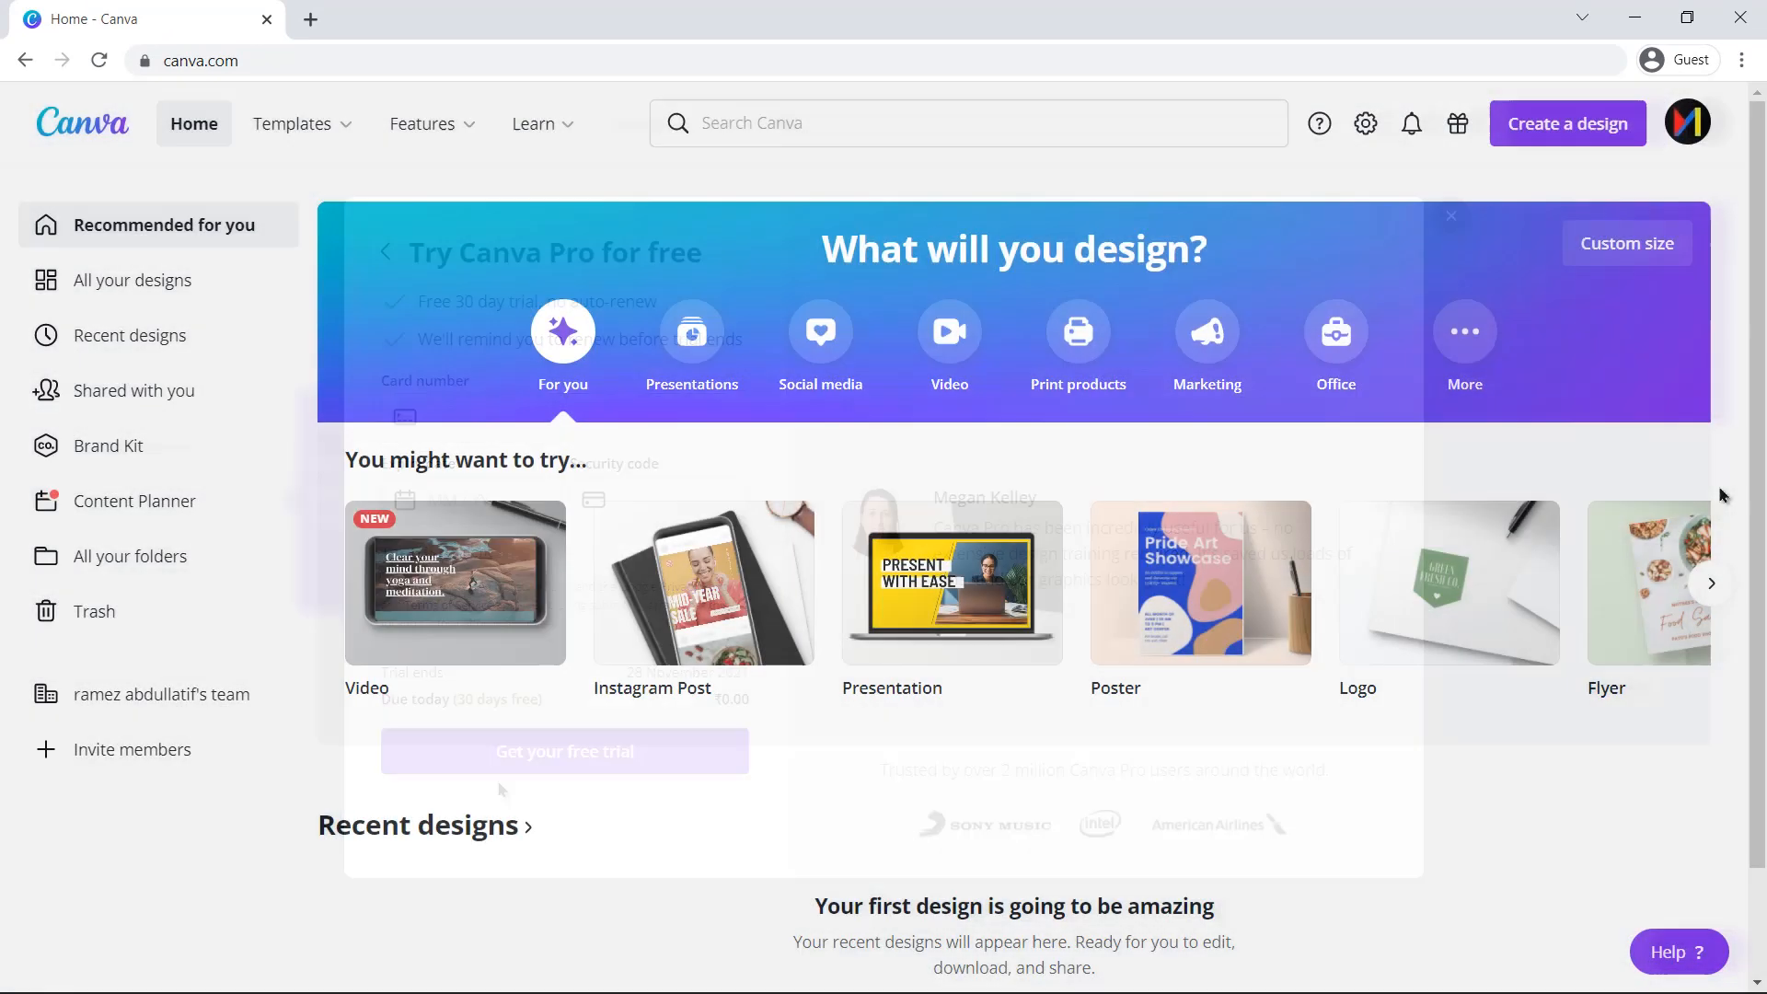
click(1453, 217)
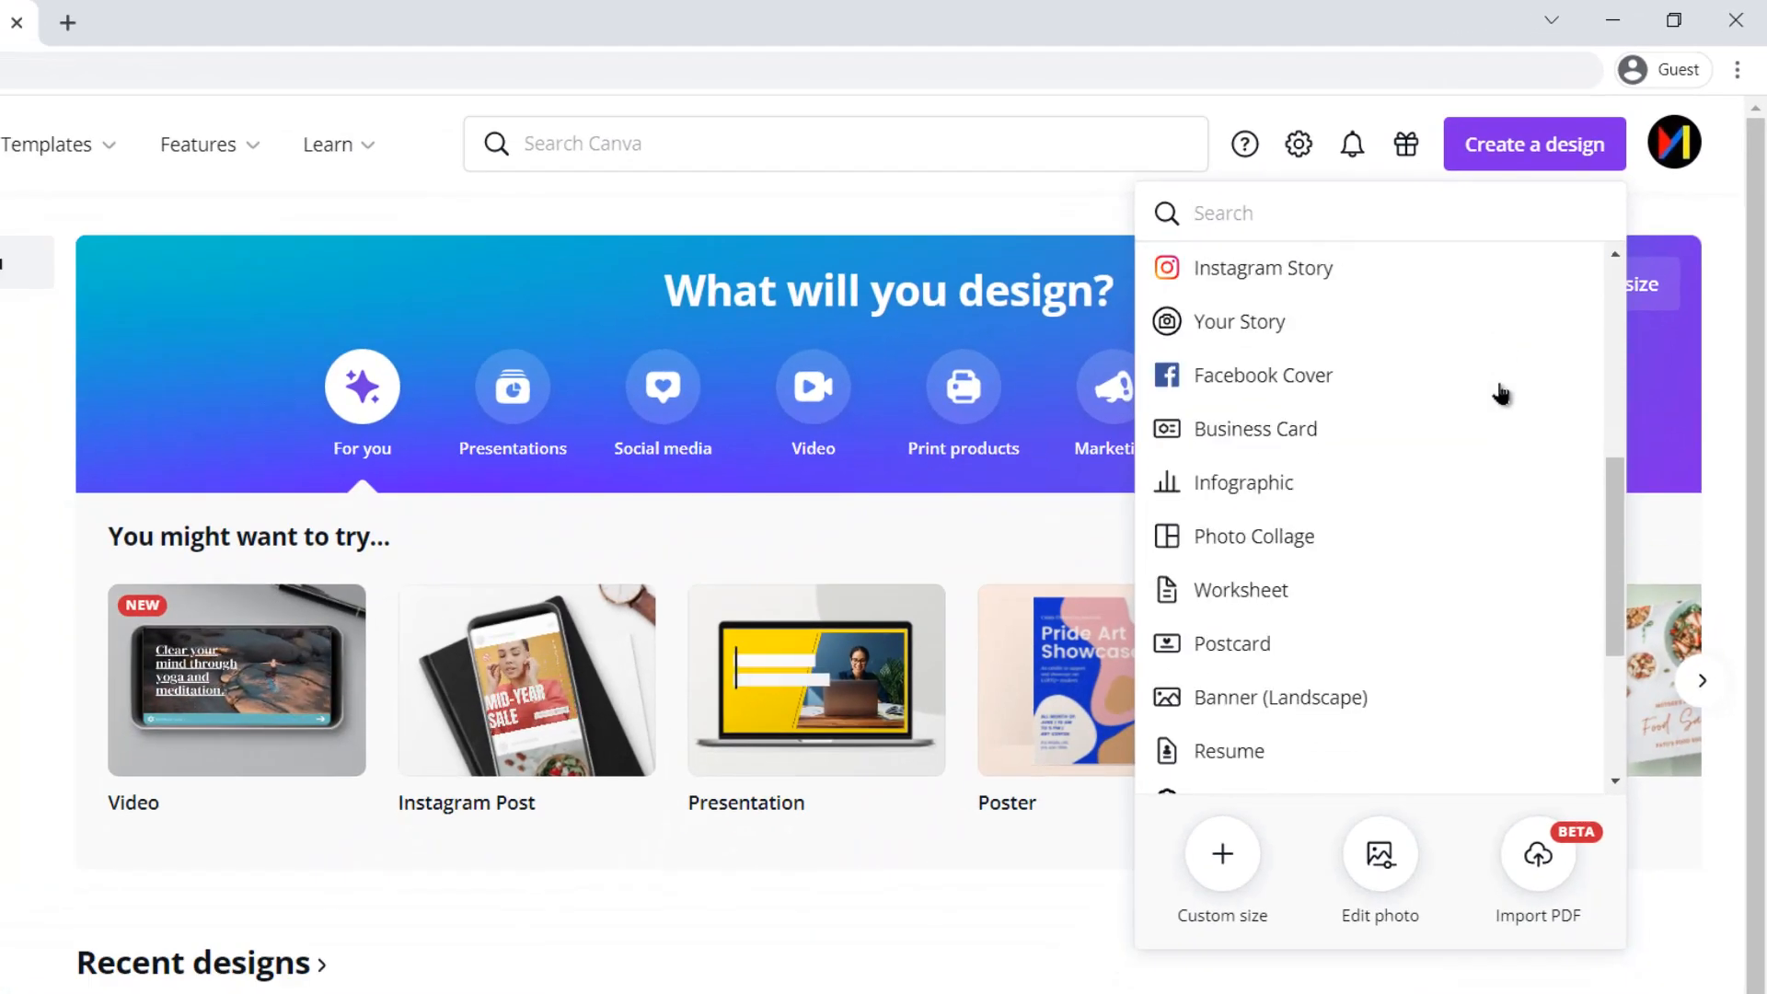
Step: Create a new blank Flyer design (210 × 297 mm) from the Create a design list
scroll(down, 3)
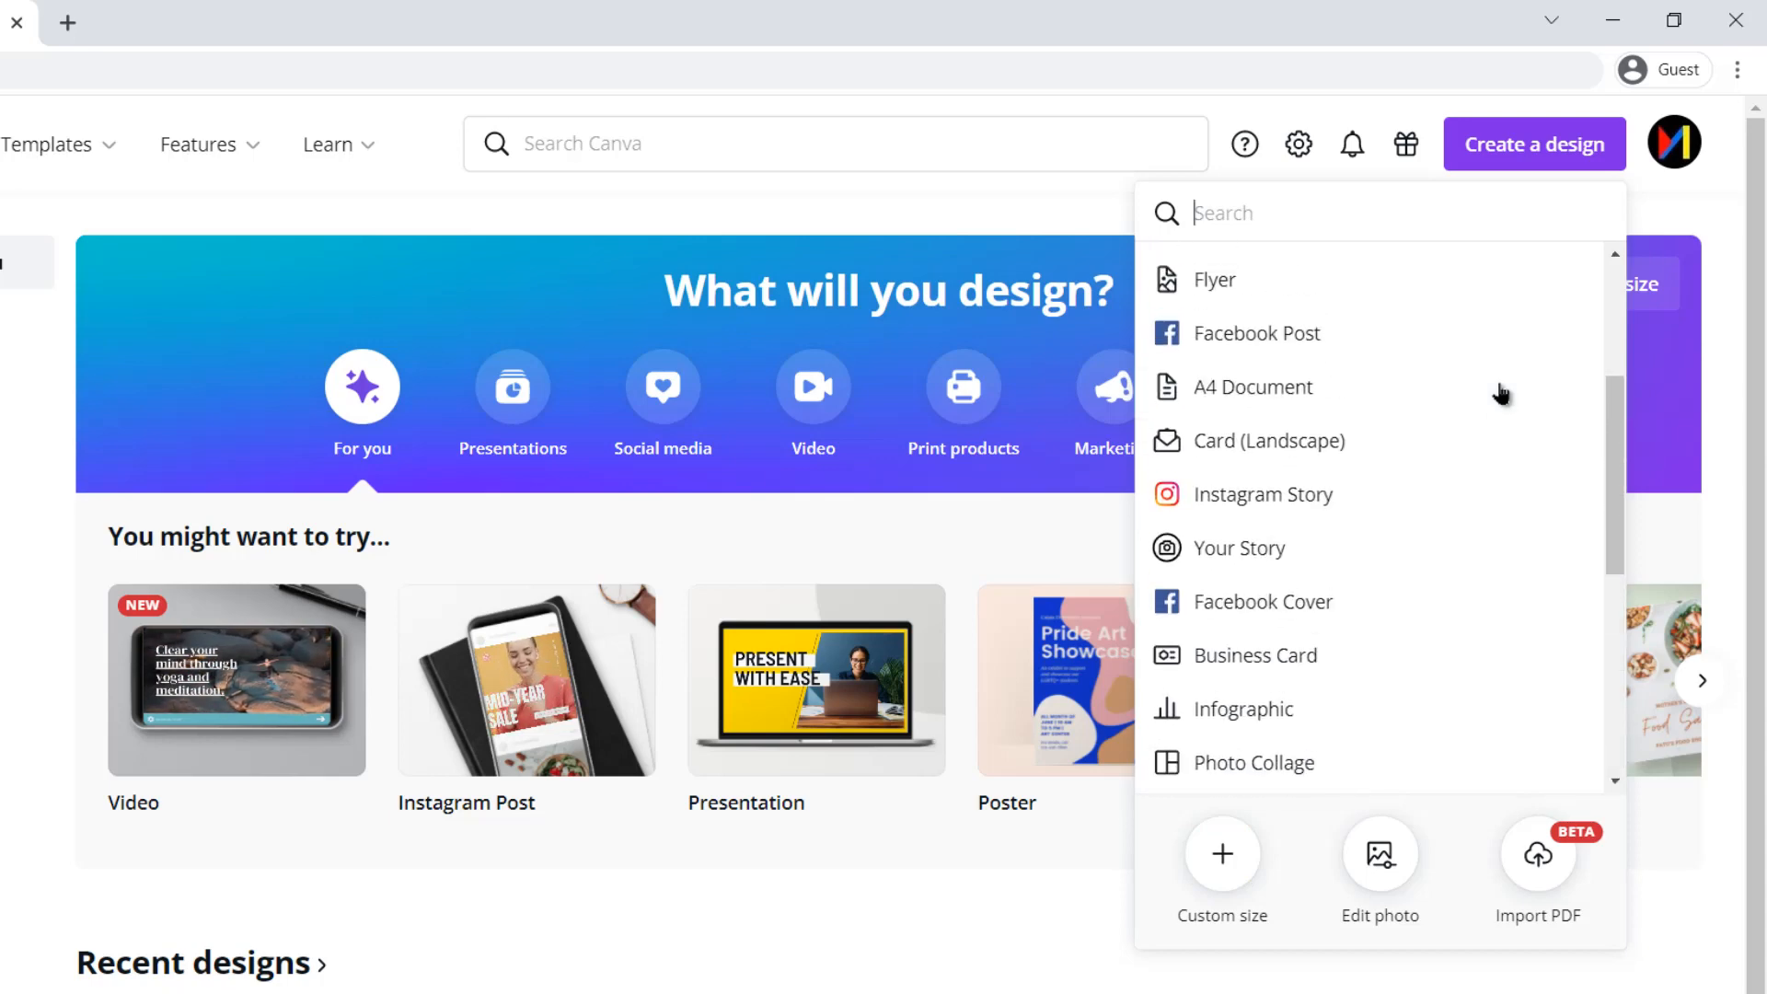
scroll(up, 3)
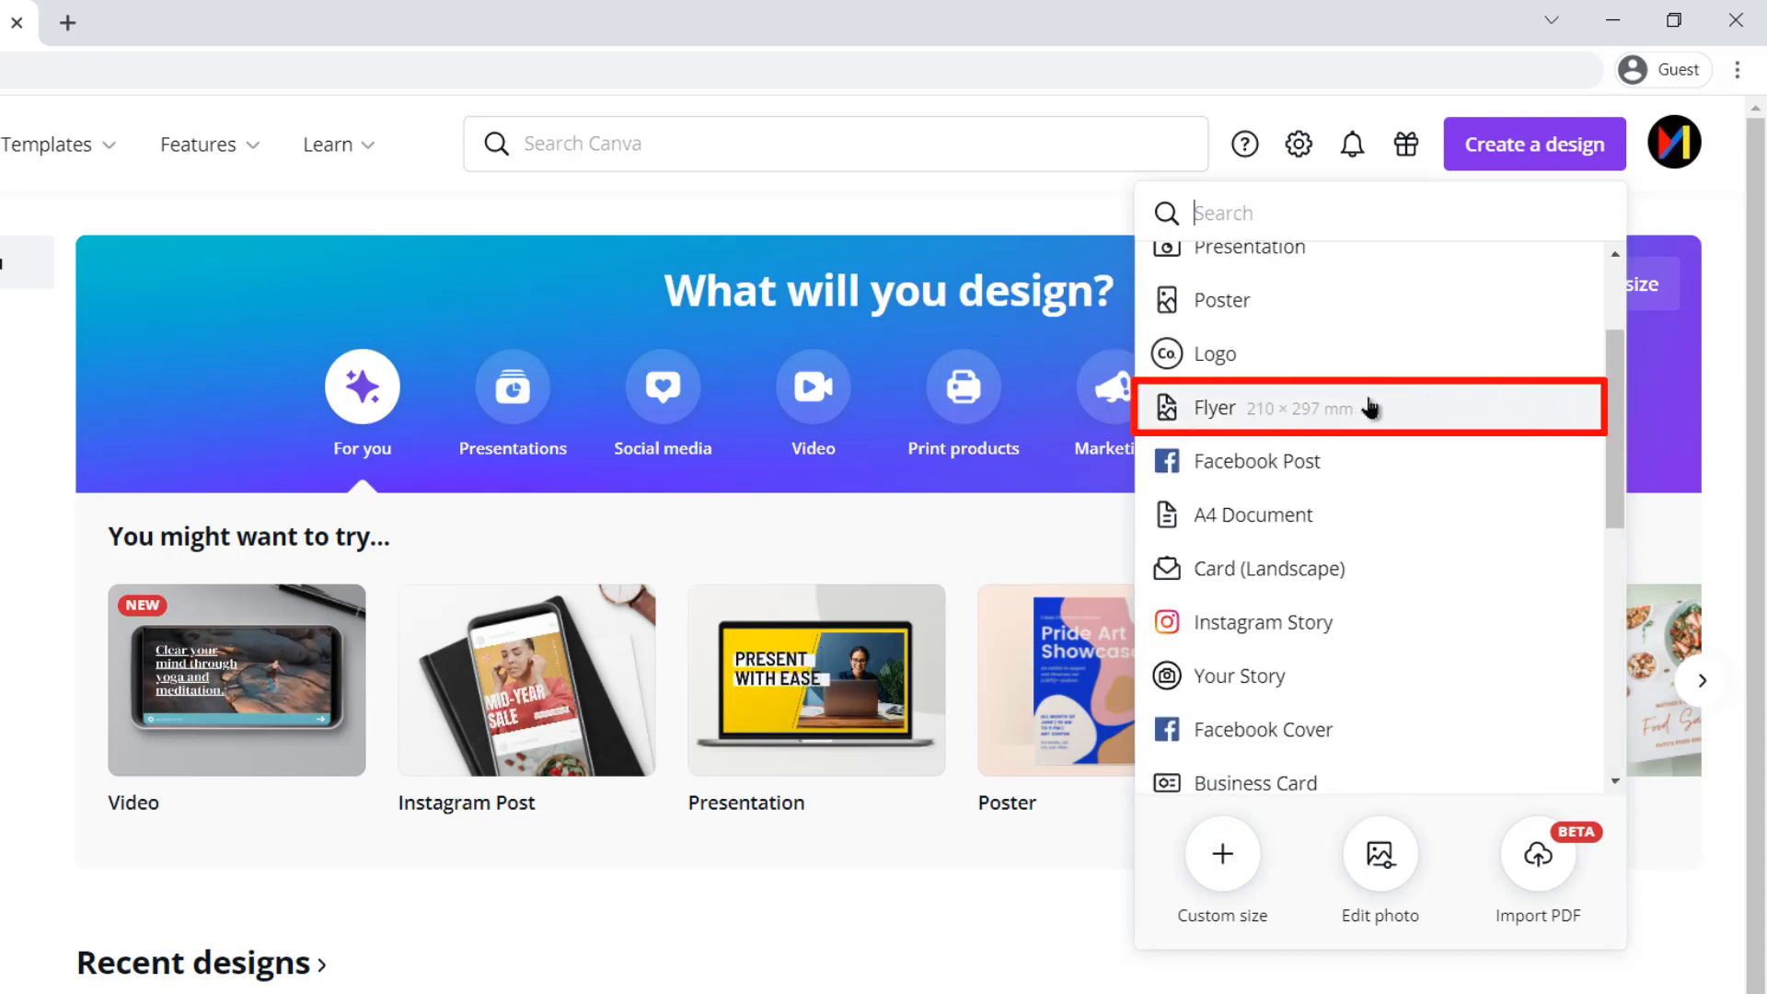
click(1238, 409)
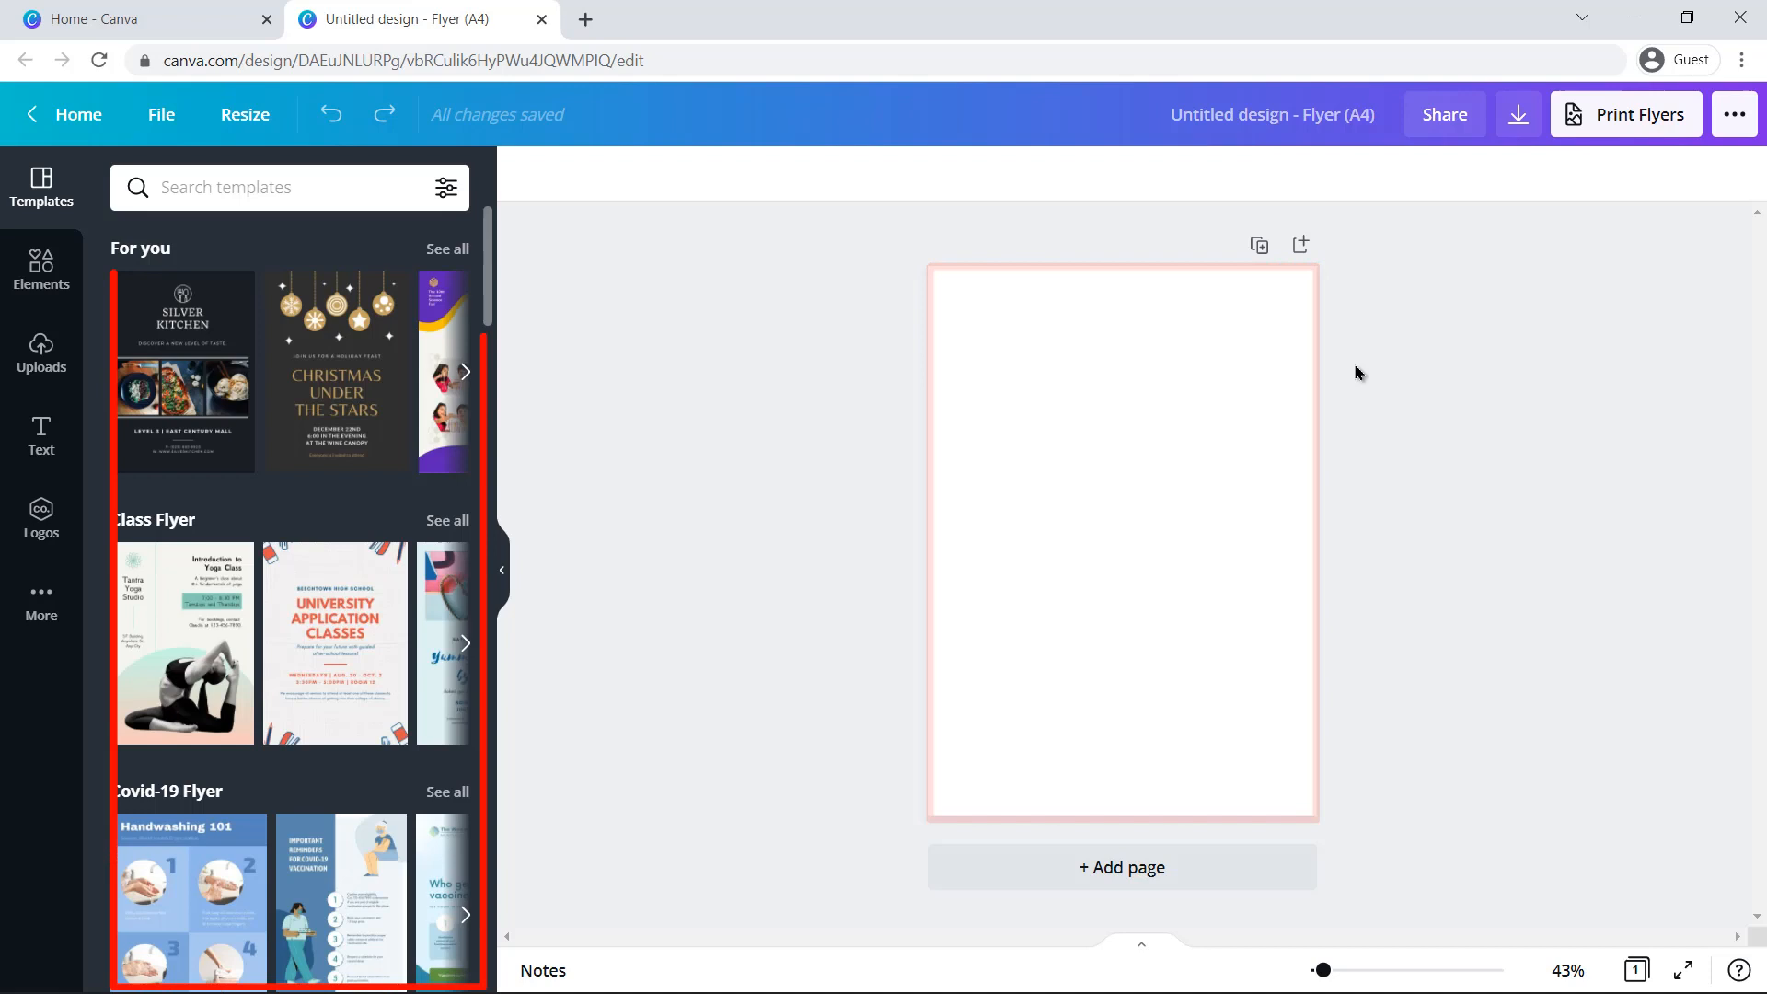
Step: Search templates for 'yoga', apply the Shake Things Up! flyer, then return to the full template list
click(1356, 374)
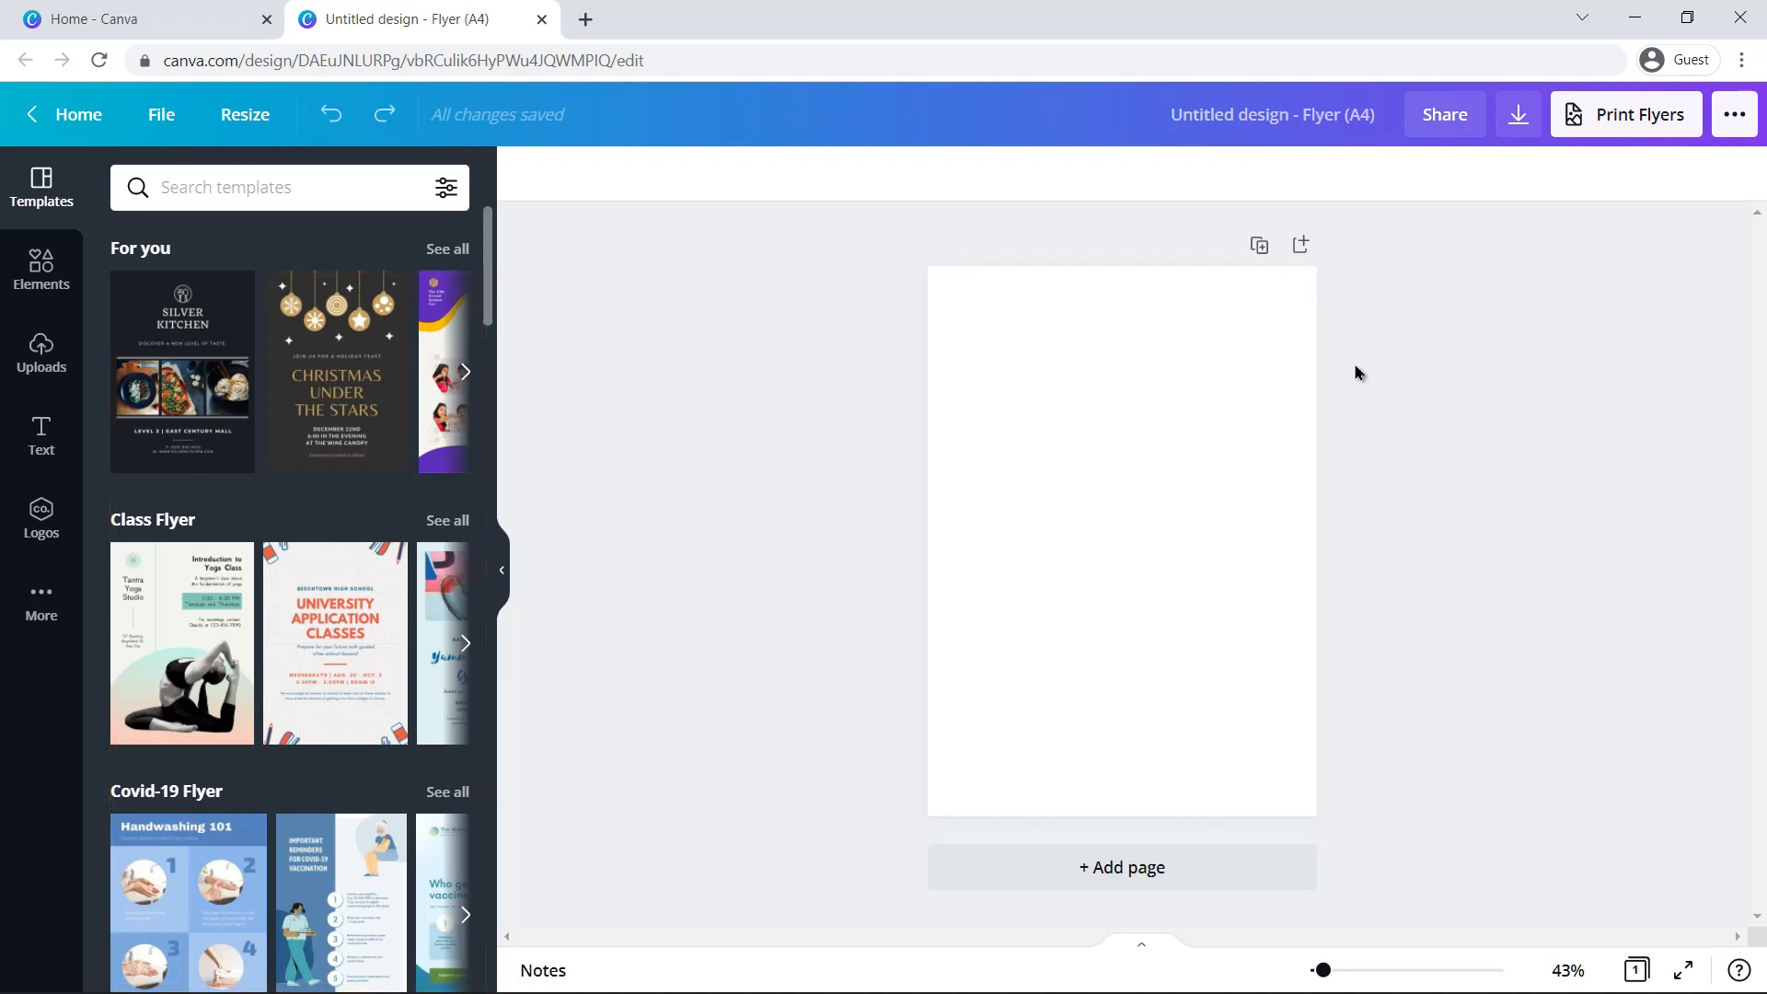
click(282, 187)
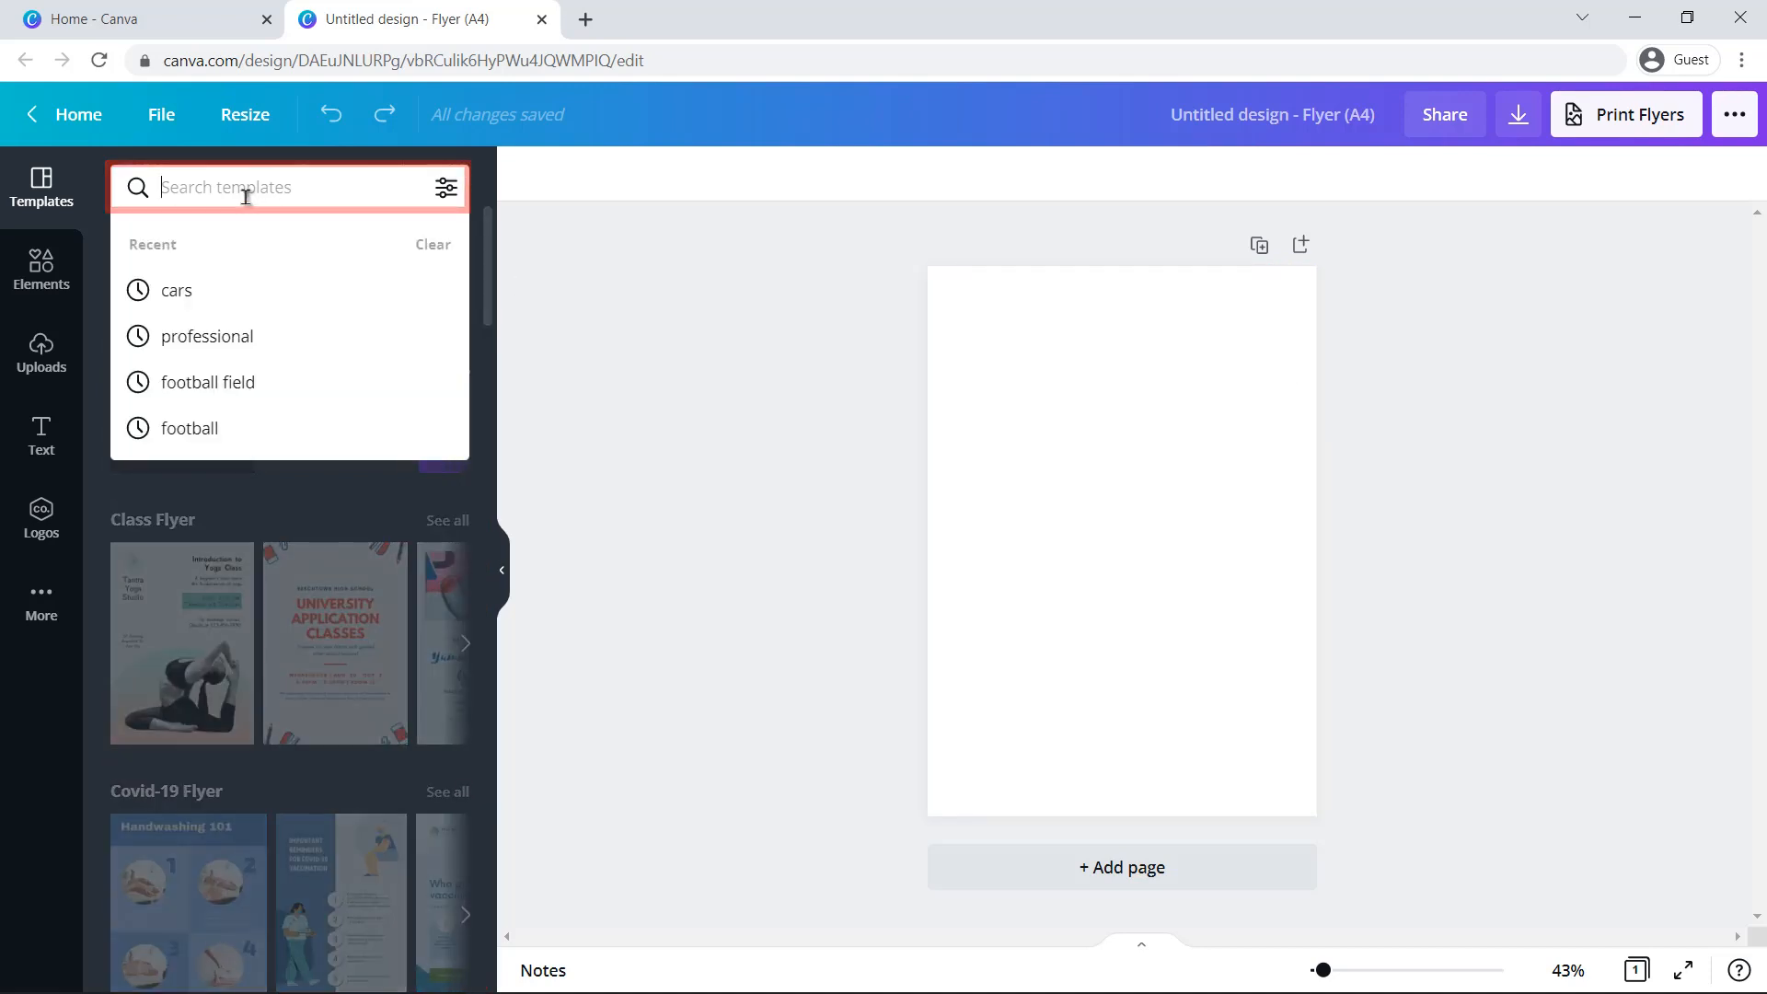
text(yoga)
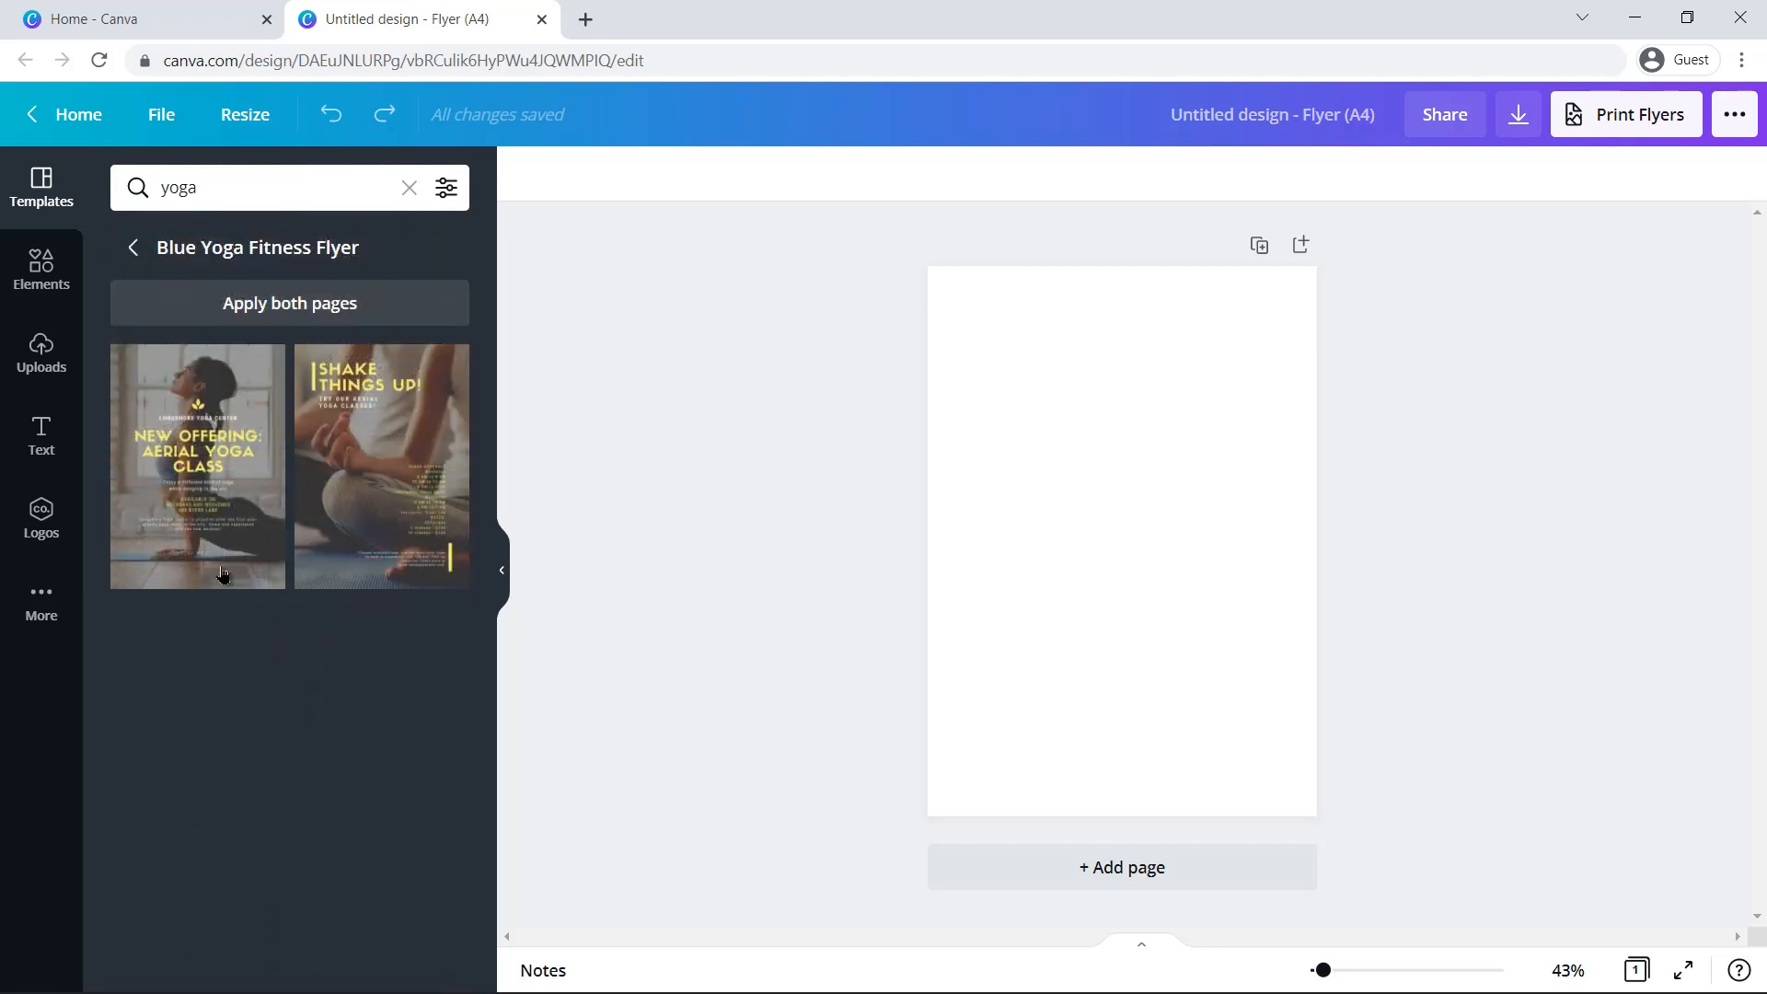
click(381, 463)
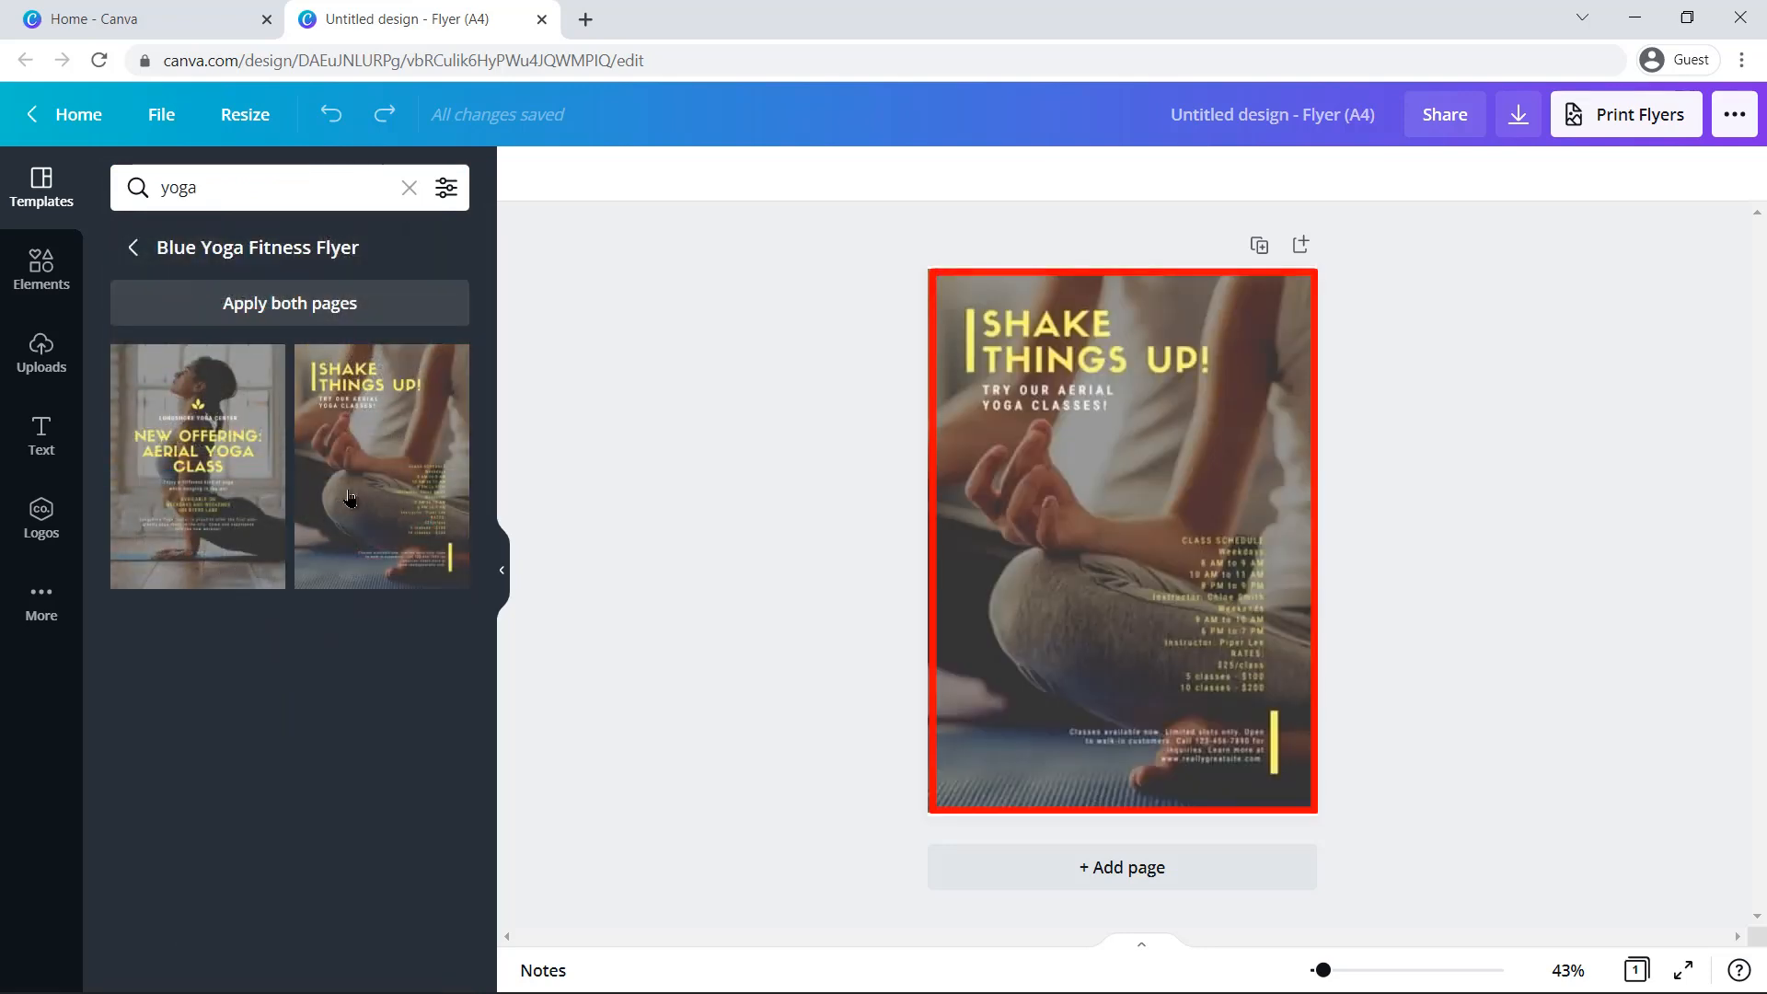
click(1121, 541)
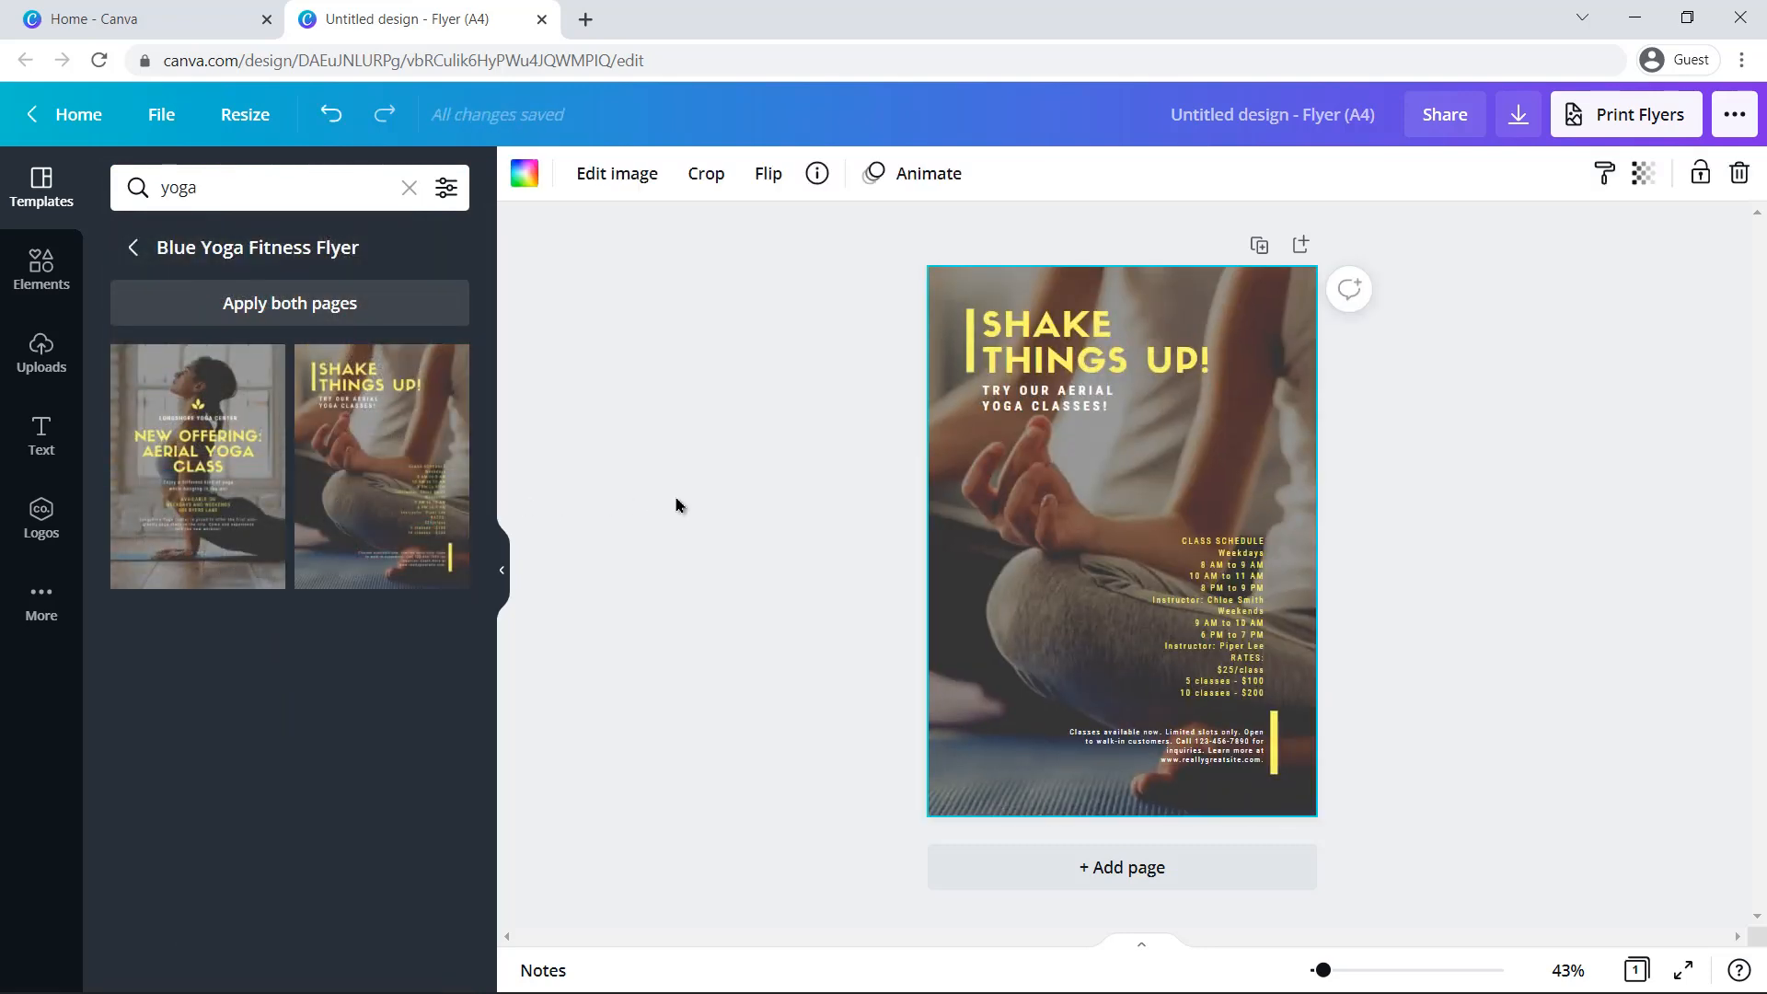
click(132, 246)
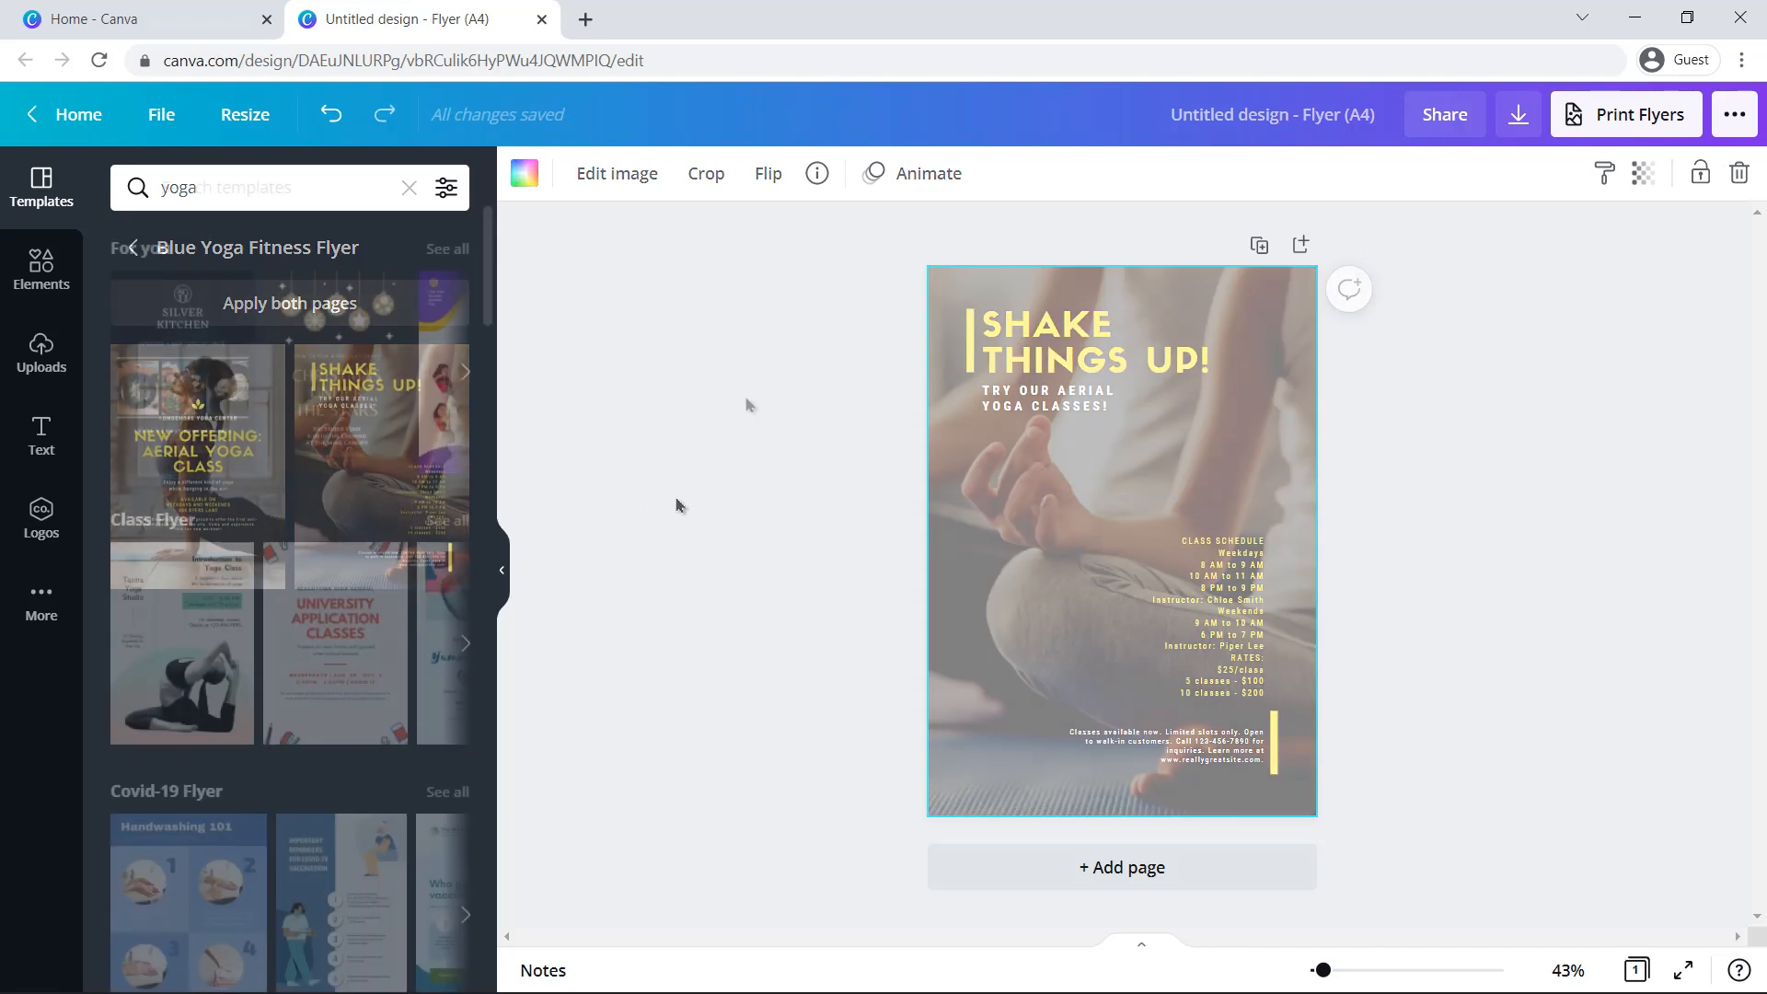
Step: Upload Image 1.jpg, the purple yoga mat photo, and place it to fill the flyer page
click(40, 353)
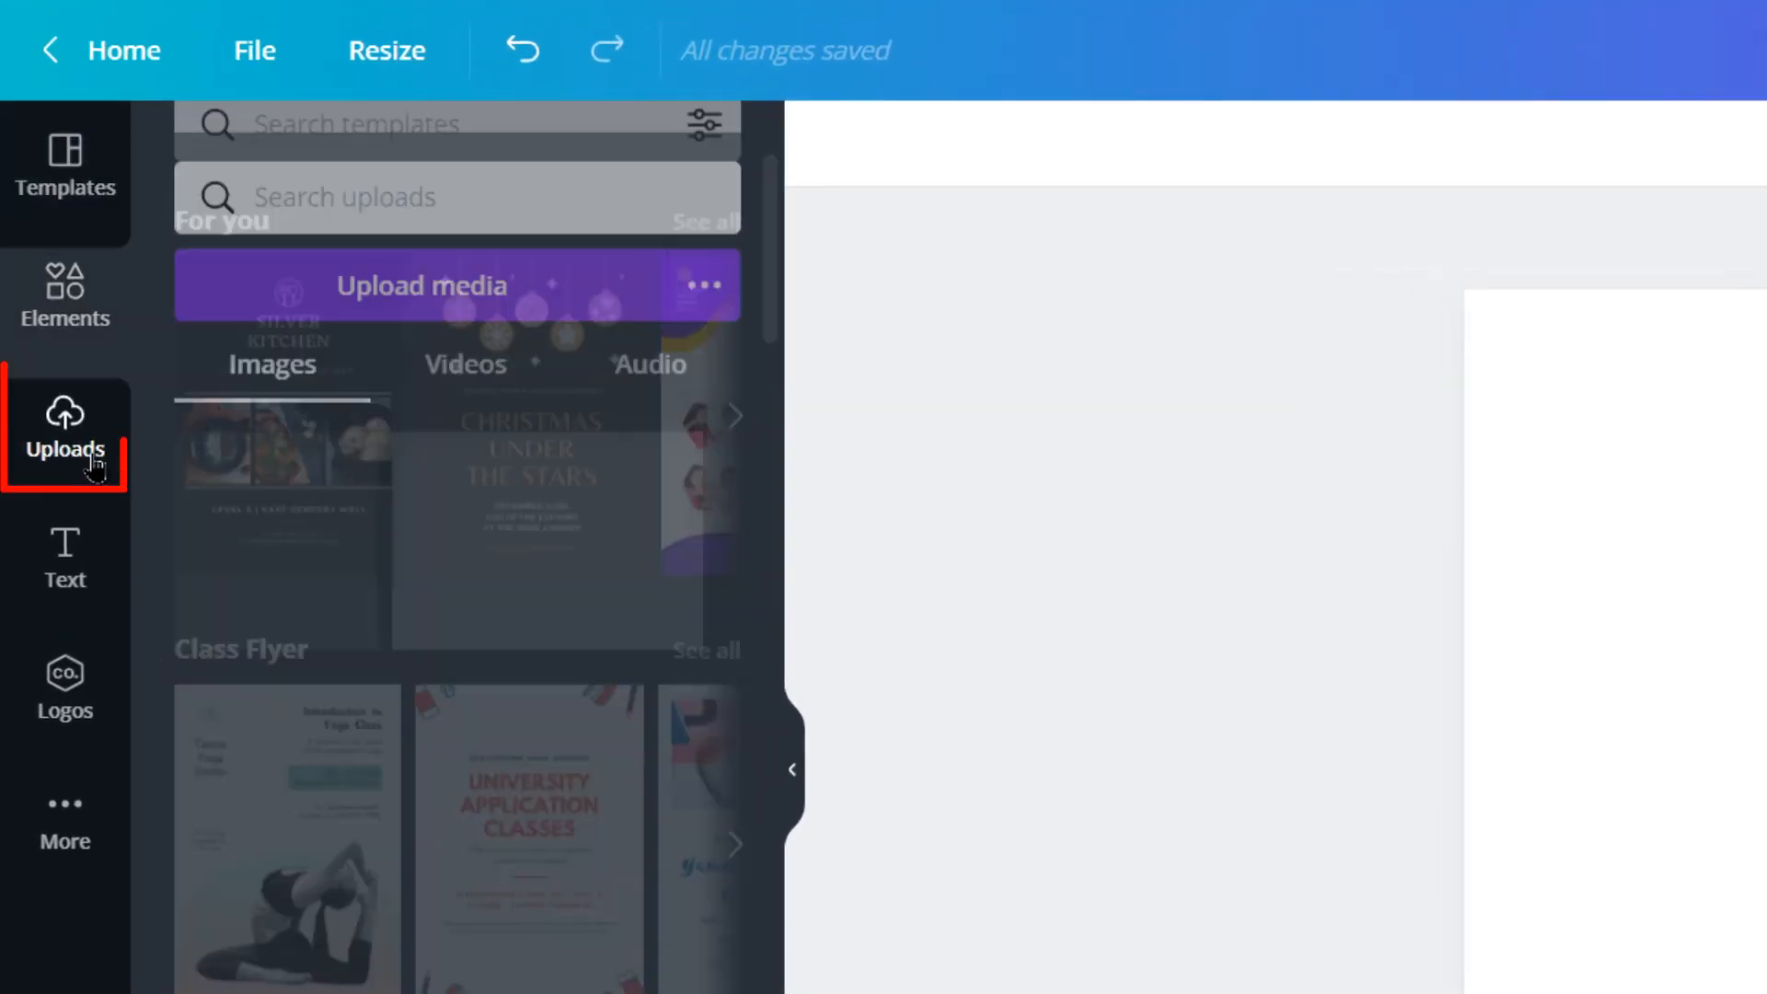
click(64, 435)
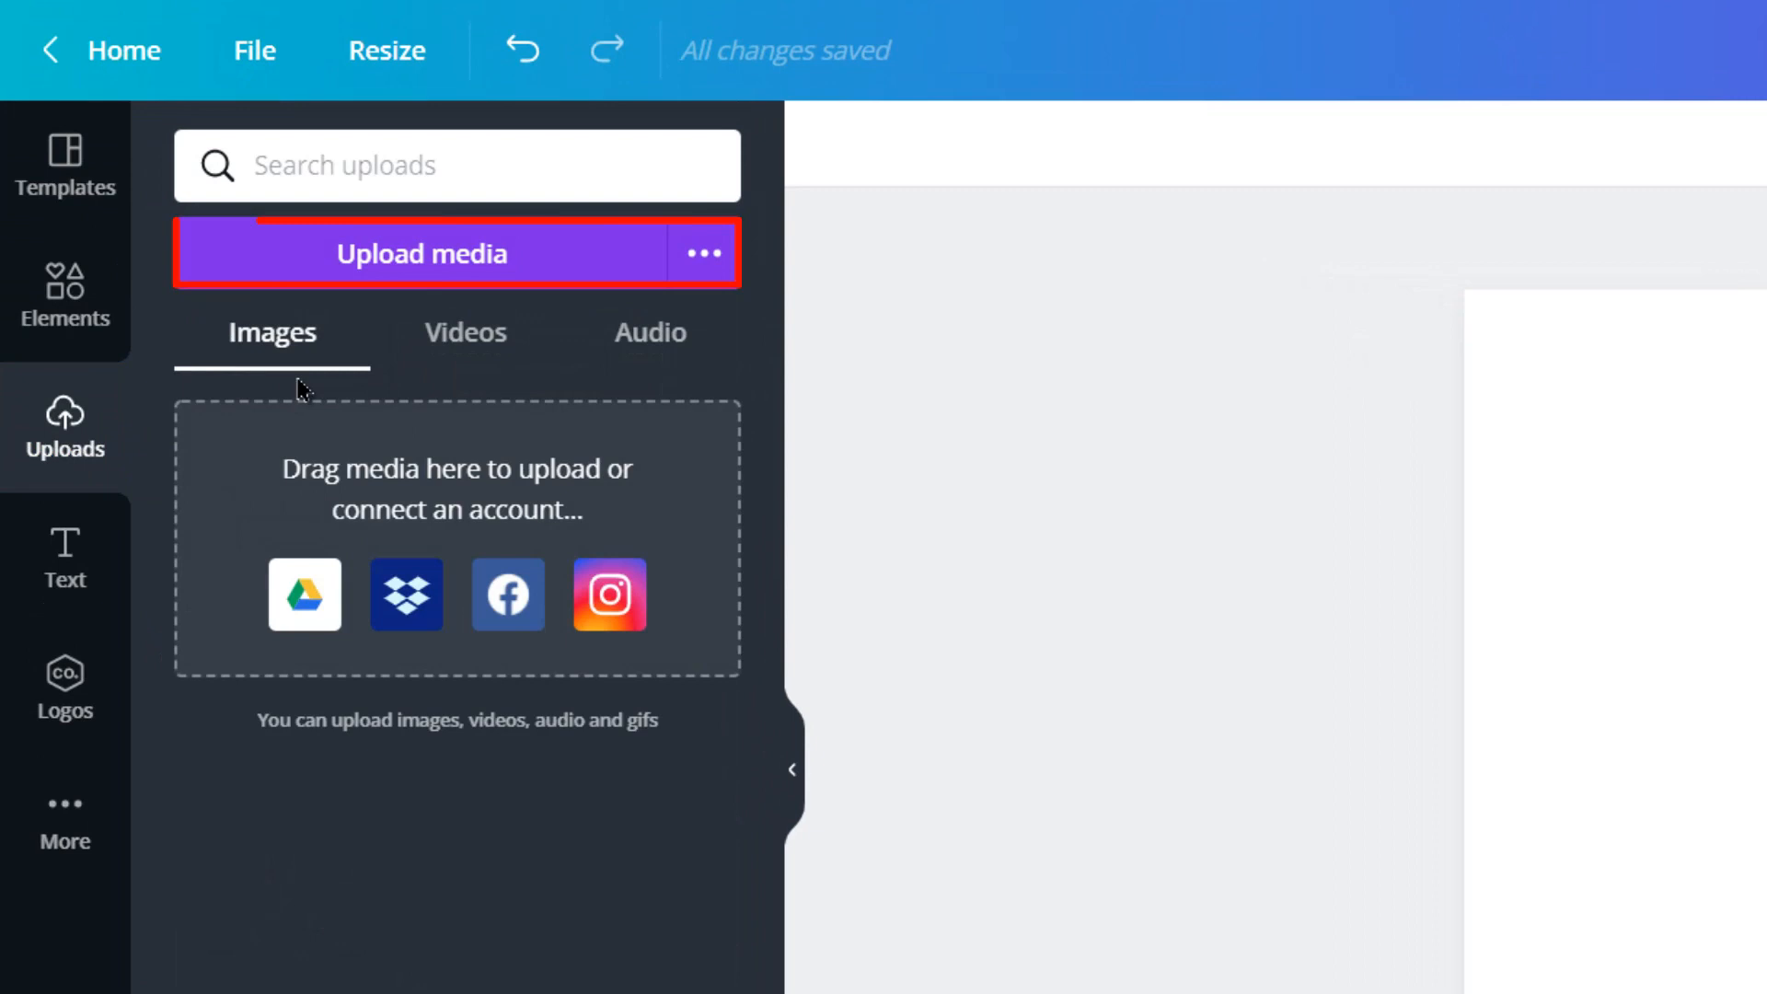
click(420, 252)
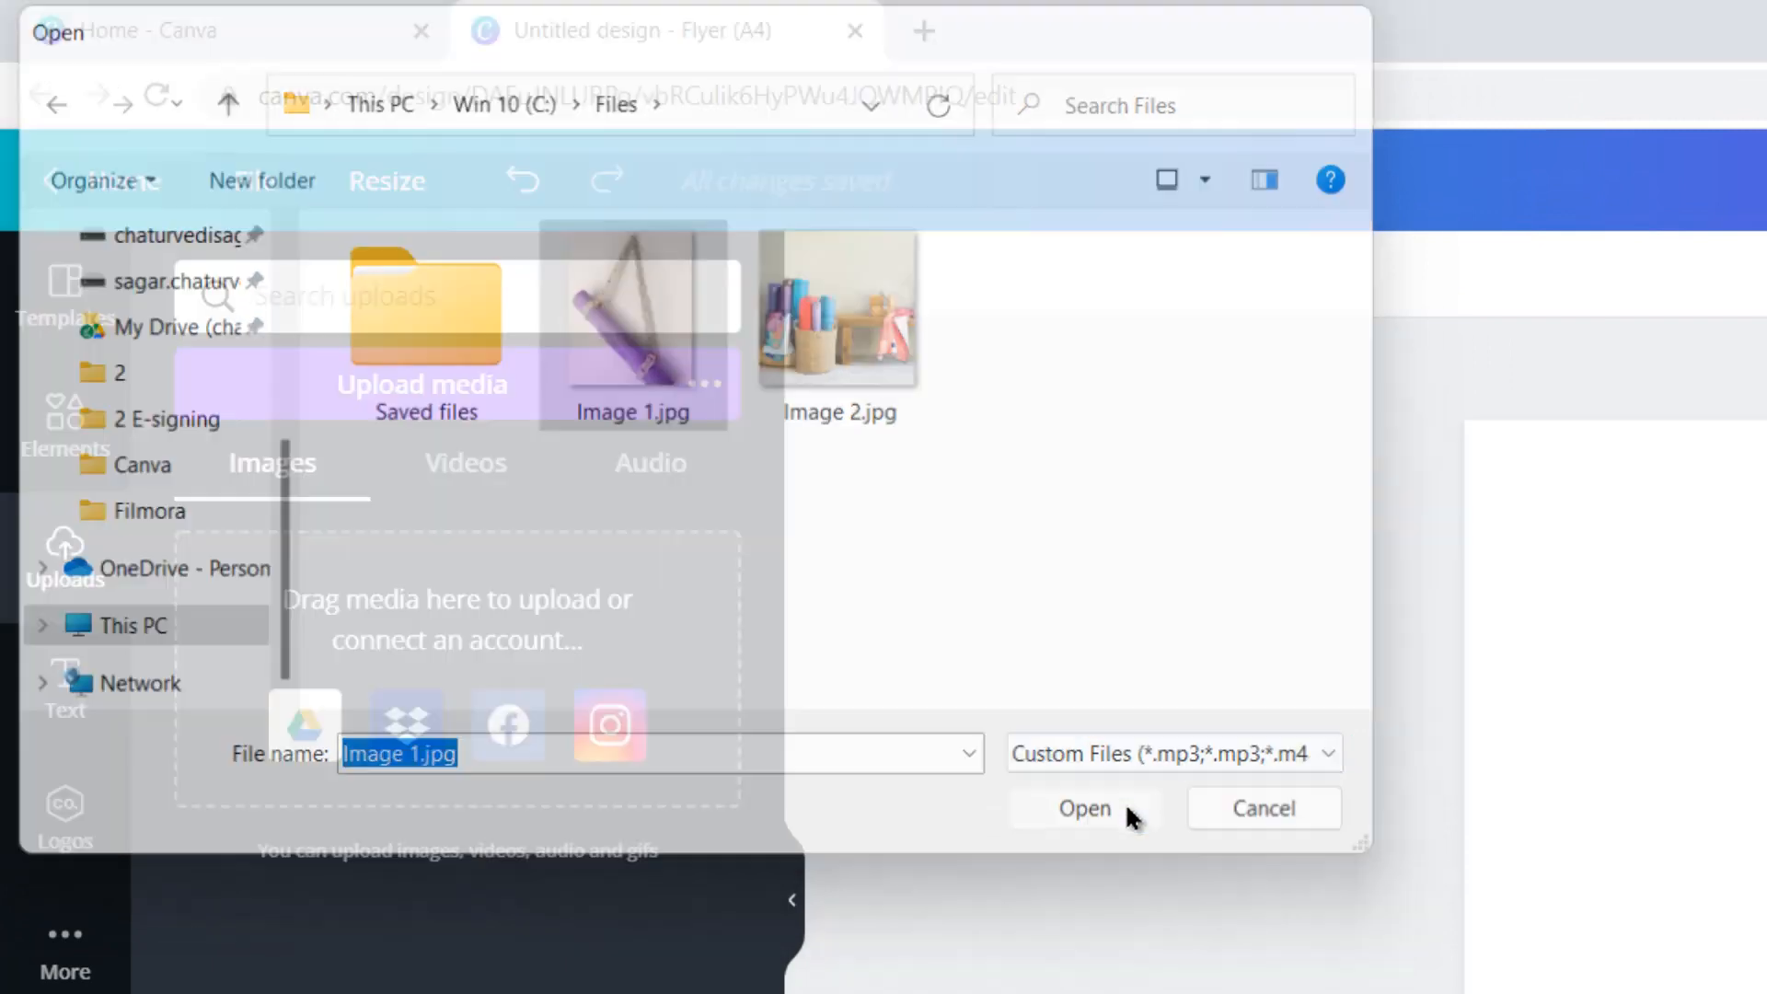
click(1080, 808)
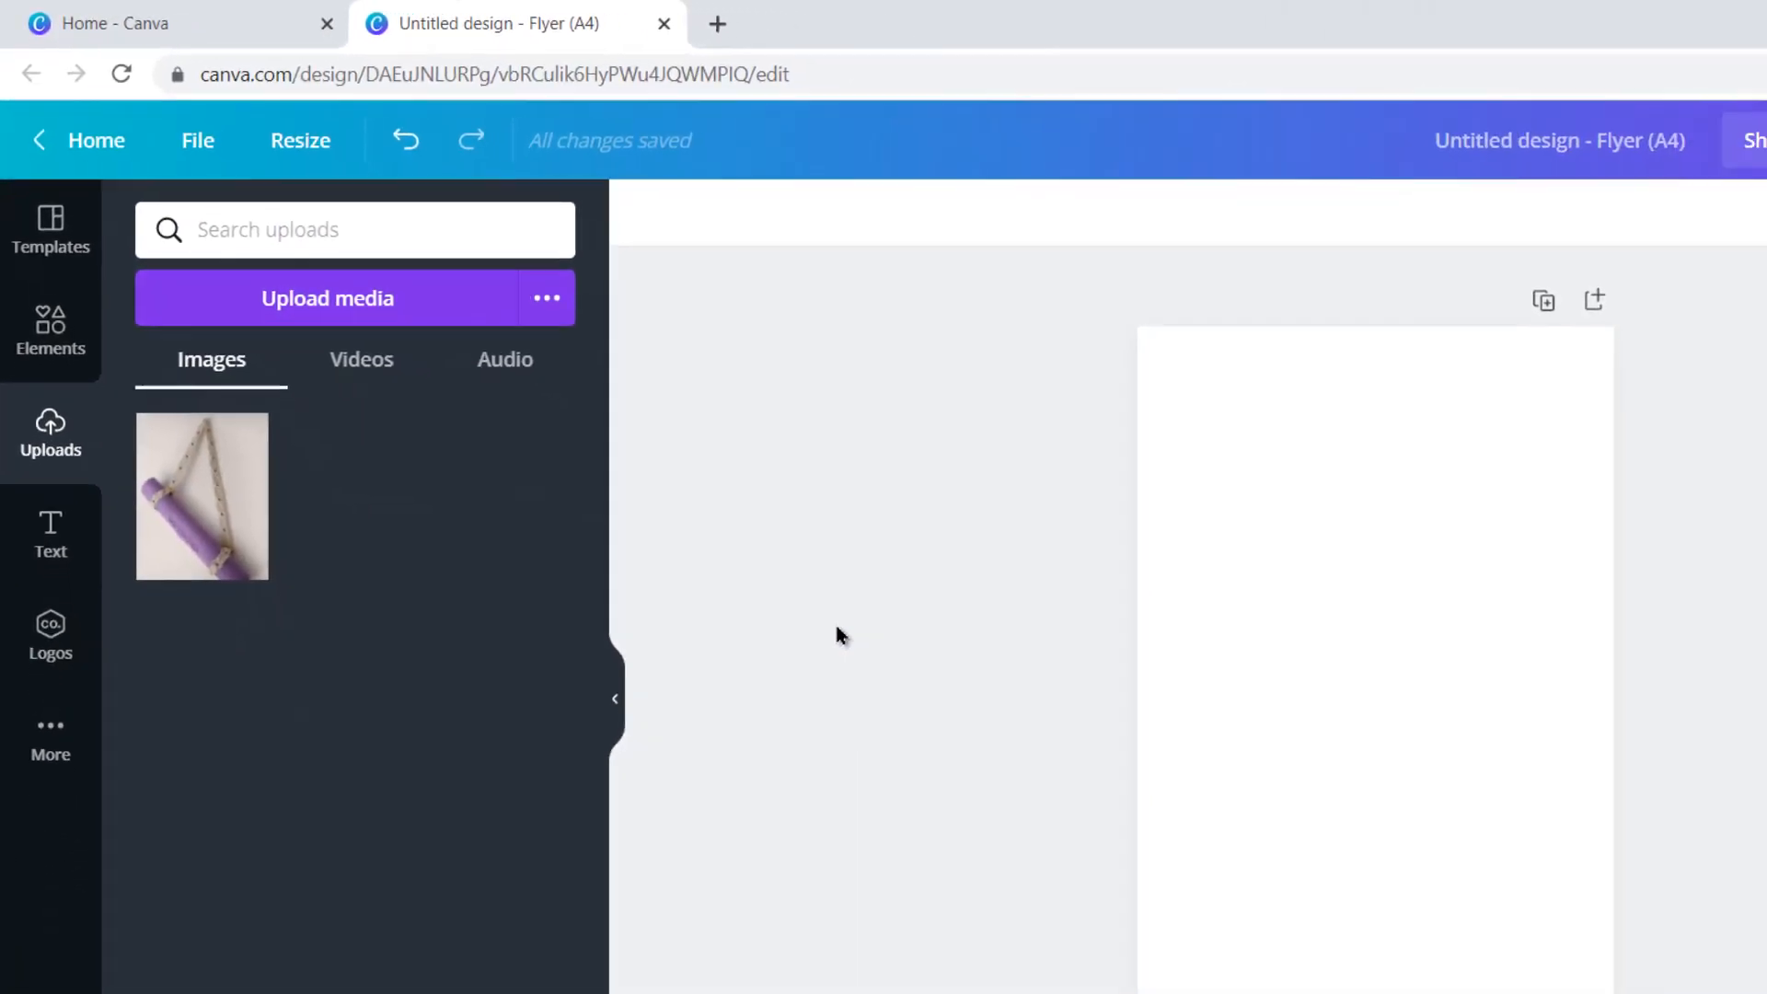
click(201, 495)
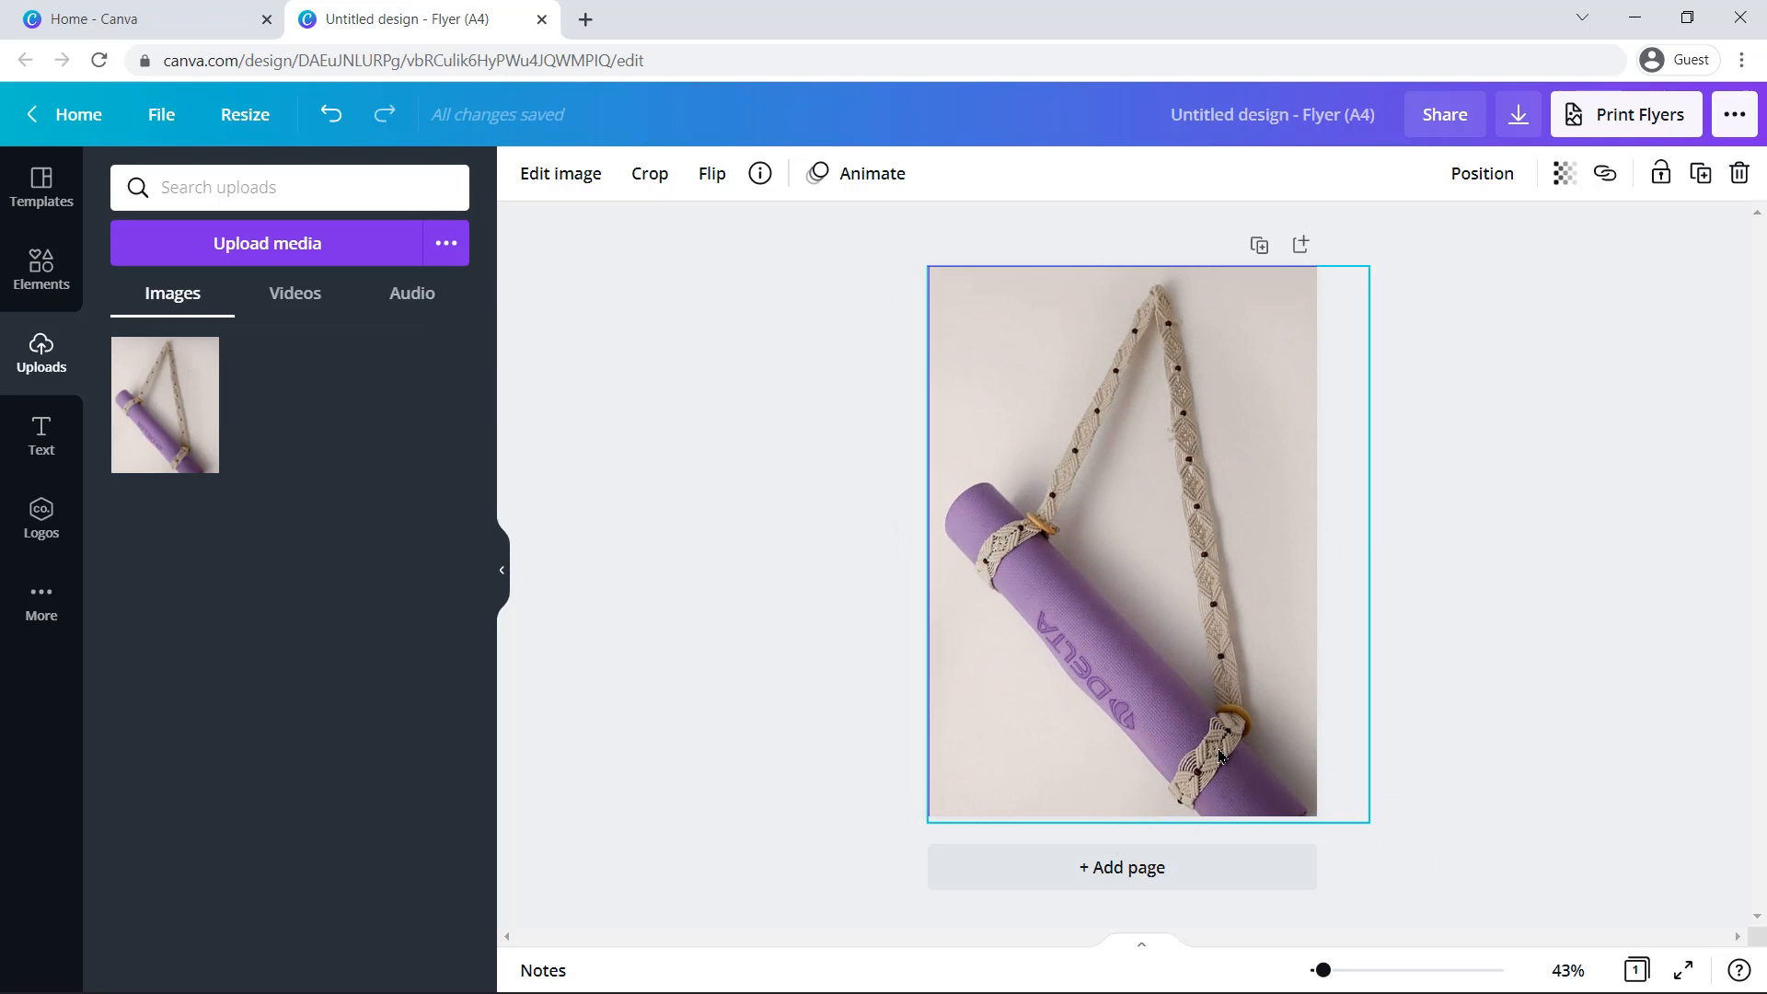
click(1422, 636)
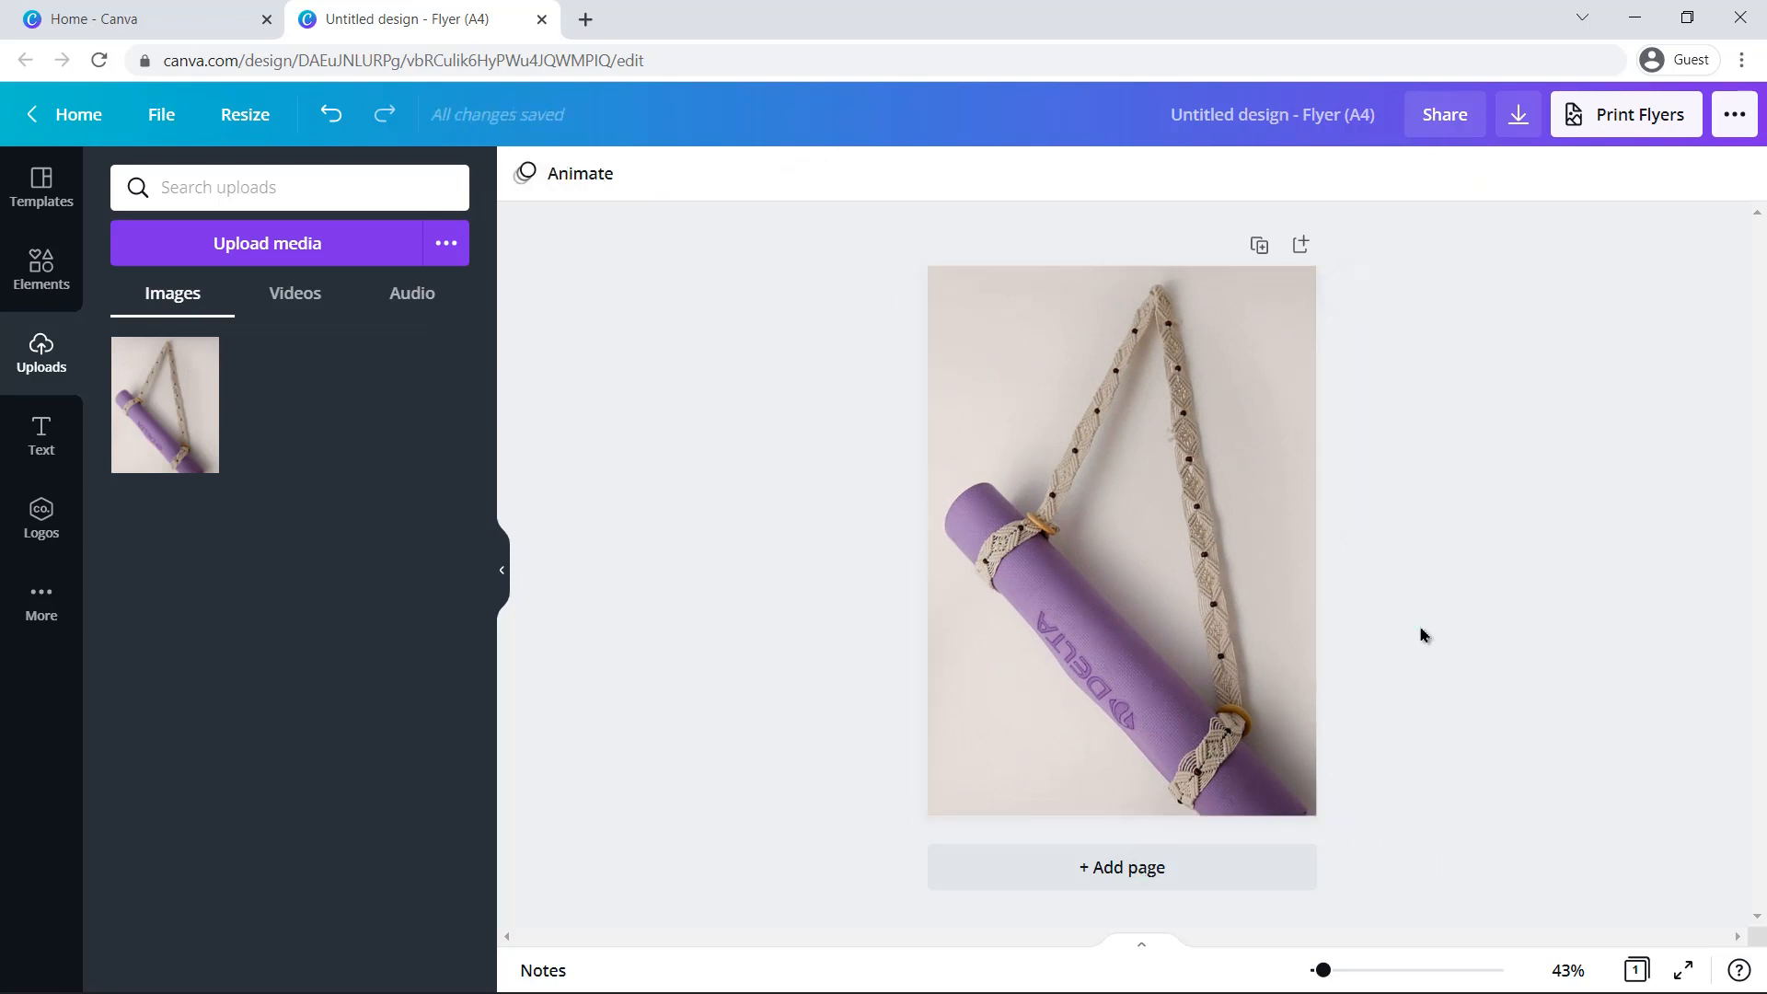
Step: Apply Background Remover to the mat photo so the mat and strap sit on plain white
click(1121, 541)
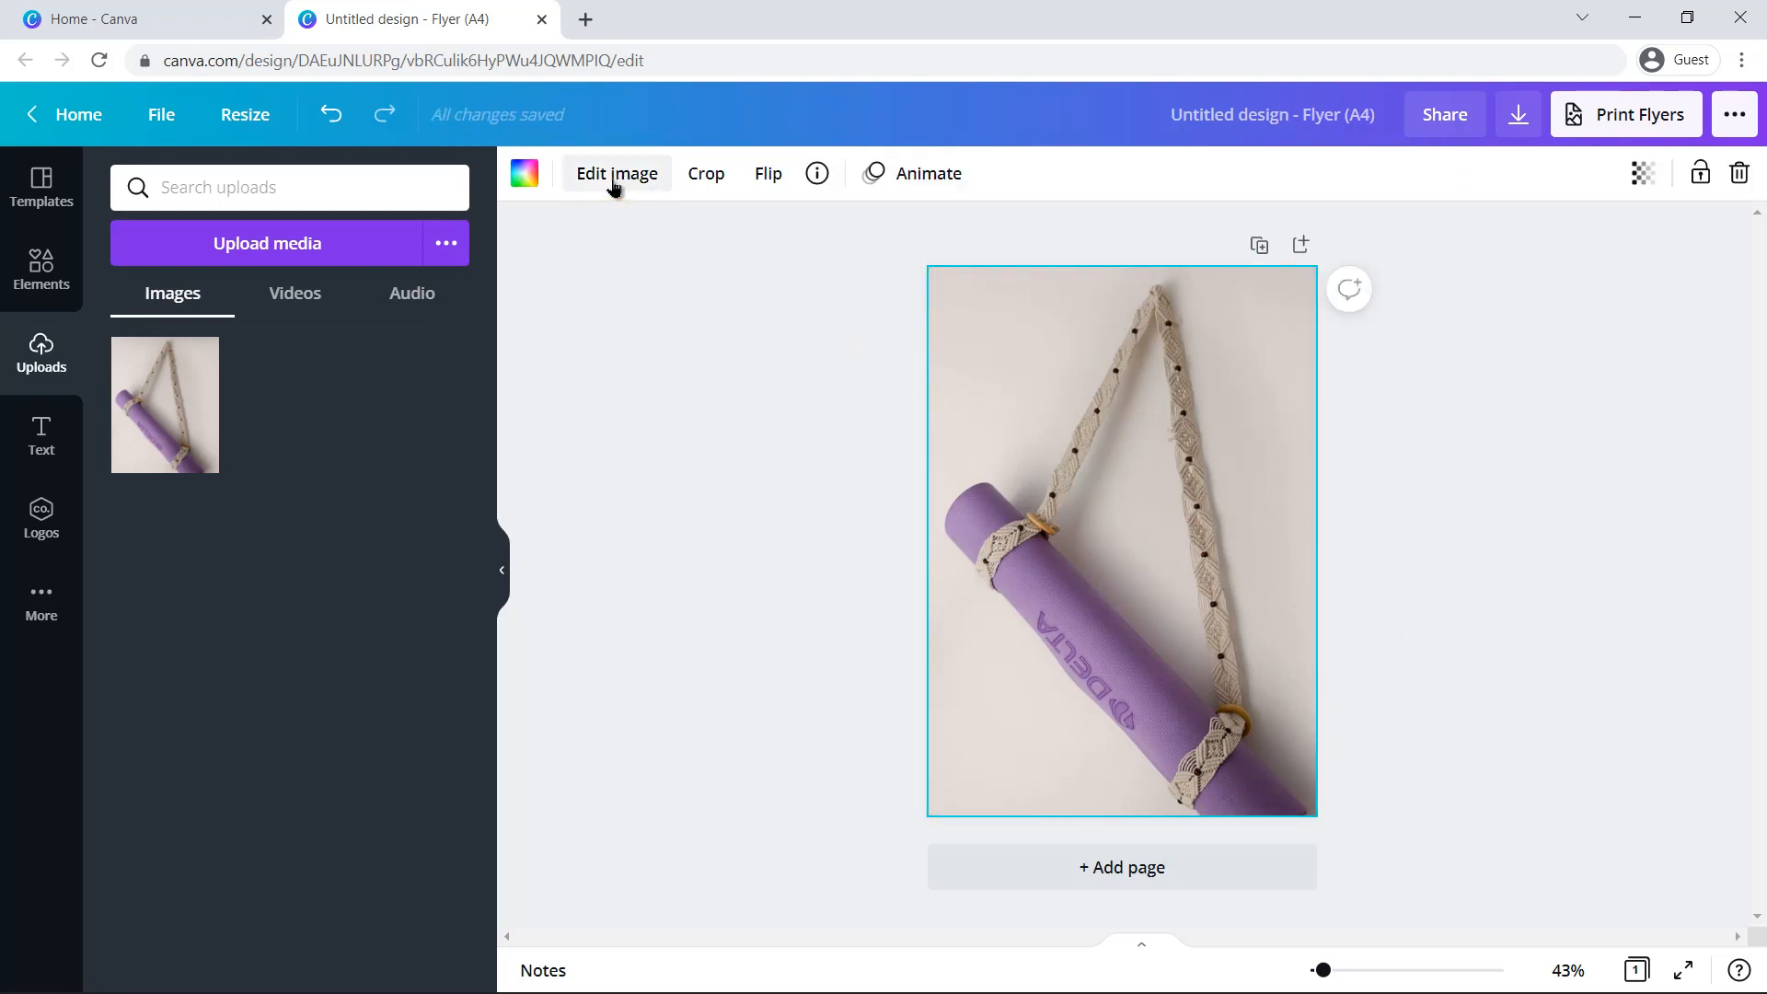
click(615, 173)
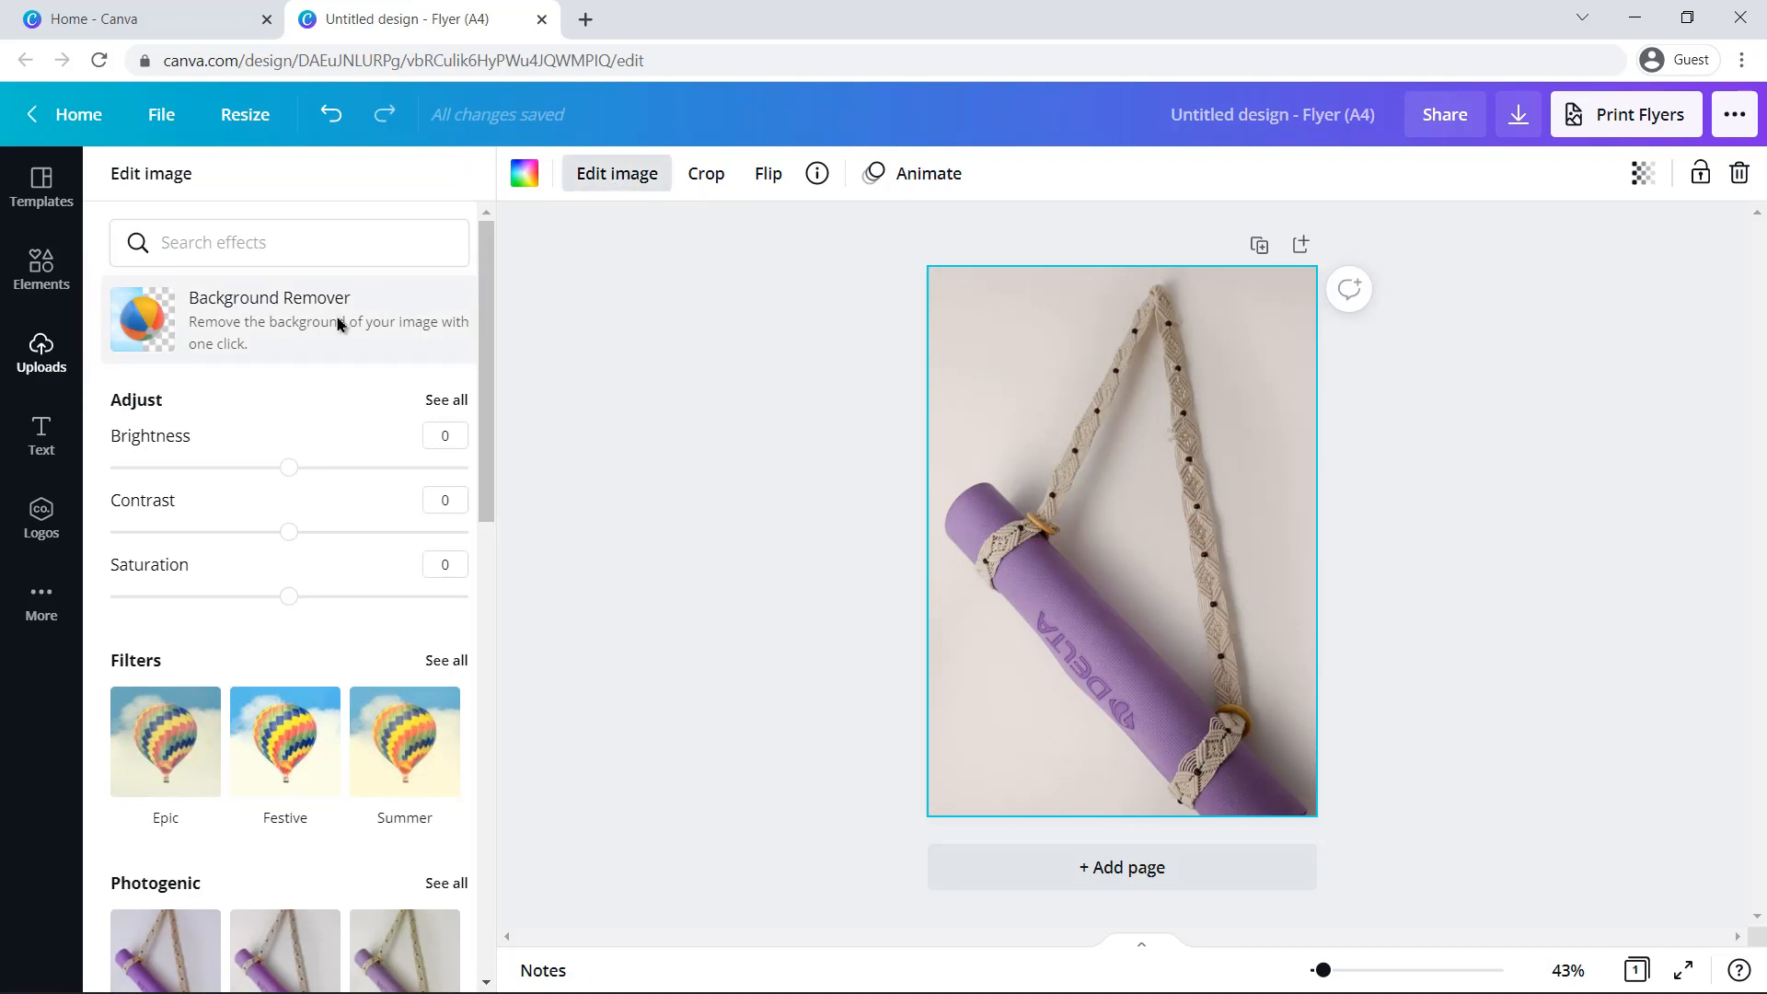
click(271, 320)
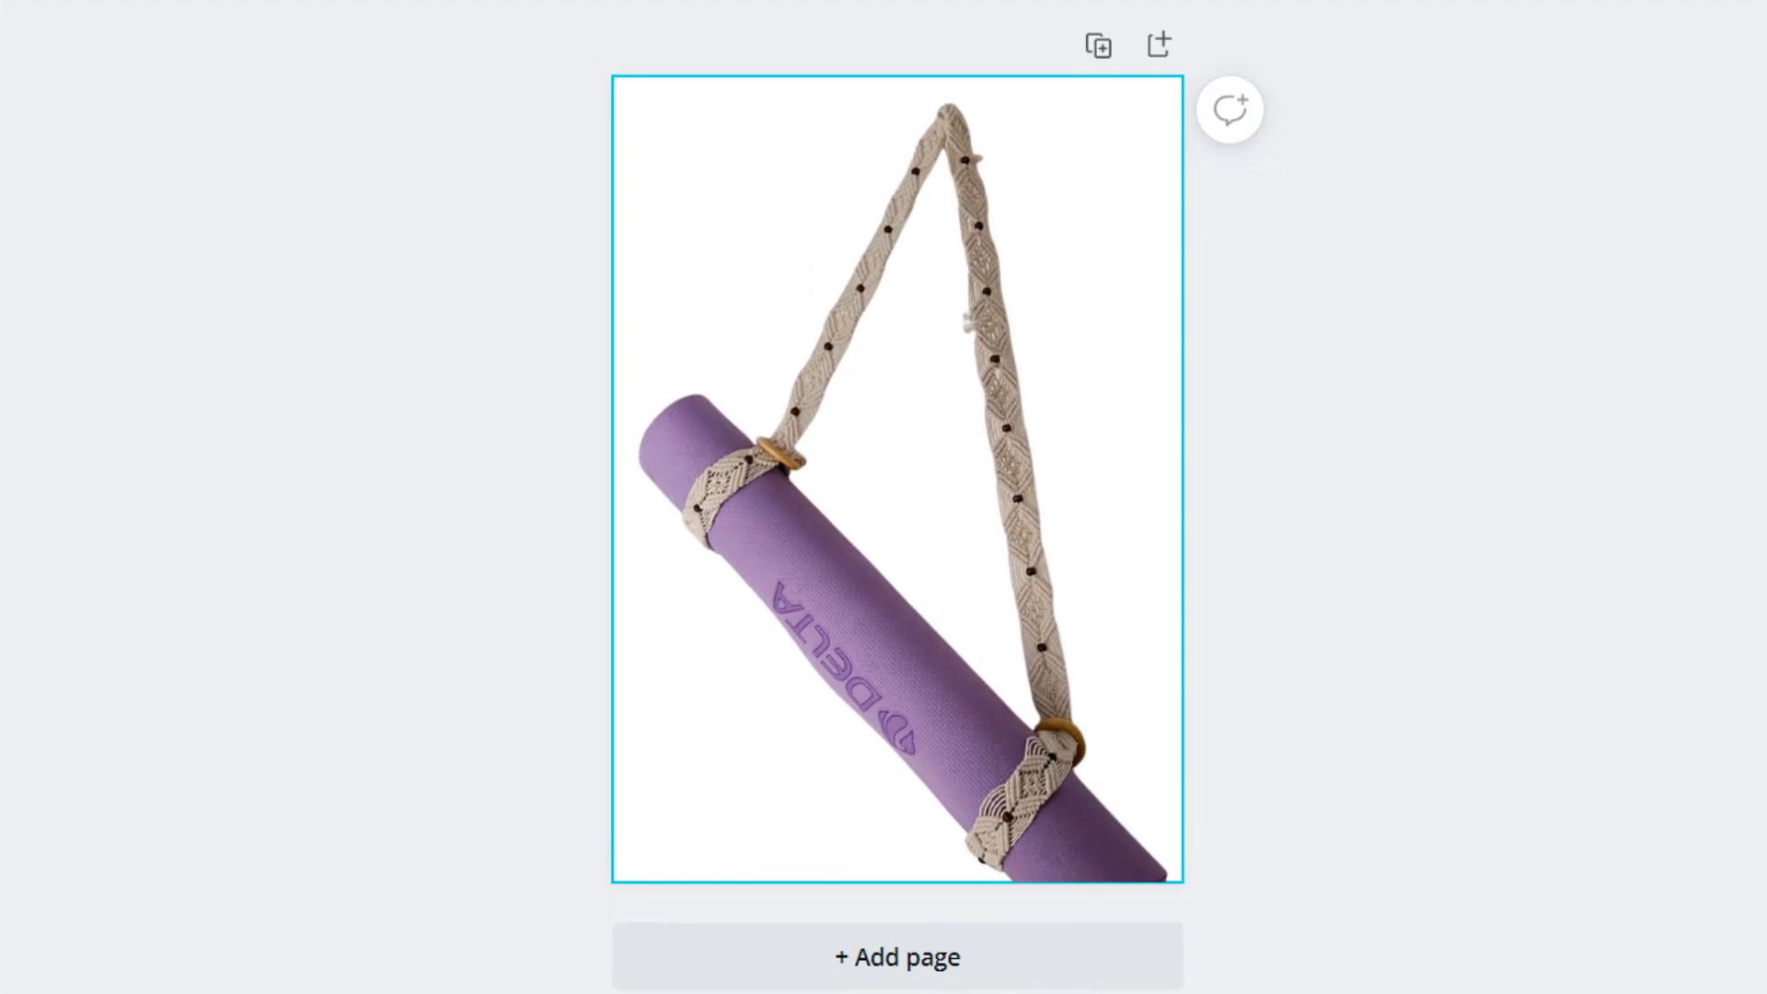
click(896, 473)
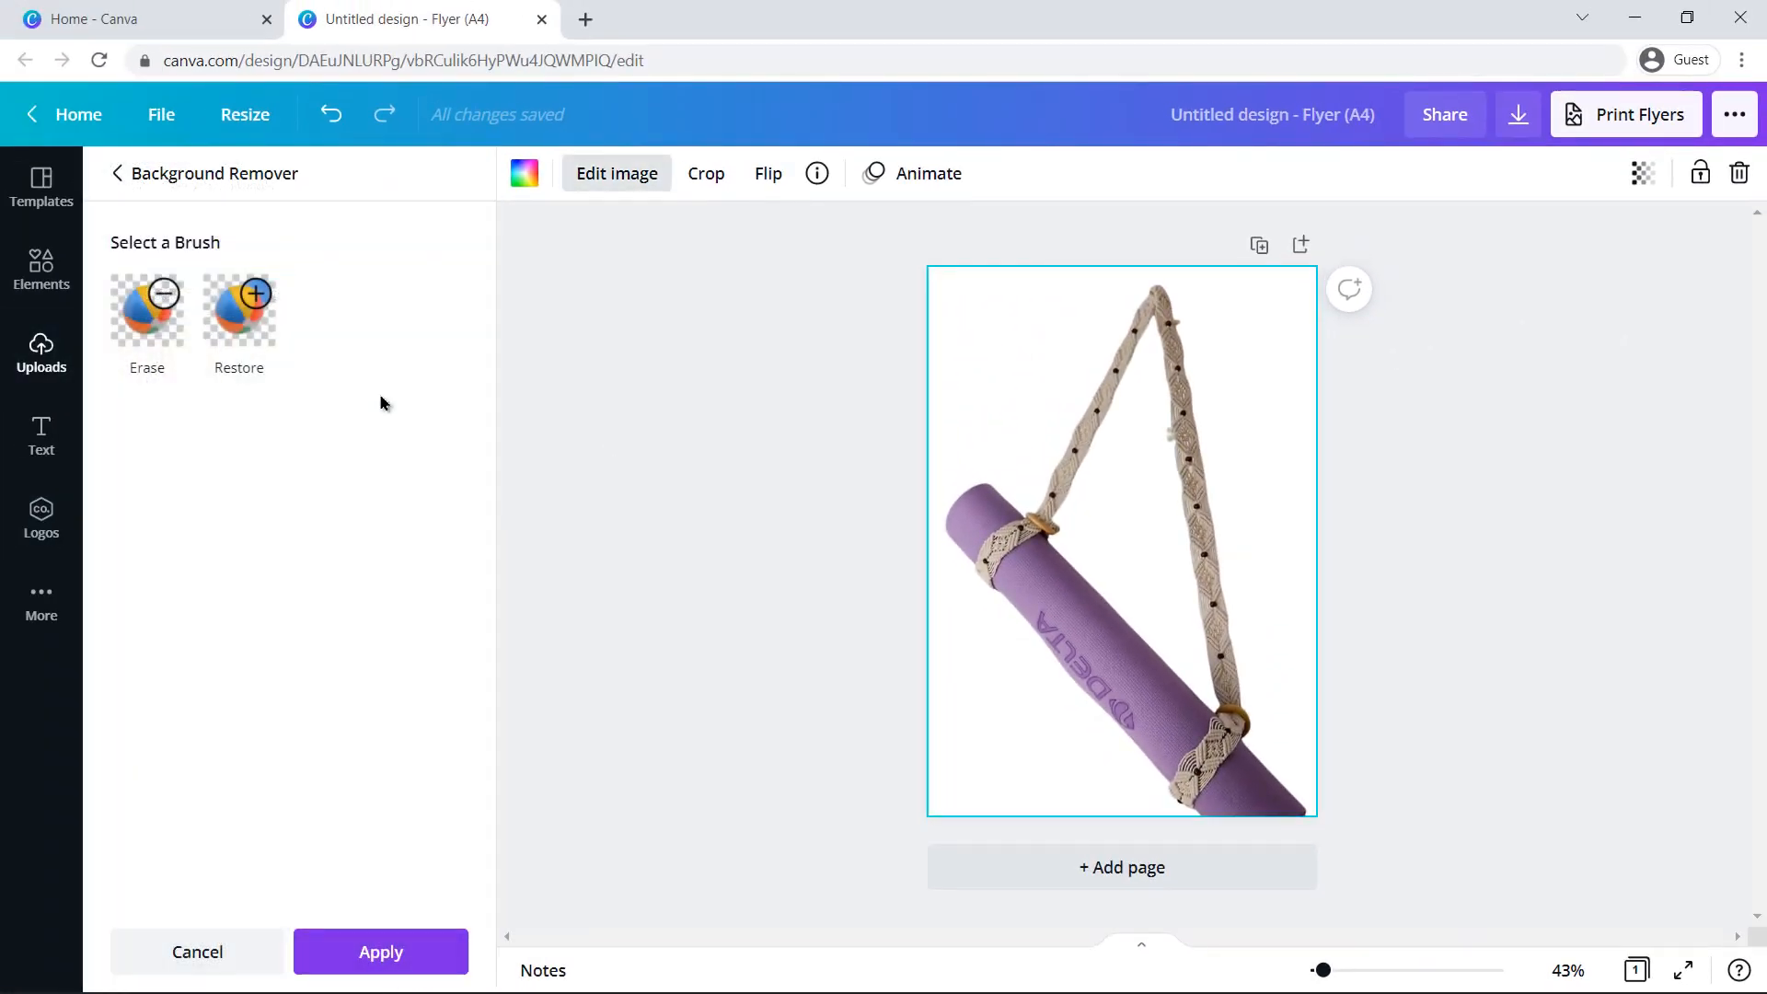
click(116, 173)
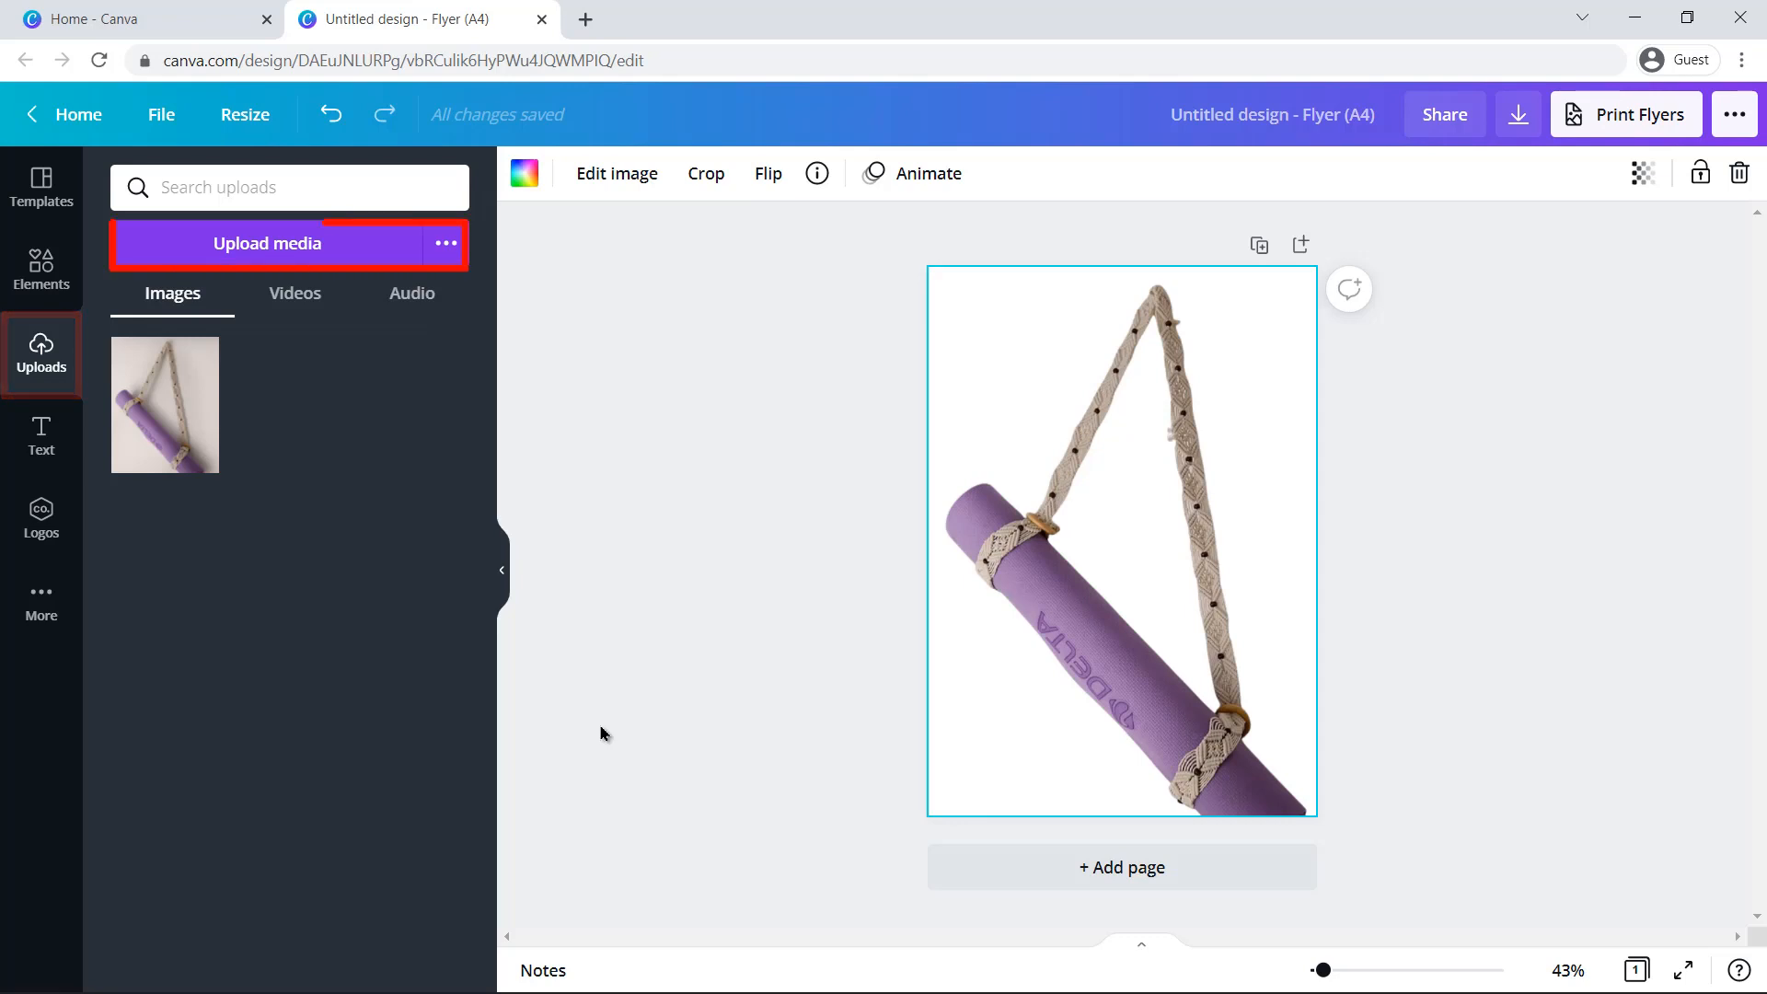
Step: Upload Image 2.jpg, the basket of yoga mats, onto the flyer page
click(267, 243)
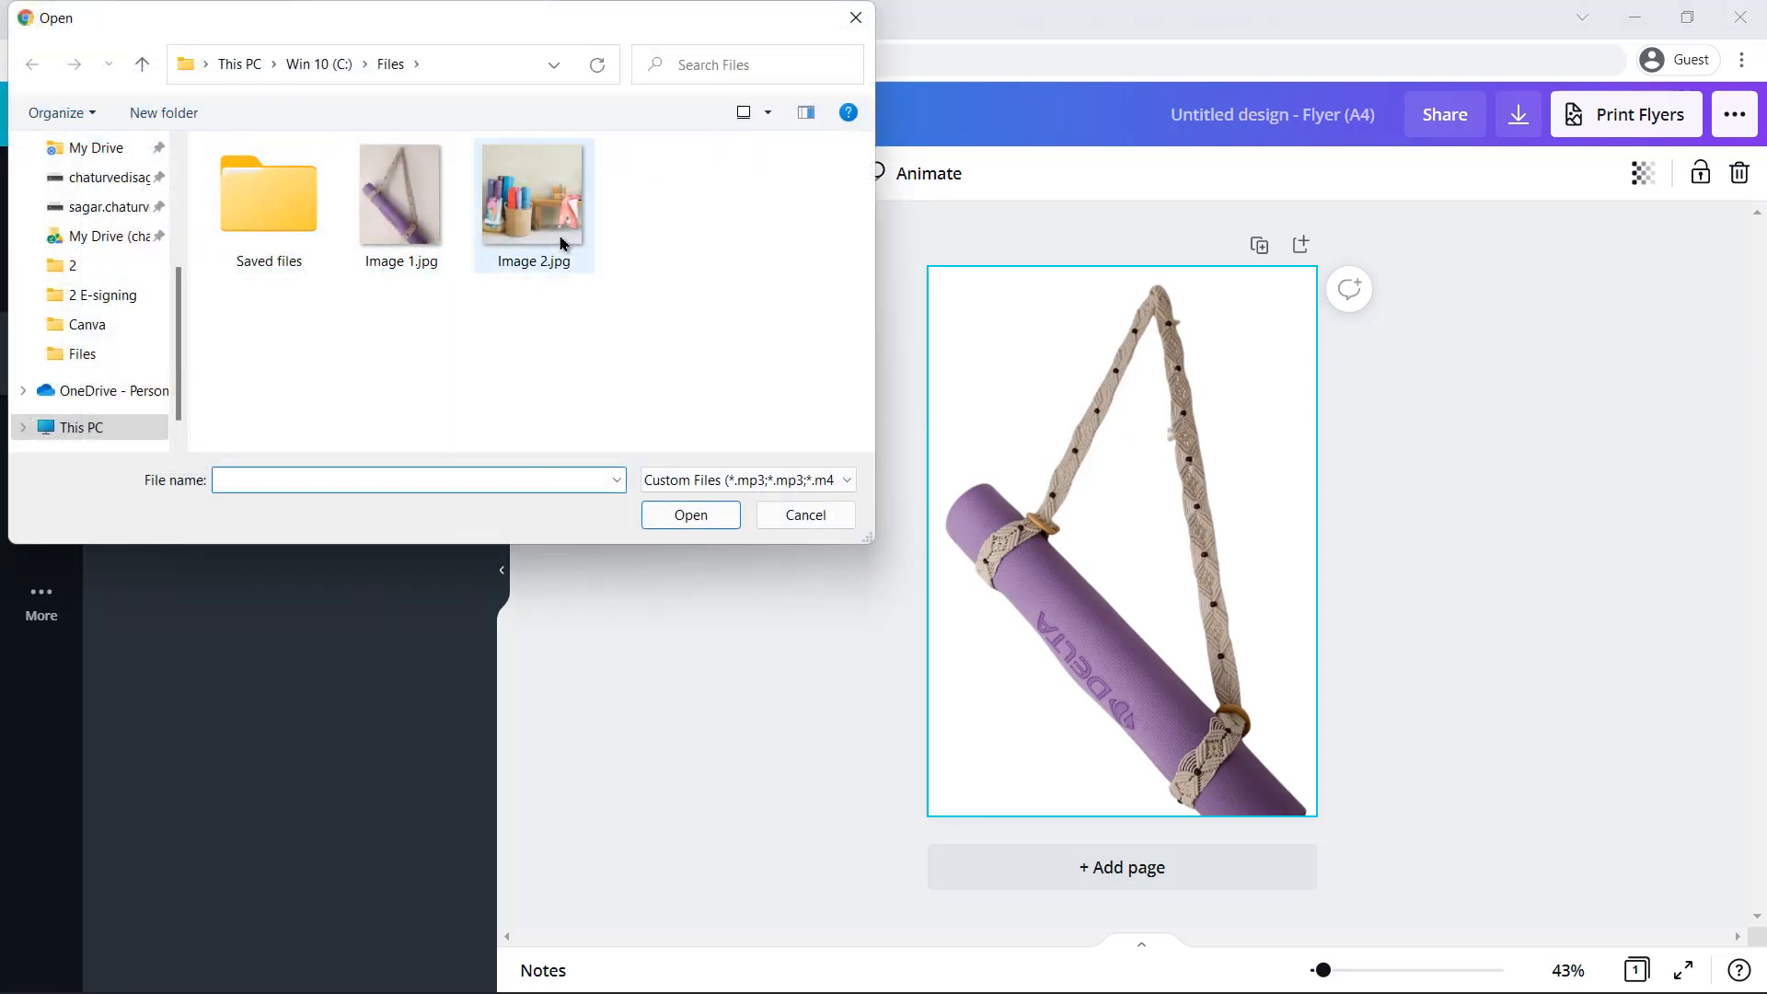
click(690, 513)
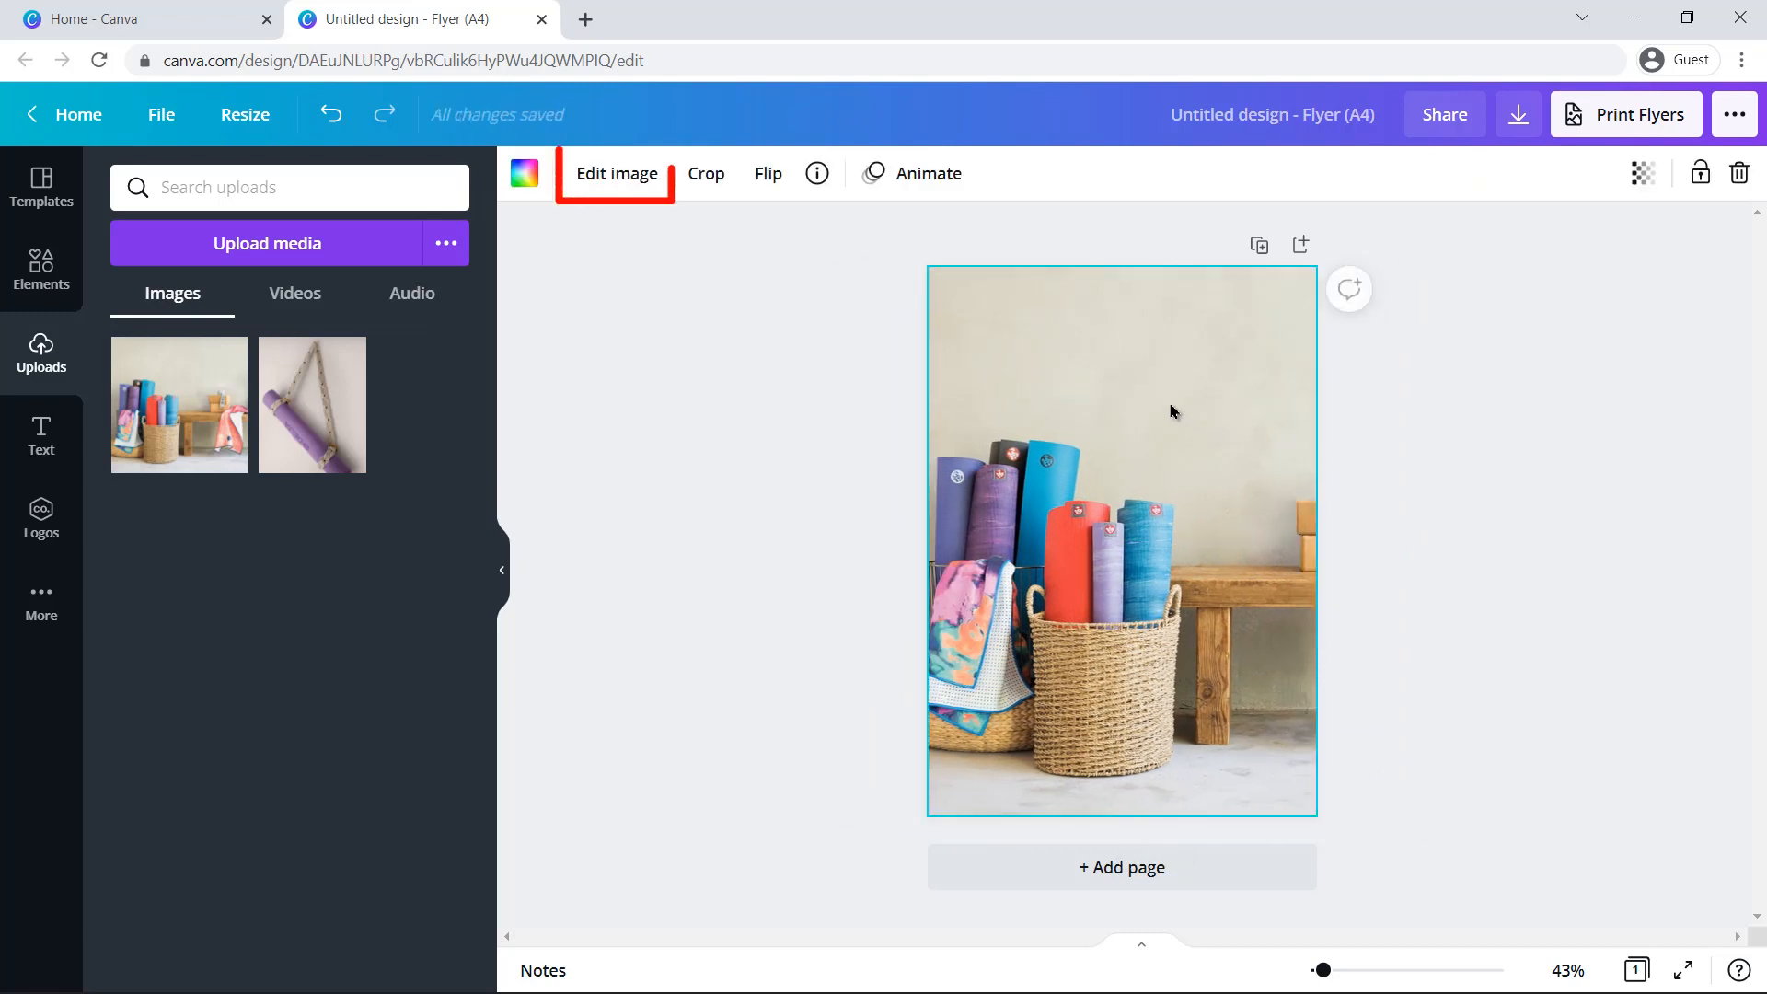
click(617, 173)
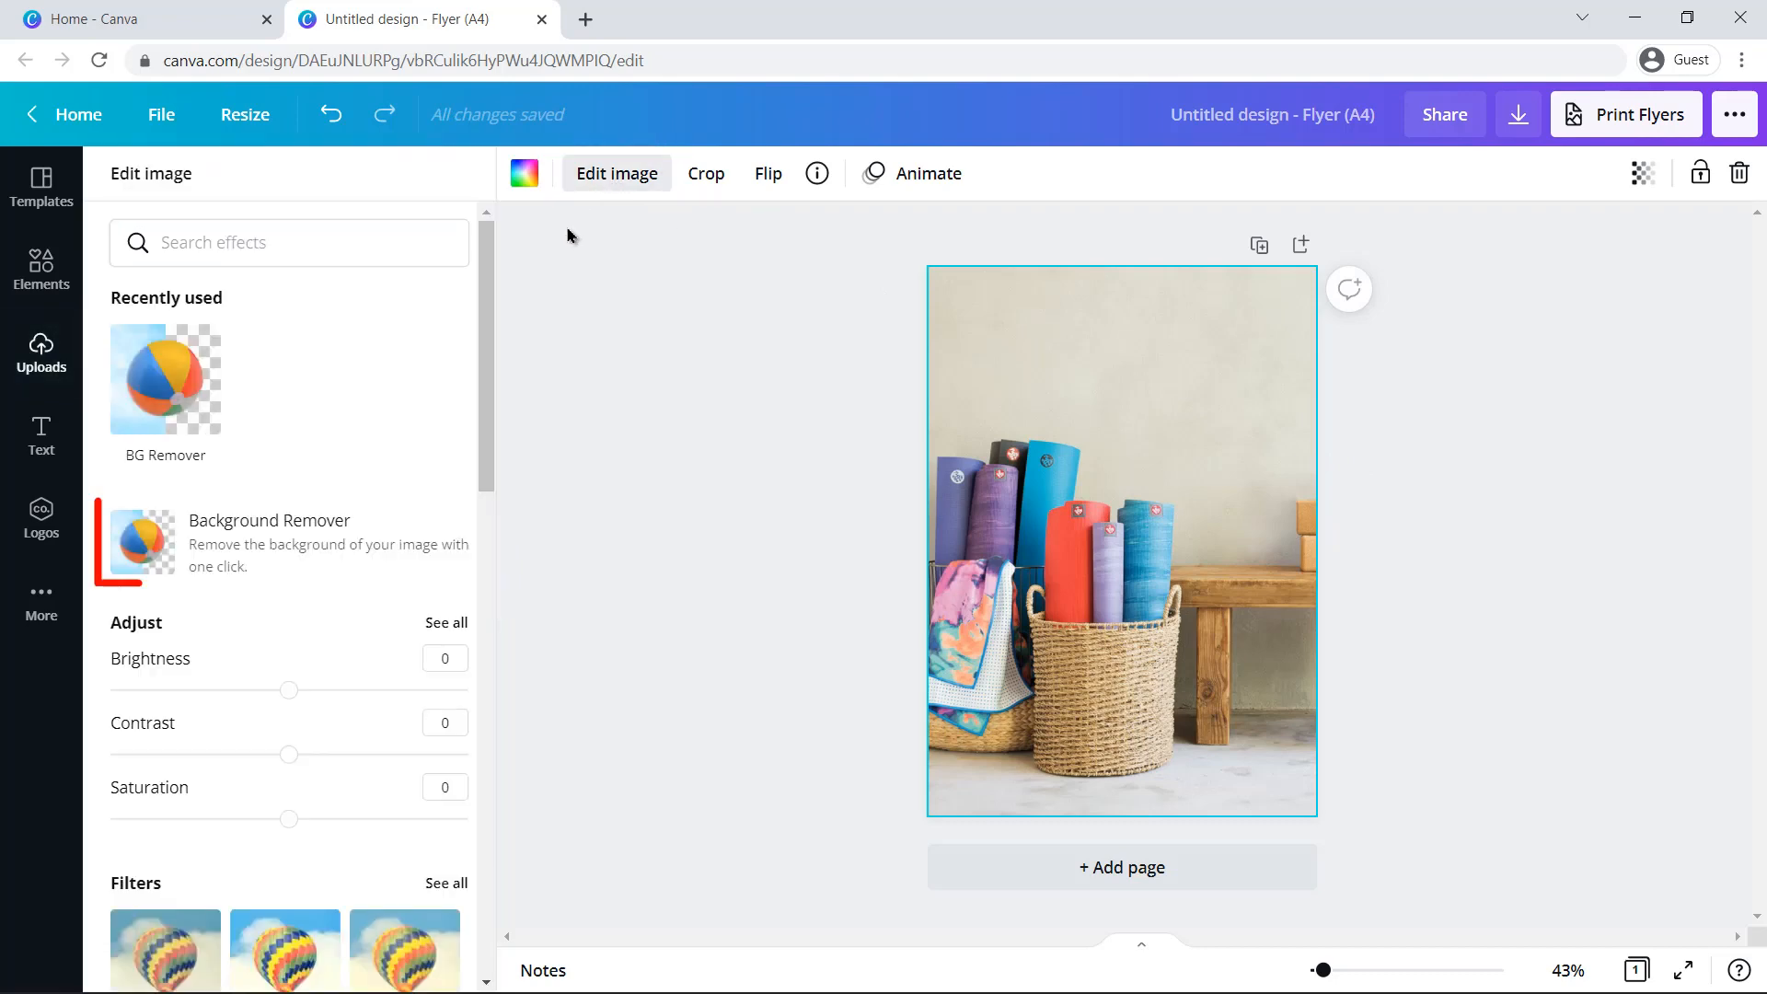
Step: Remove the basket photo's background and pick the Erase brush to clean the cutout
click(269, 521)
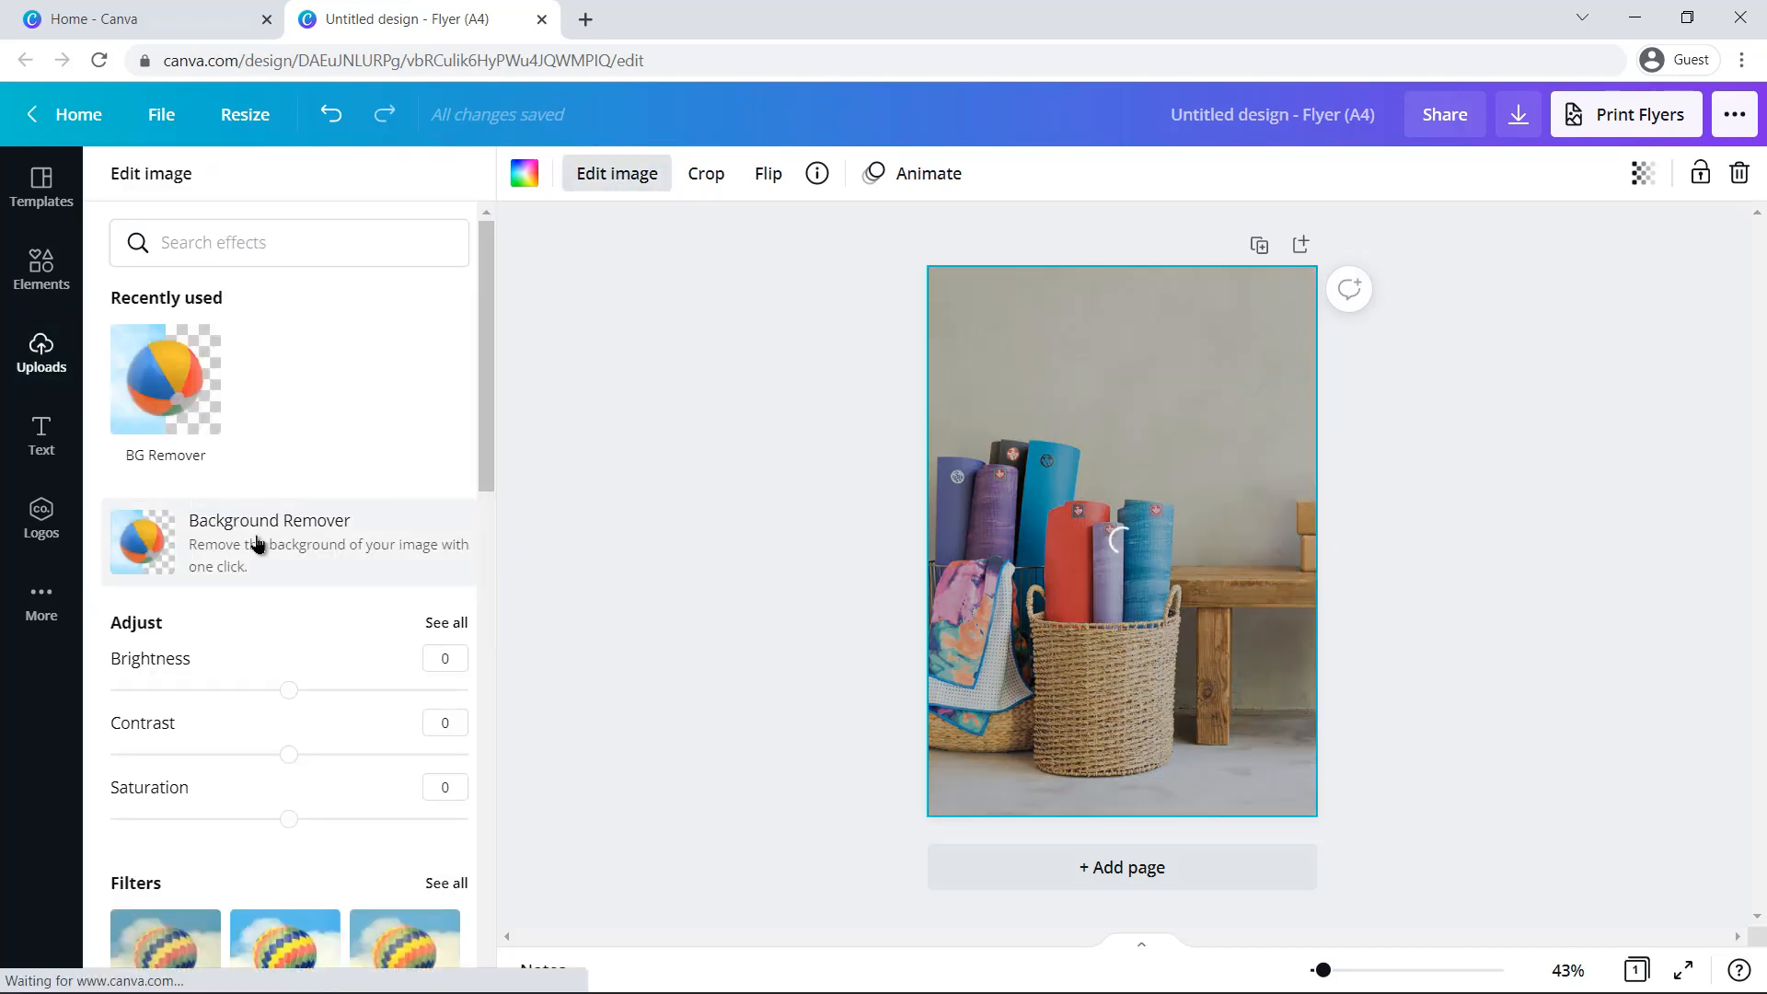
click(271, 542)
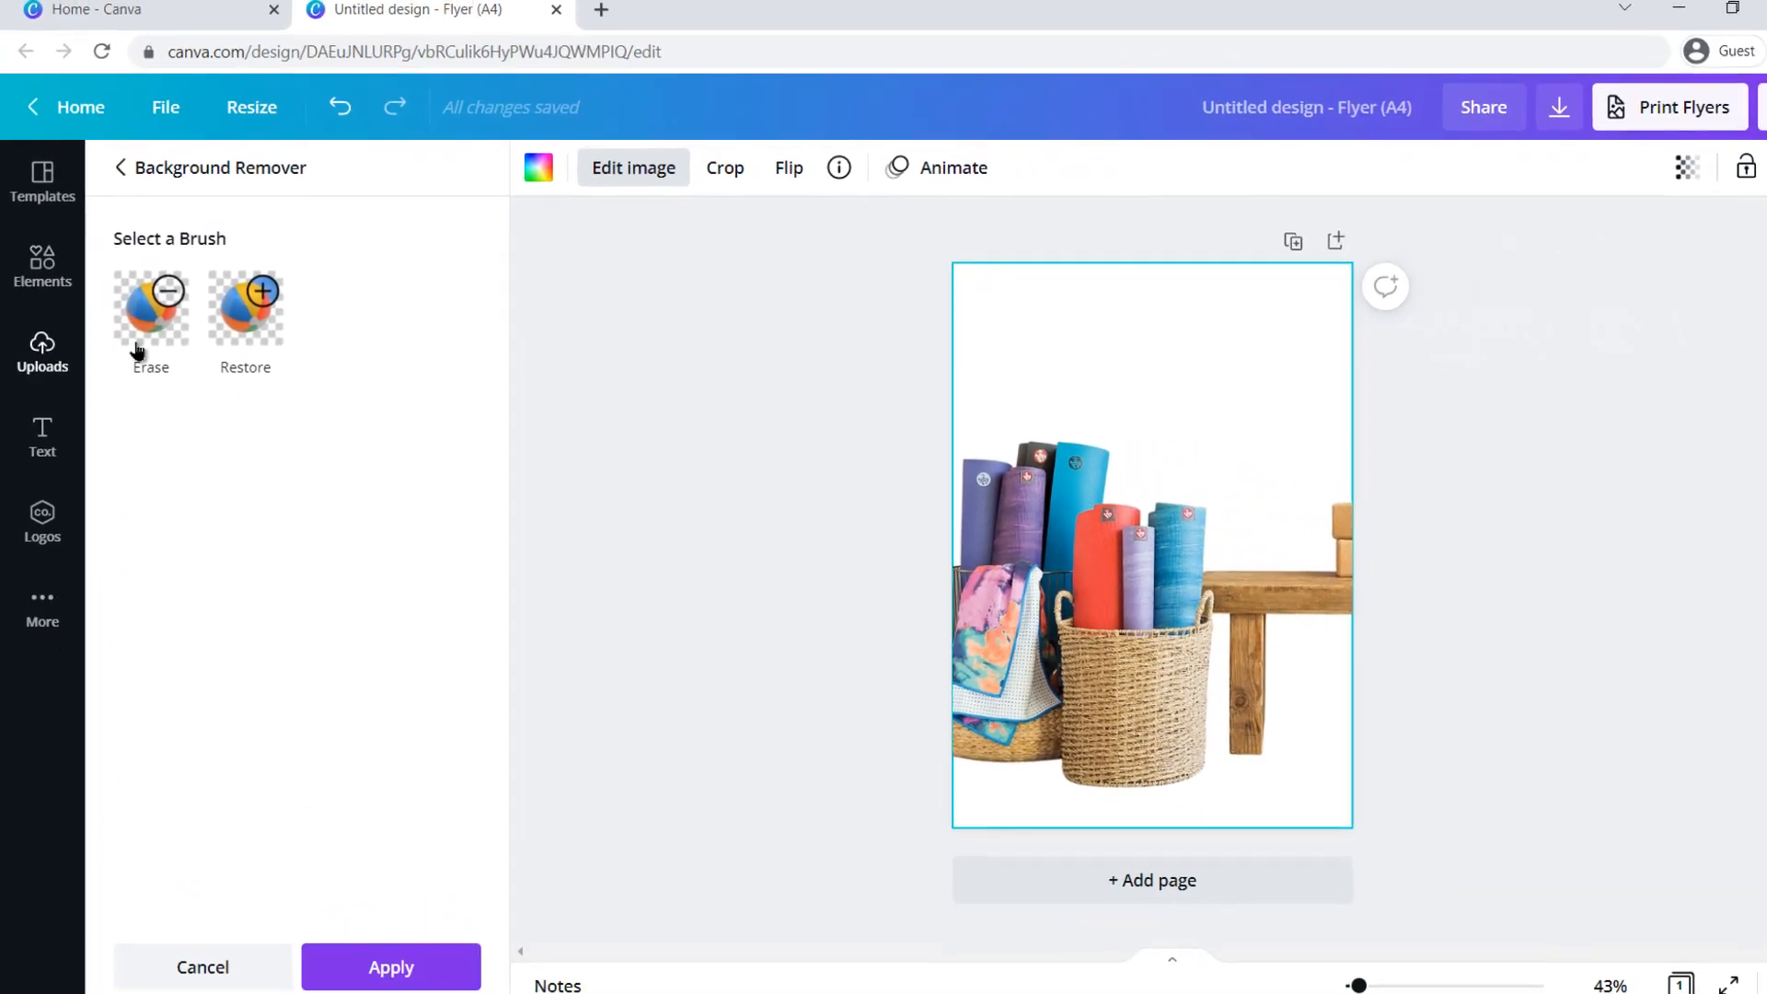
click(149, 310)
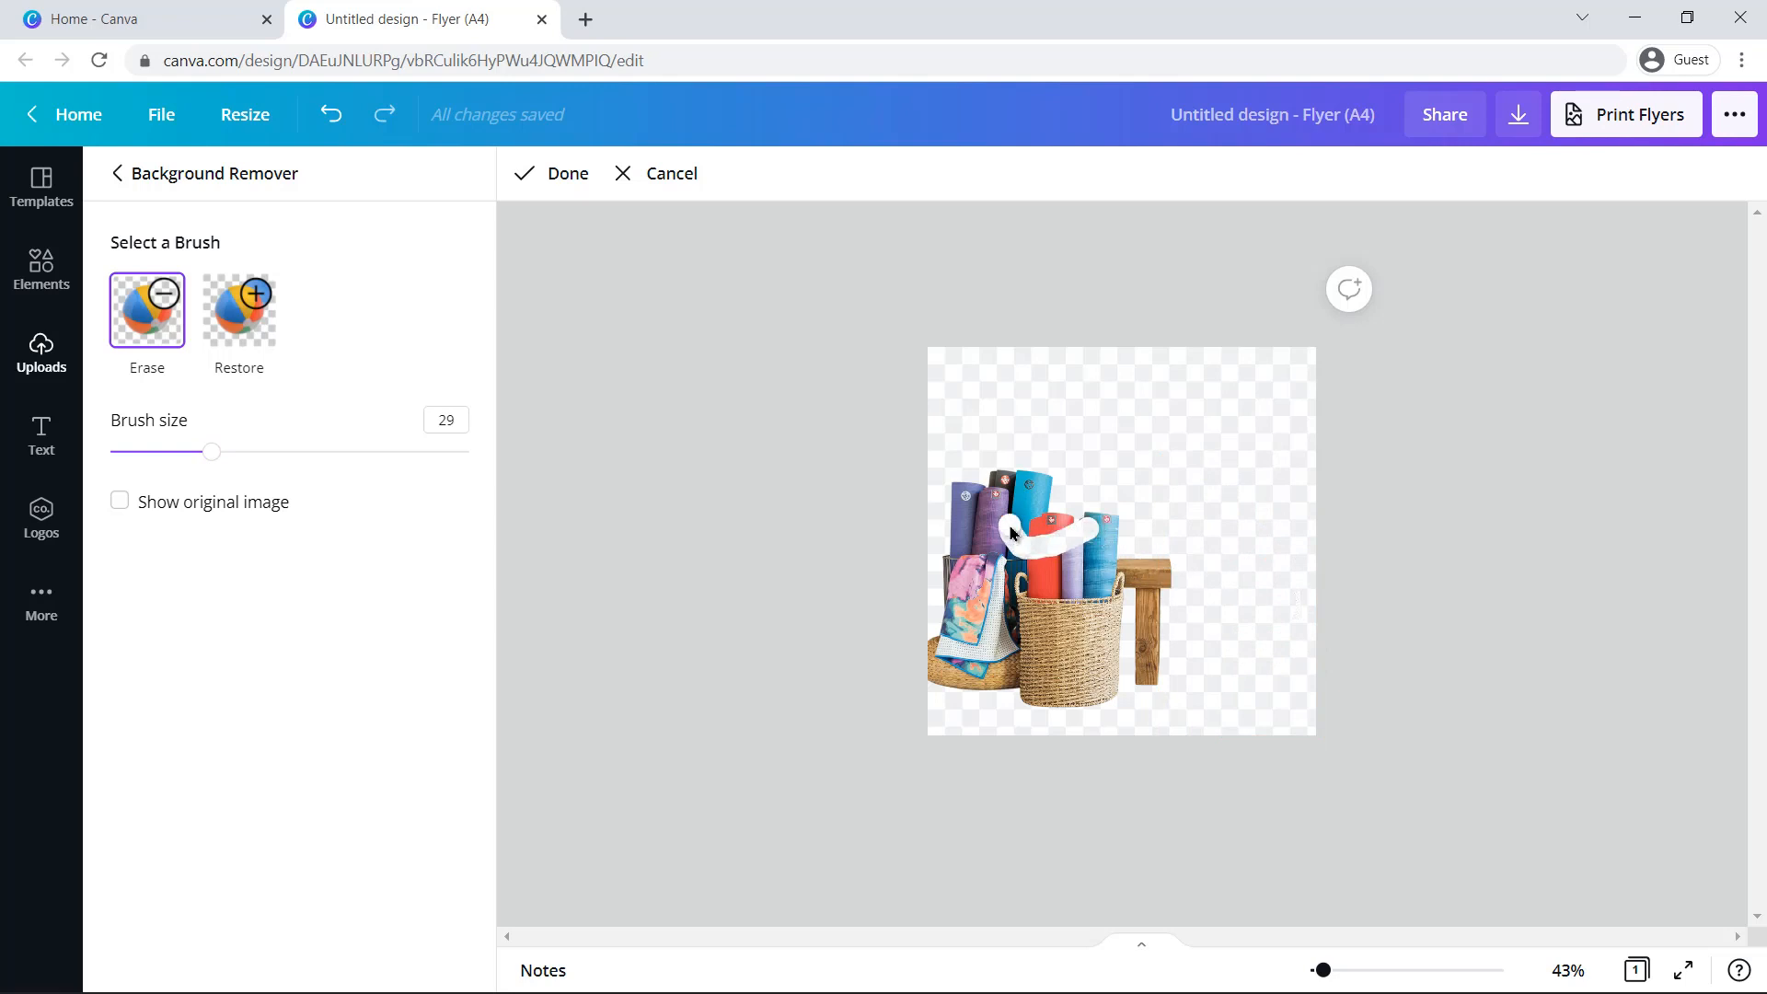
Step: Restore missing areas of the basket cutout and apply the finished background removal
click(237, 311)
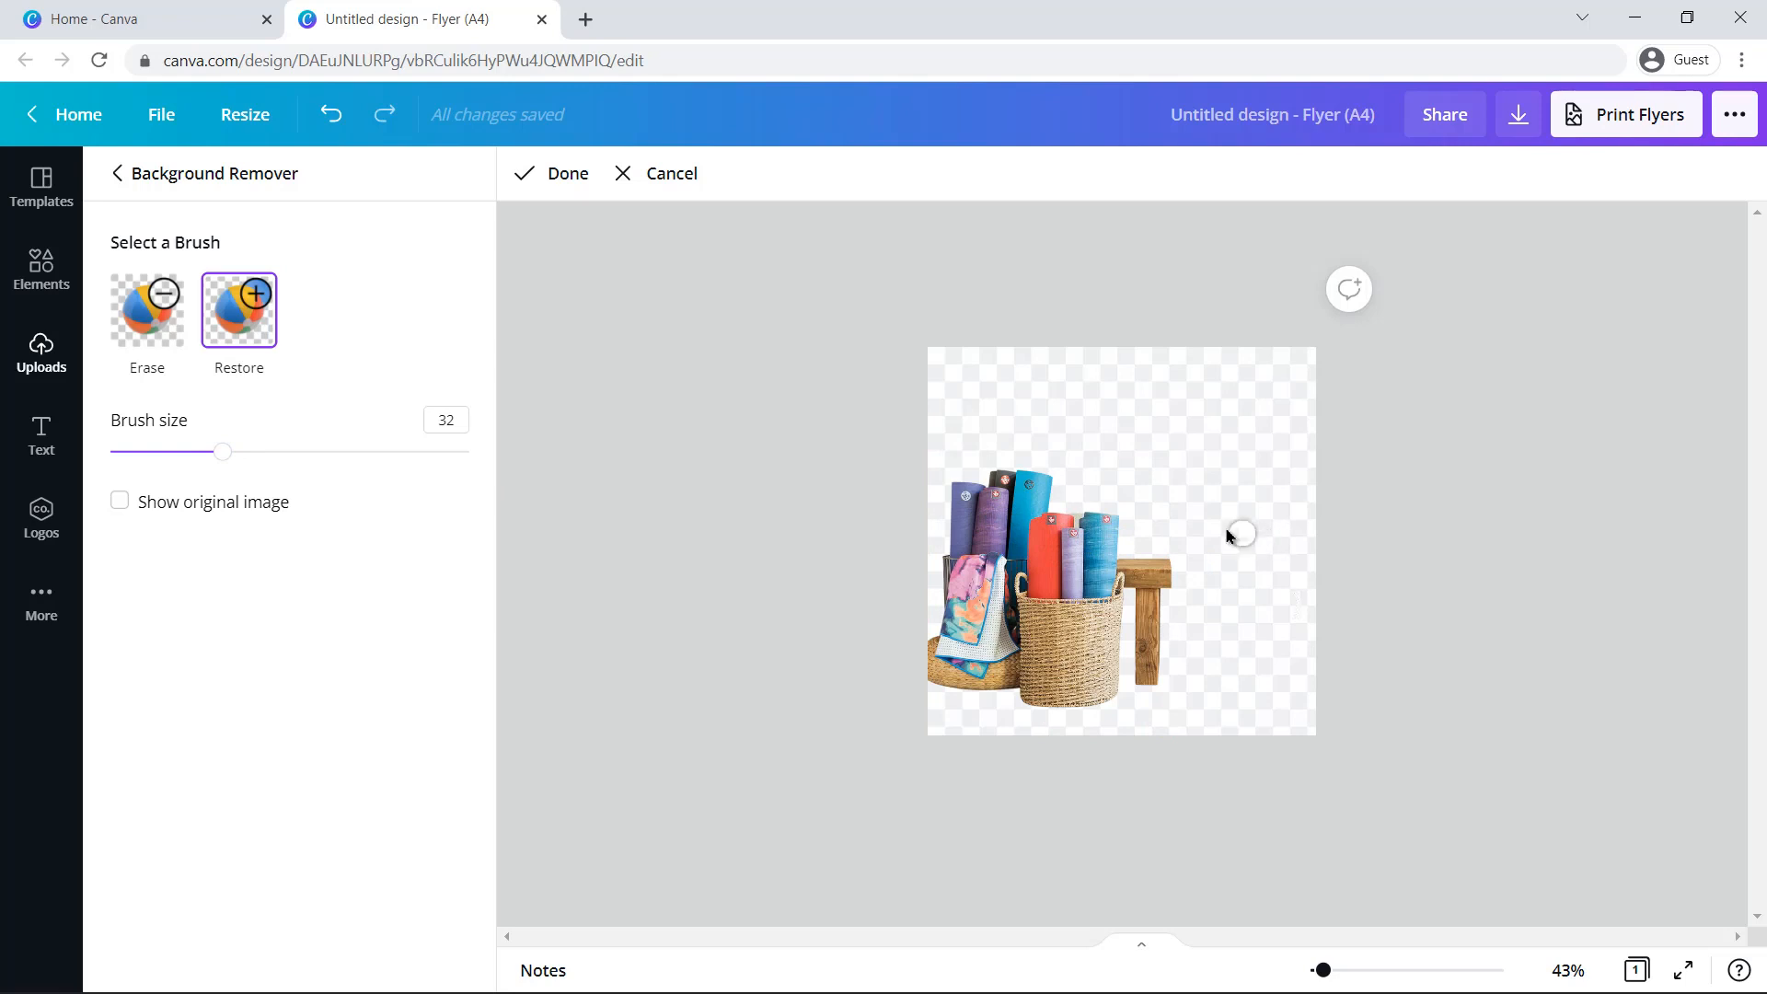
click(553, 173)
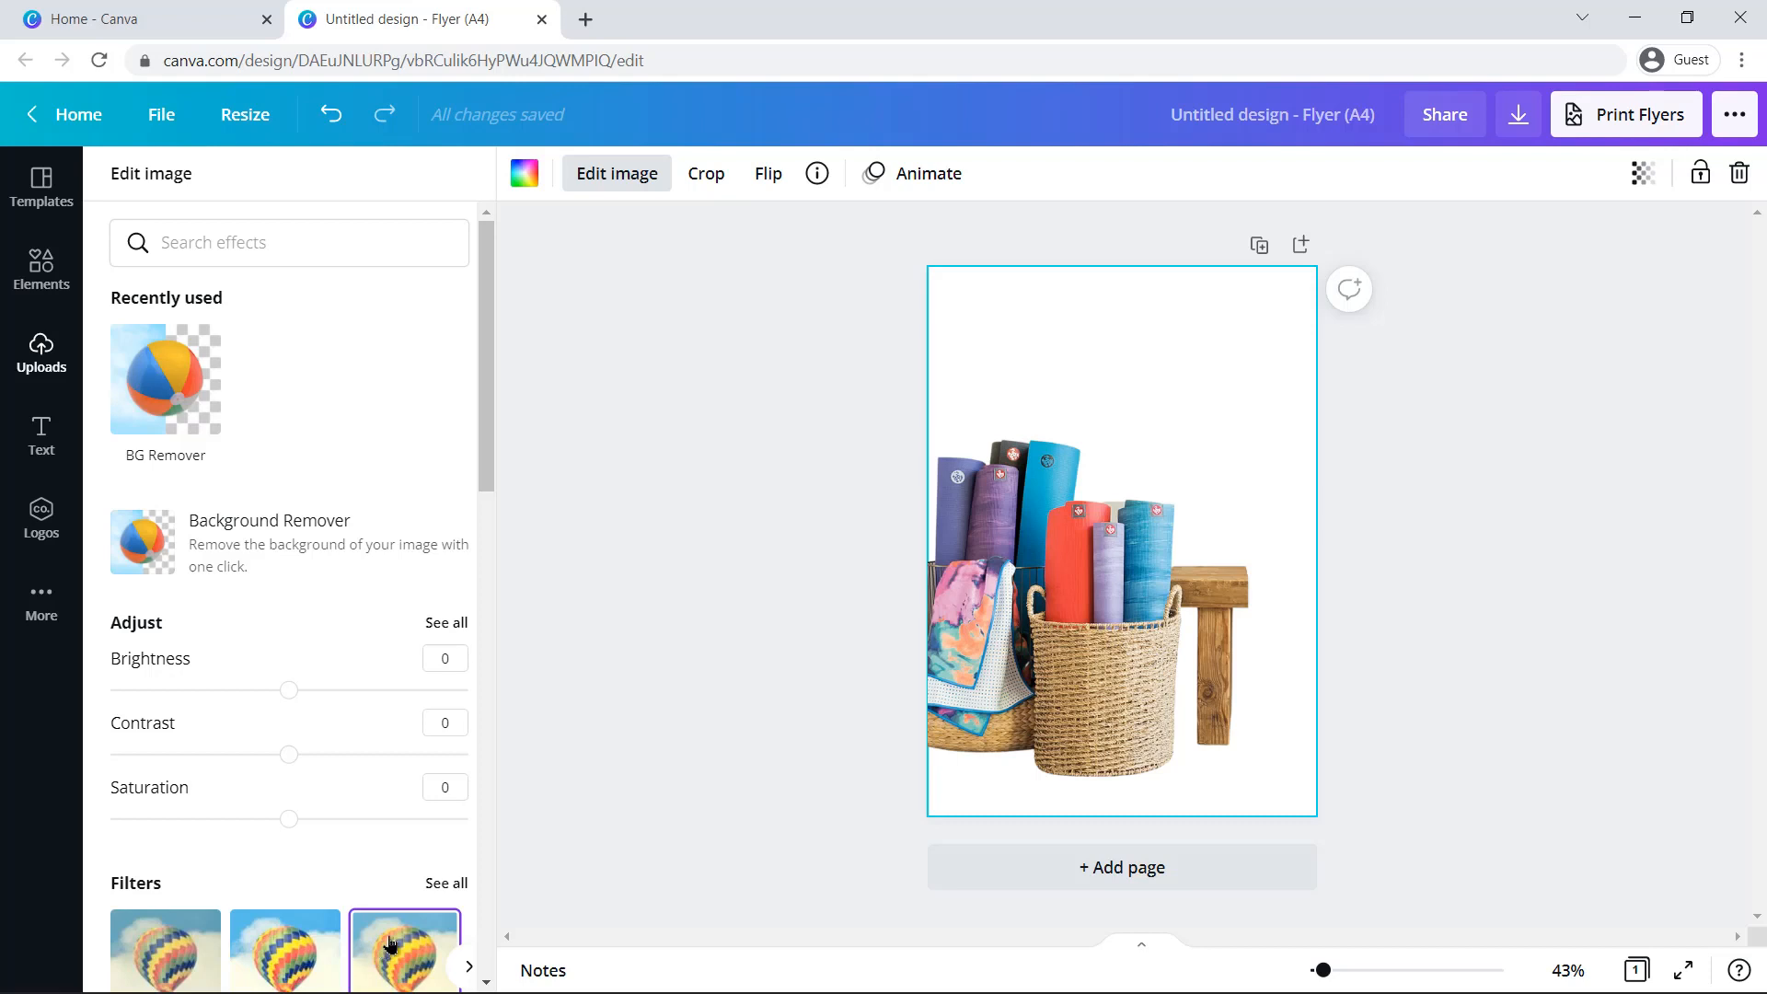
click(40, 351)
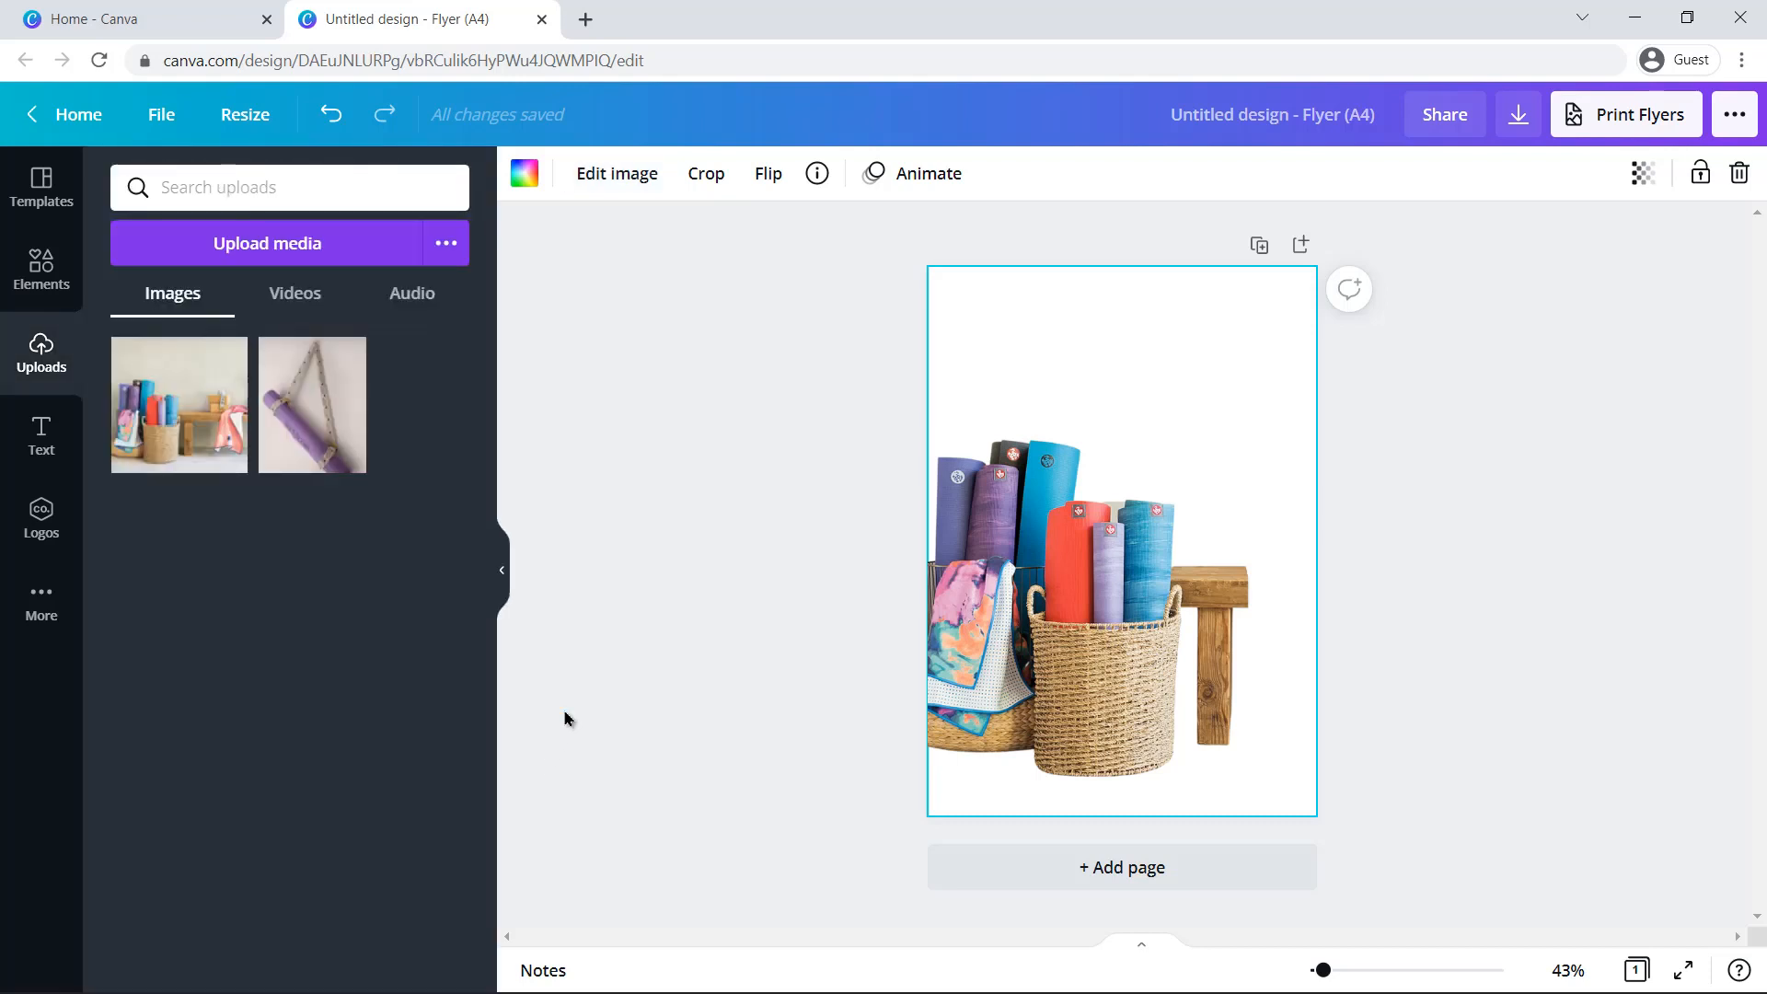